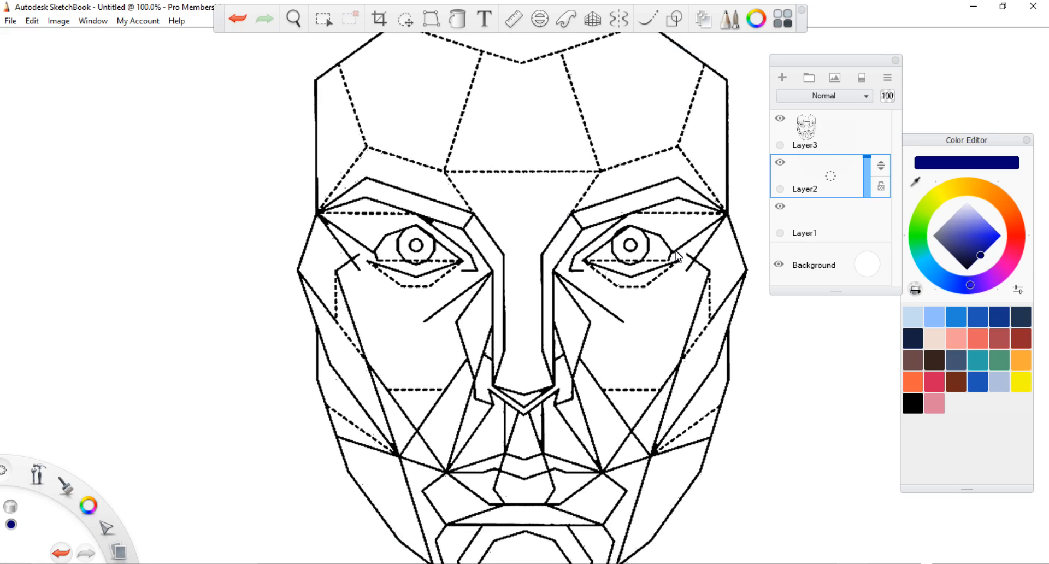
pyautogui.moveTo(691, 266)
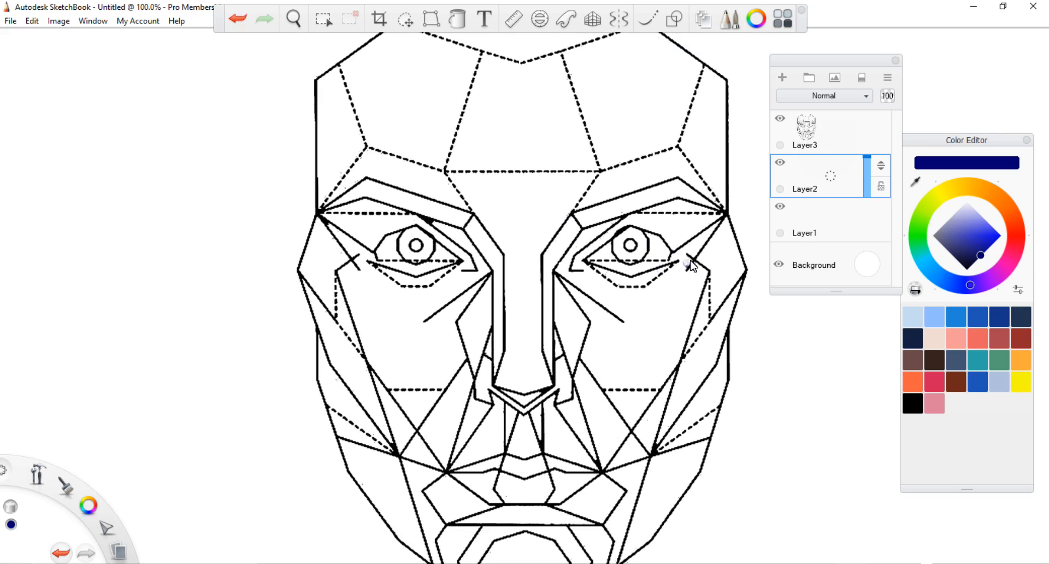
pyautogui.moveTo(870, 45)
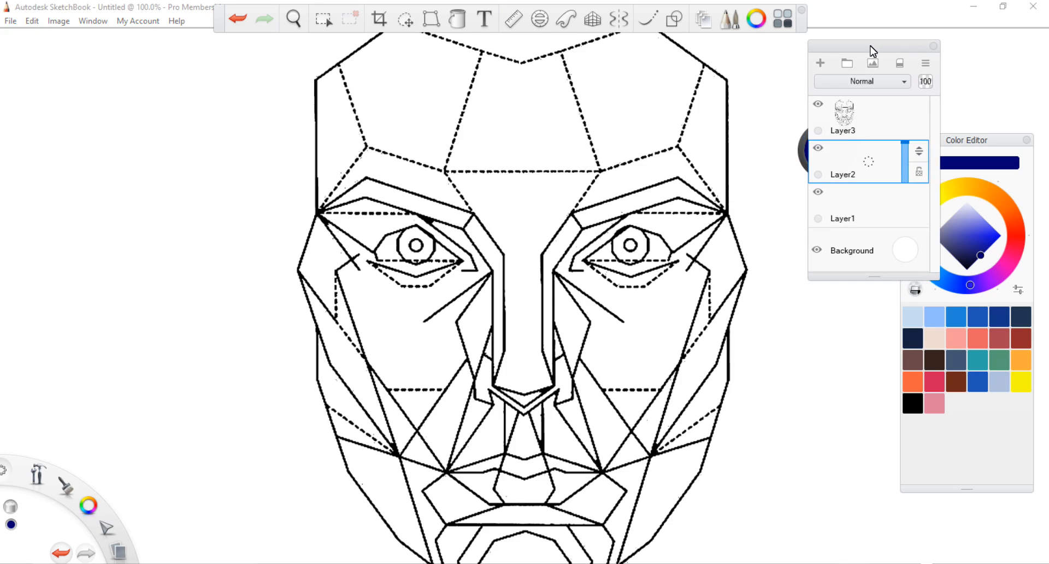
pyautogui.moveTo(579, 206)
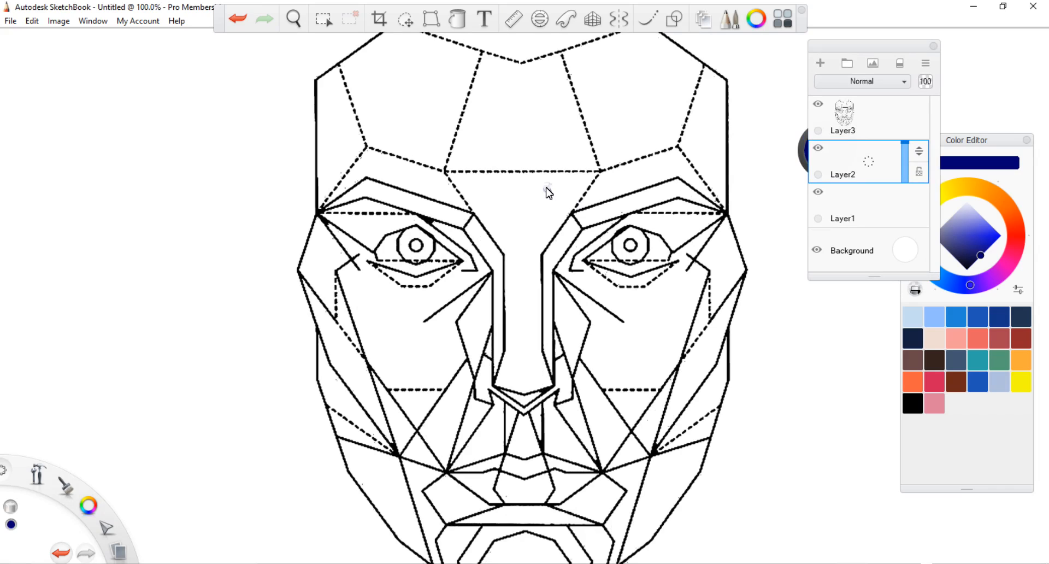
pyautogui.moveTo(549, 176)
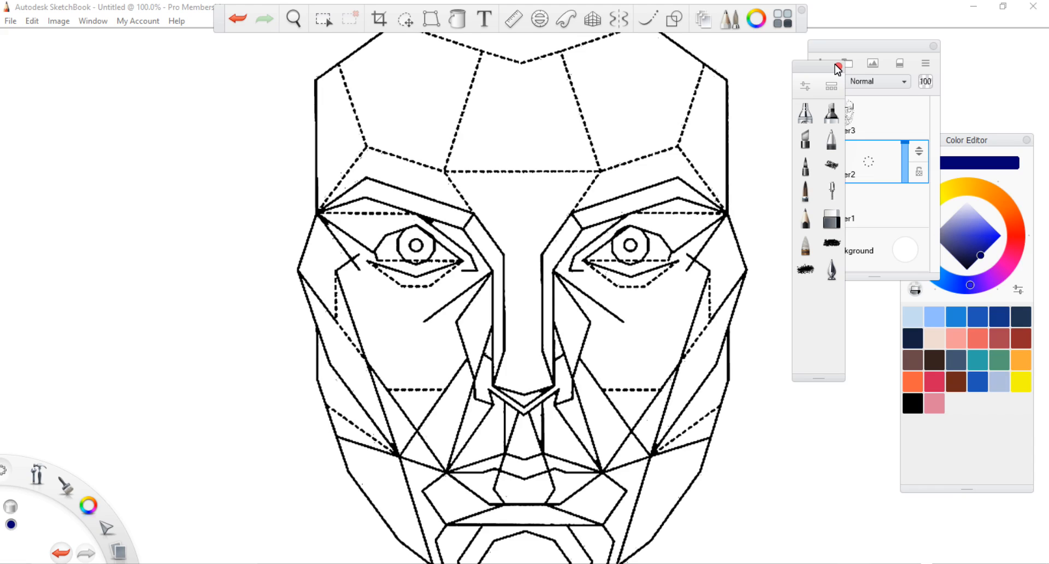
pyautogui.moveTo(832, 87)
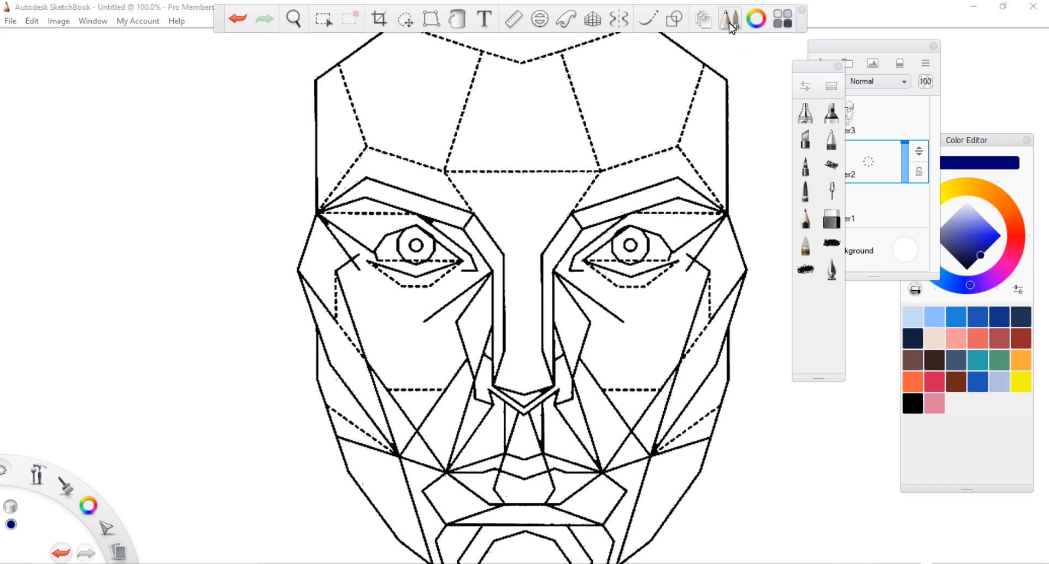
pyautogui.moveTo(730, 18)
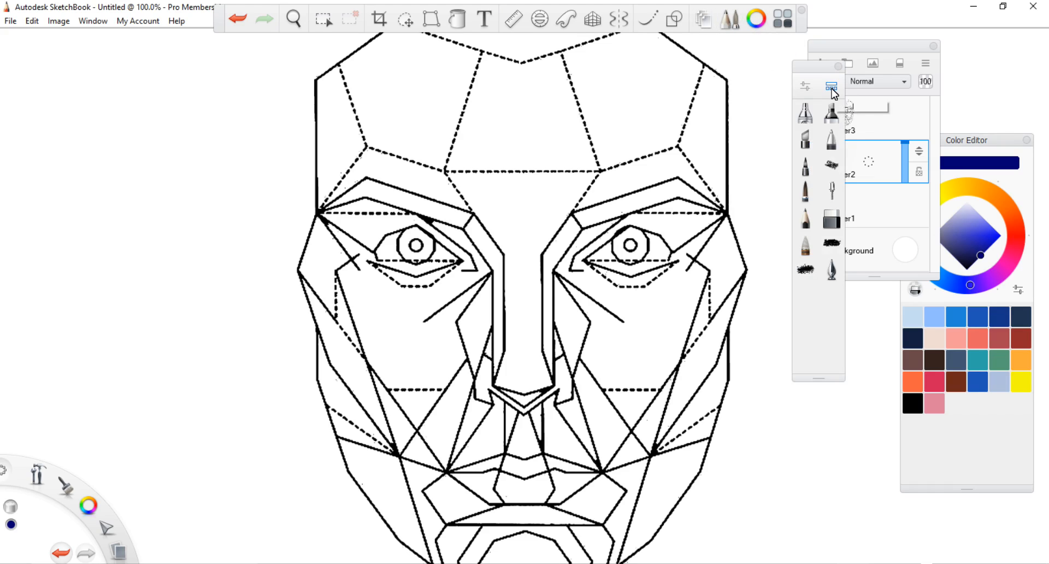
pyautogui.moveTo(832, 88)
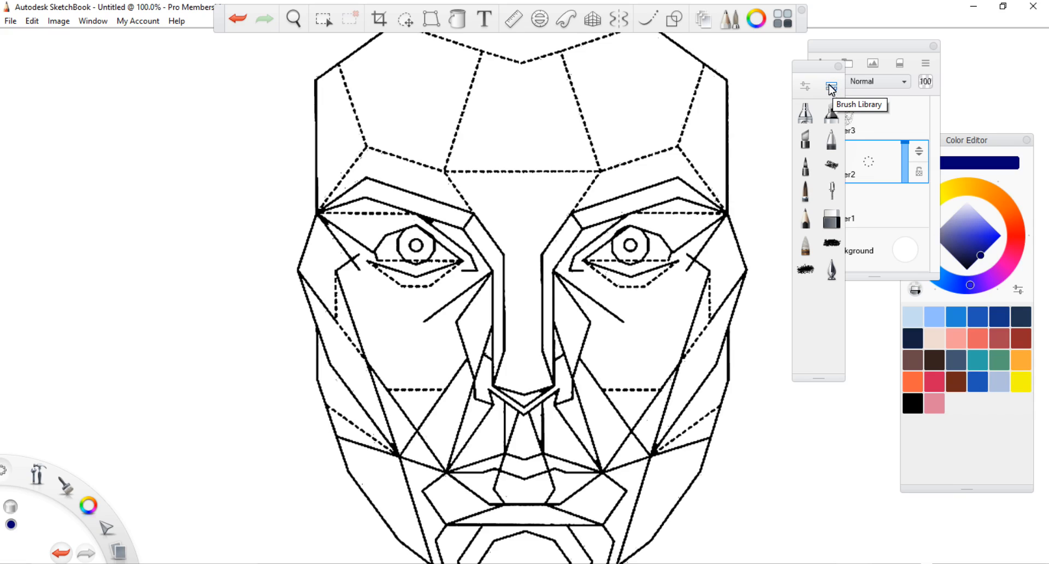
pyautogui.moveTo(833, 86)
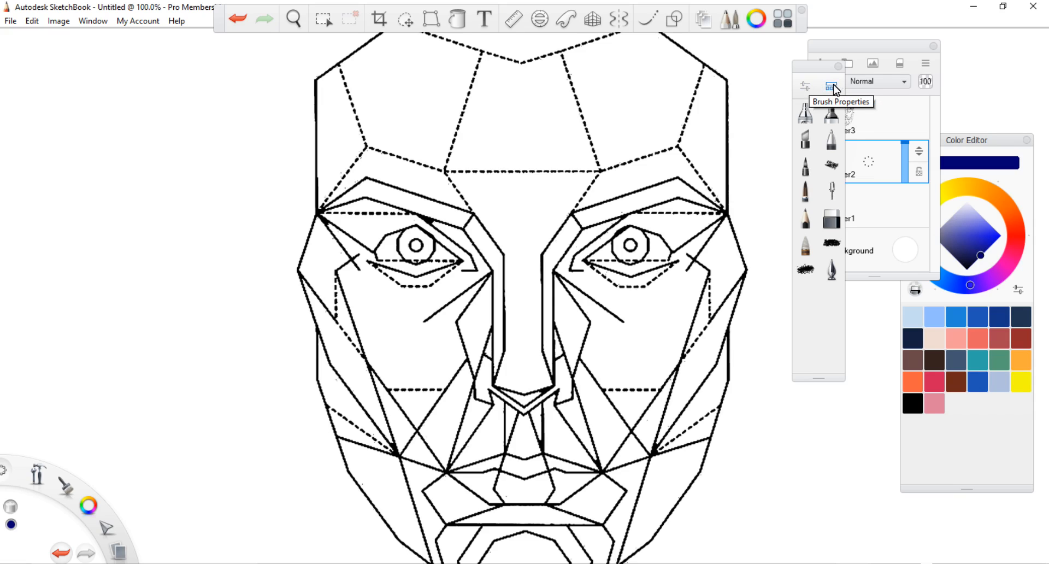
pyautogui.moveTo(831, 87)
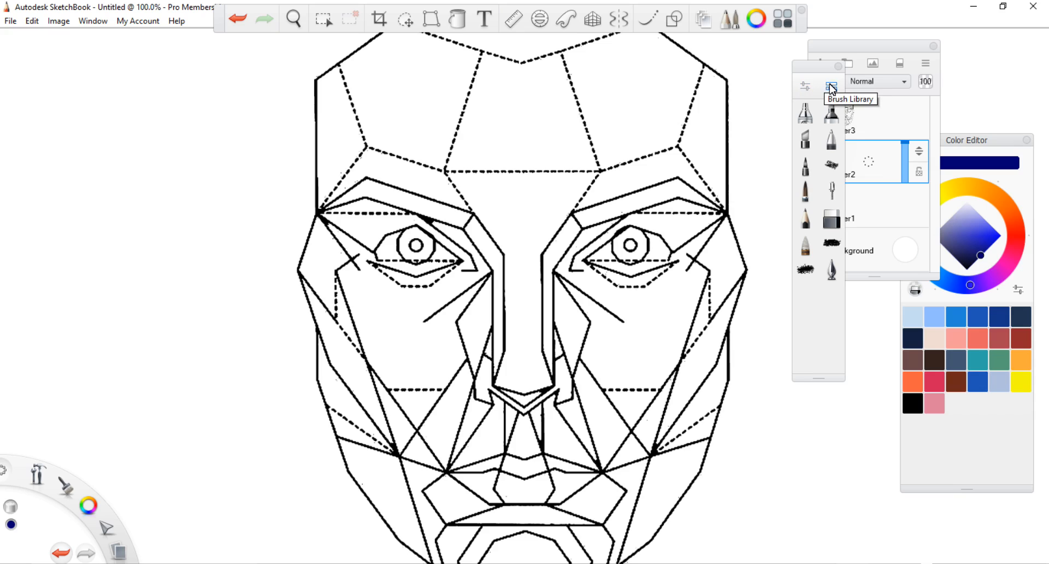
pyautogui.moveTo(835, 92)
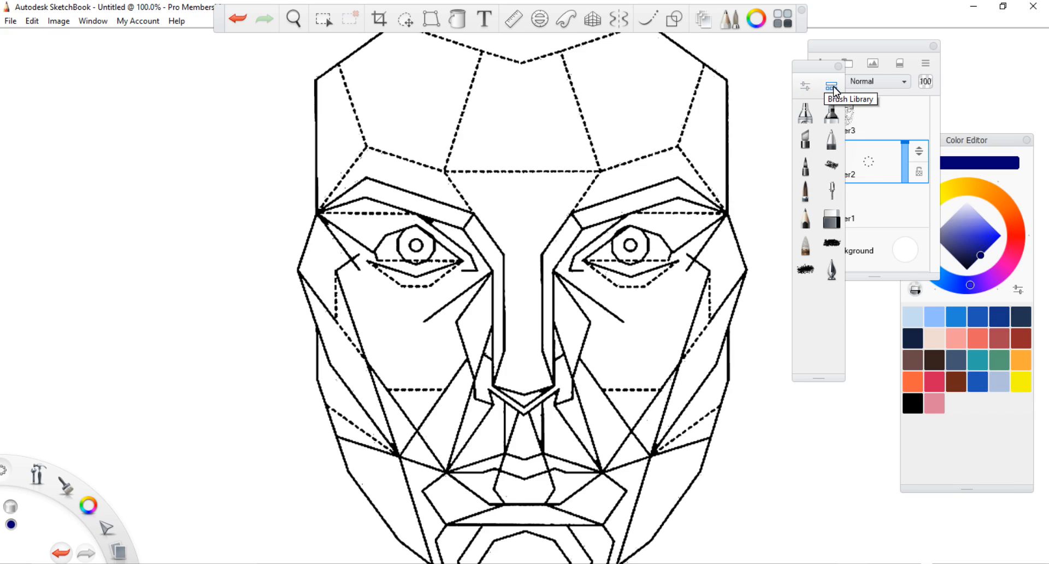
# Open the Brush Library to show the Basic, Chalks, CAW and custom brush sets.
pyautogui.click(832, 87)
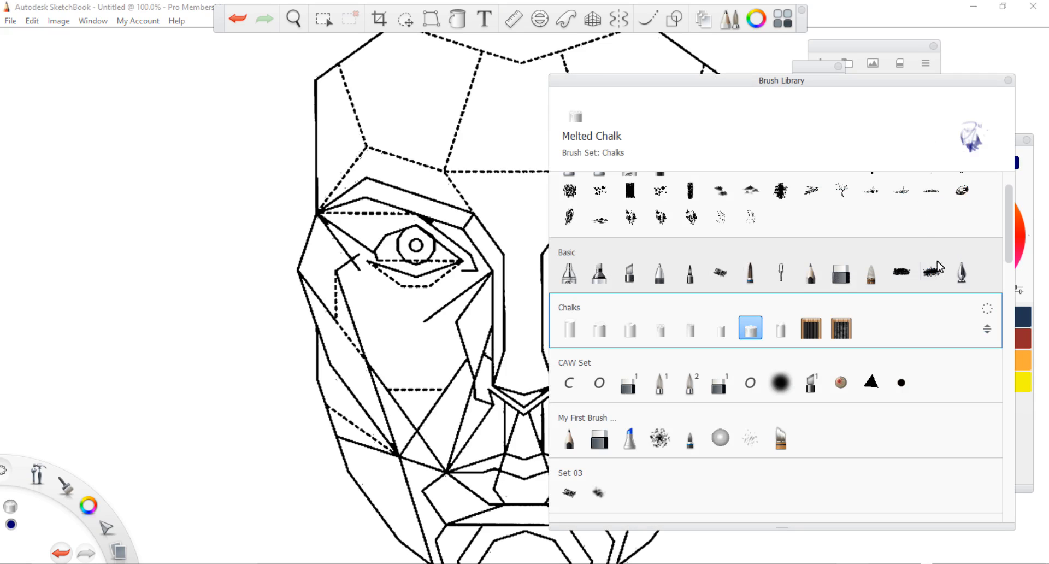
pyautogui.moveTo(990, 316)
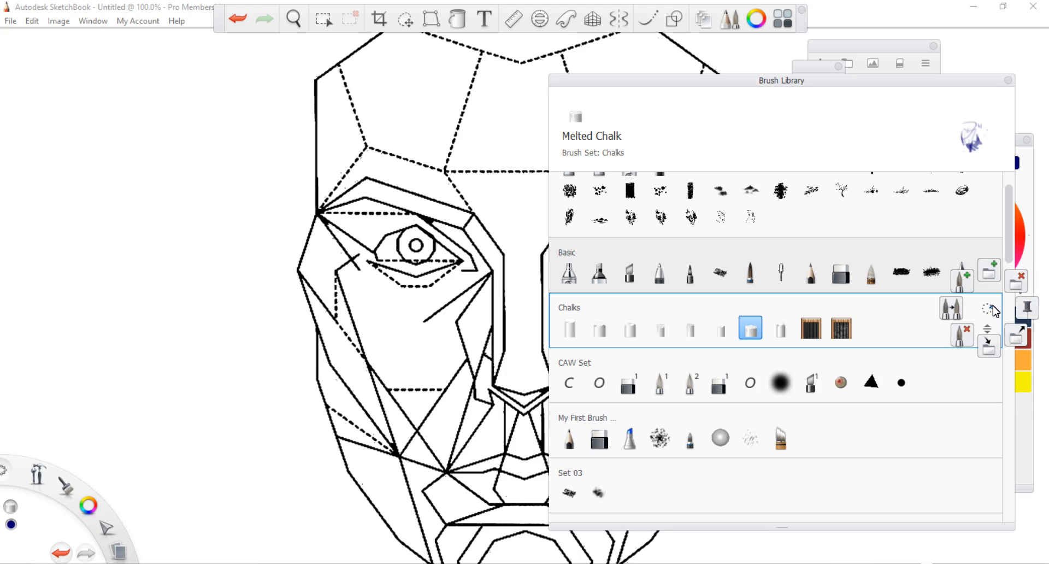
pyautogui.moveTo(1015, 281)
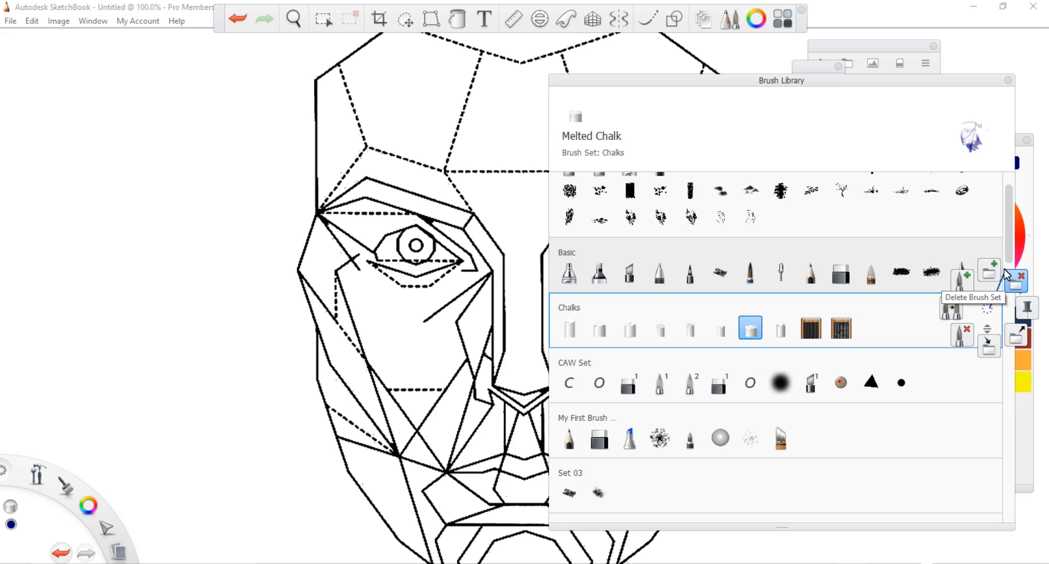
pyautogui.moveTo(989, 346)
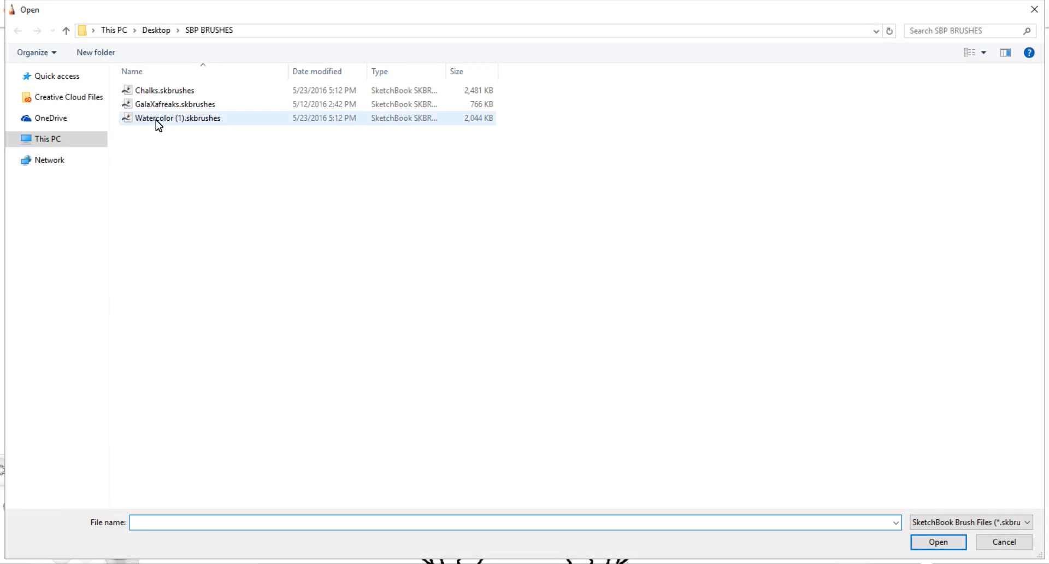
# Import the Watercolor (1).skbrushes brush file from the SBP BRUSHES folder.
pyautogui.click(178, 117)
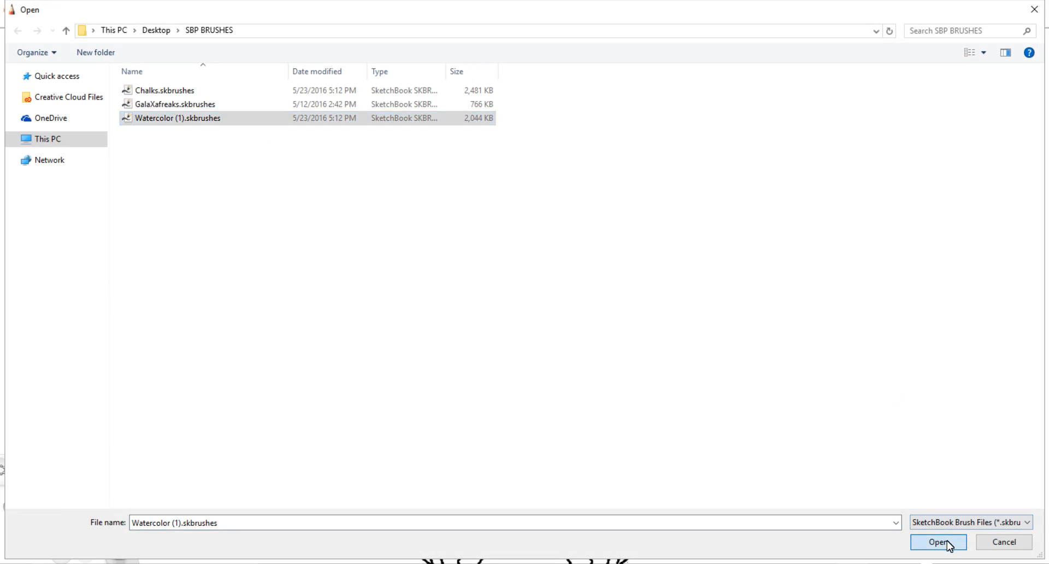
pyautogui.click(937, 542)
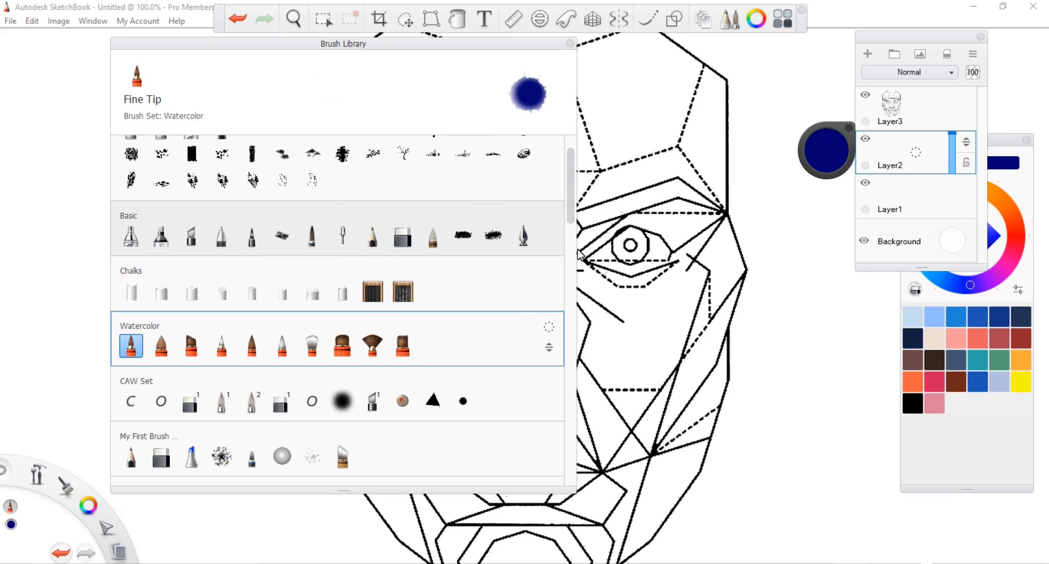
pyautogui.moveTo(579, 496)
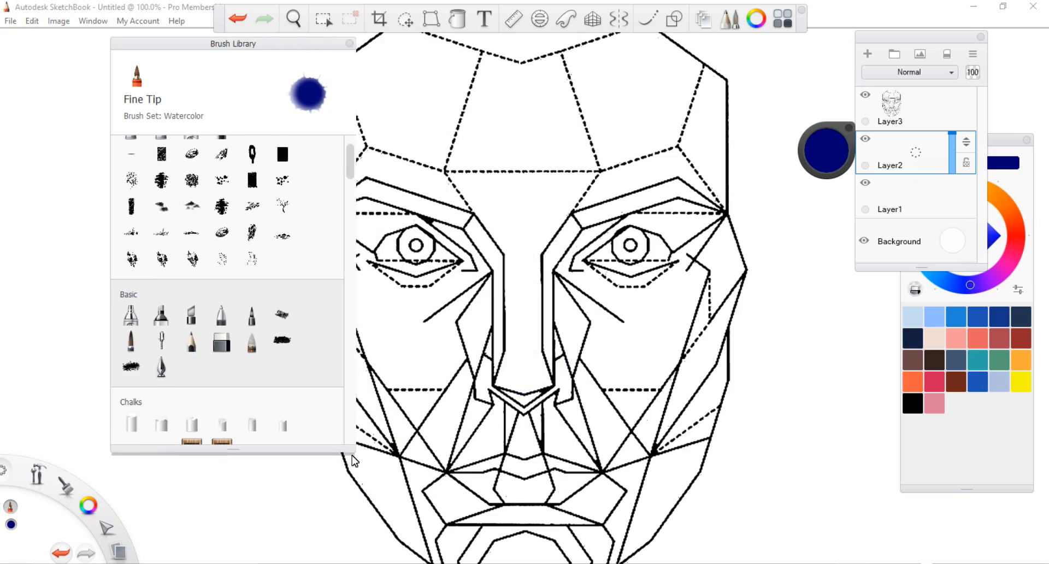
# Move the Brush Library to the top-left corner and scroll down to the Watercolor set.
pyautogui.moveTo(233, 43); pyautogui.dragTo(117, 22)
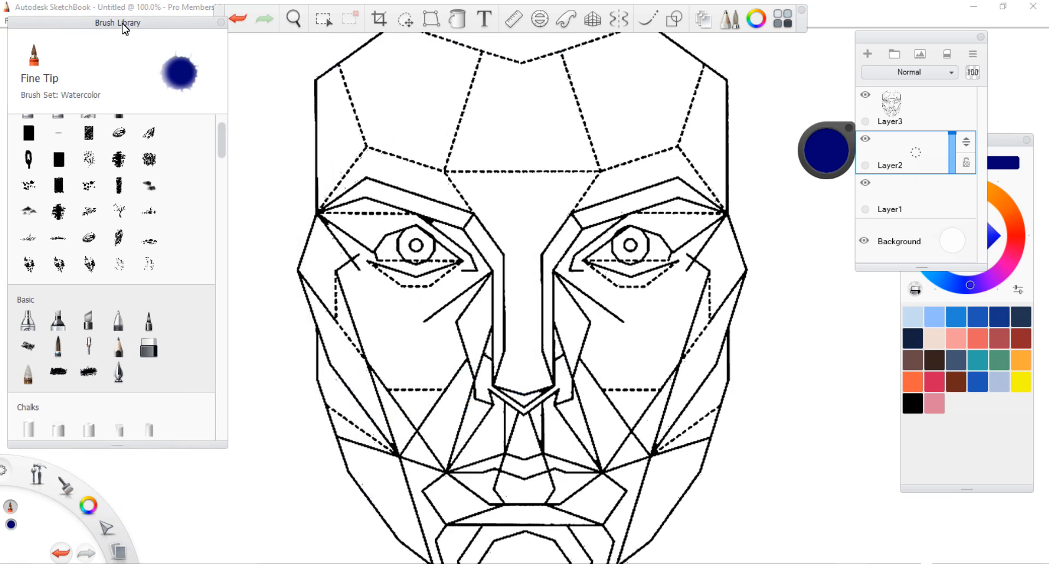
pyautogui.scroll(-3)
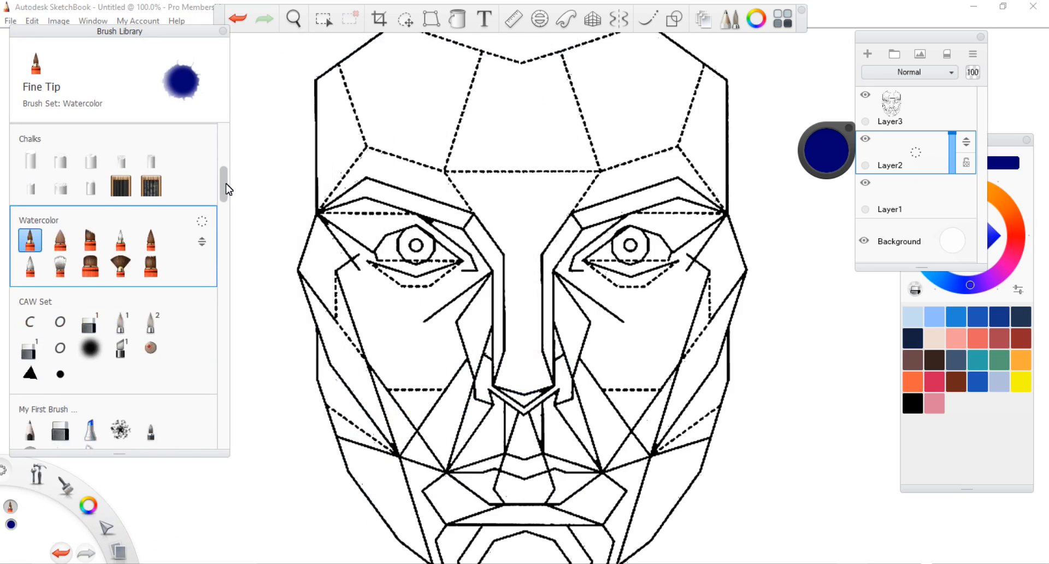
pyautogui.scroll(-3)
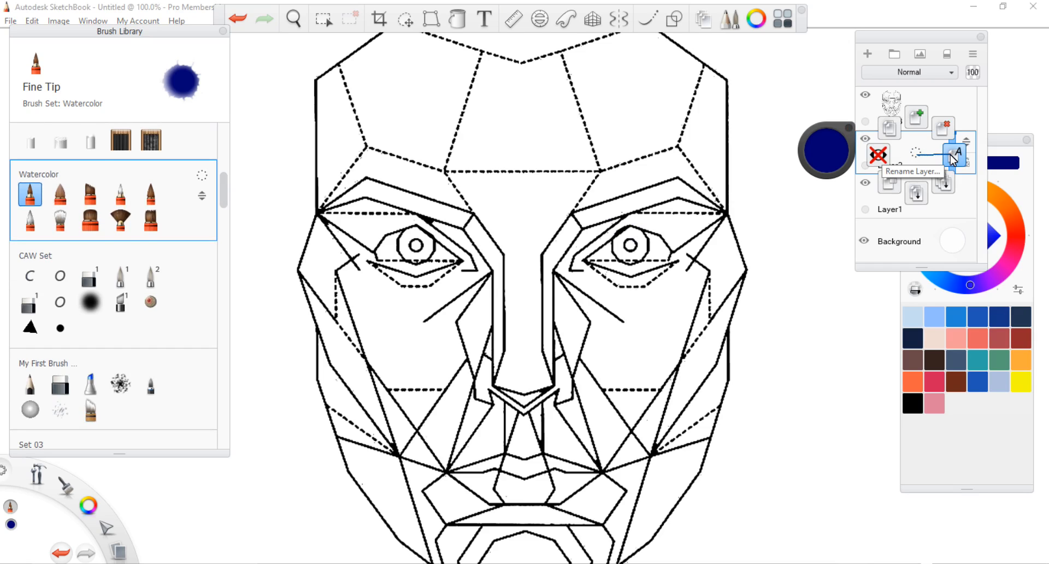
pyautogui.moveTo(953, 161)
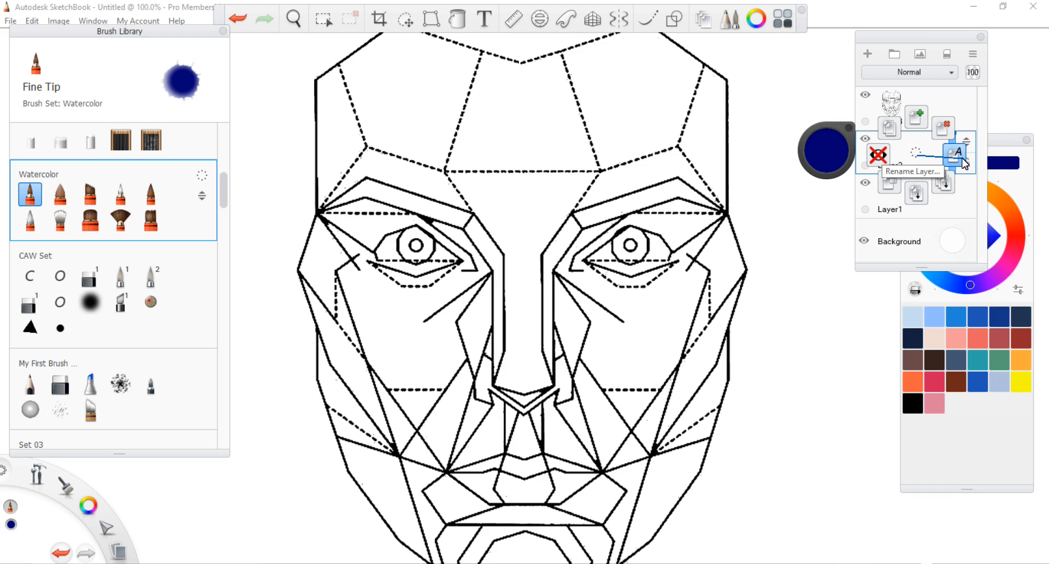
# Rename Layer2 to 'watercolor'.
pyautogui.click(958, 154)
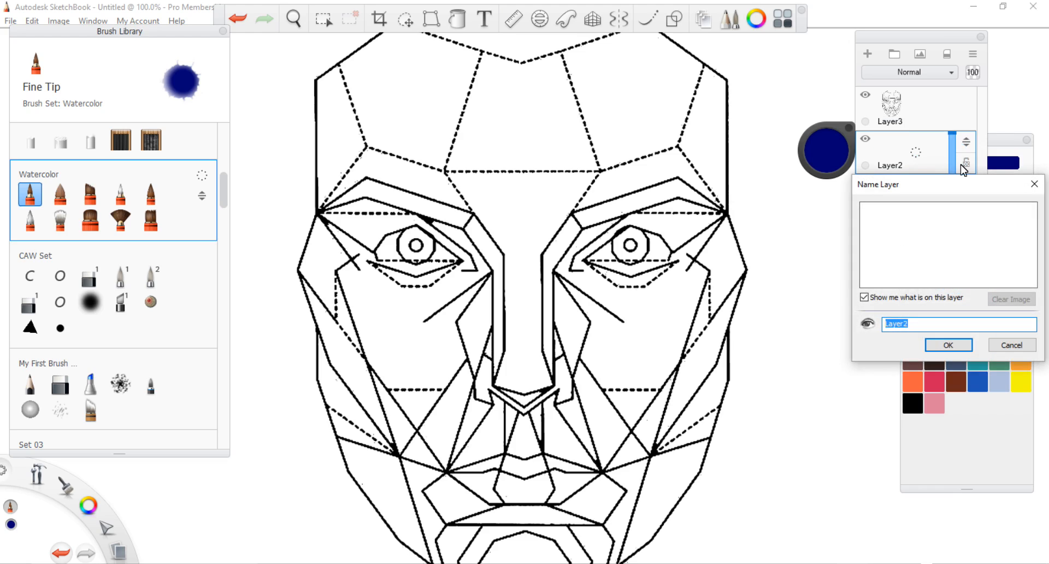
pyautogui.write('water')
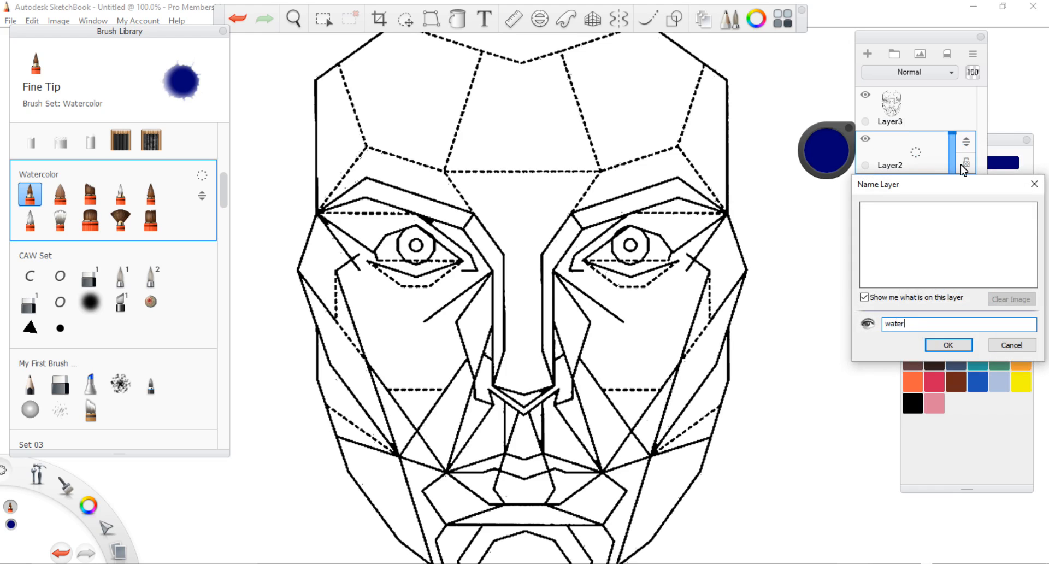
pyautogui.write('color')
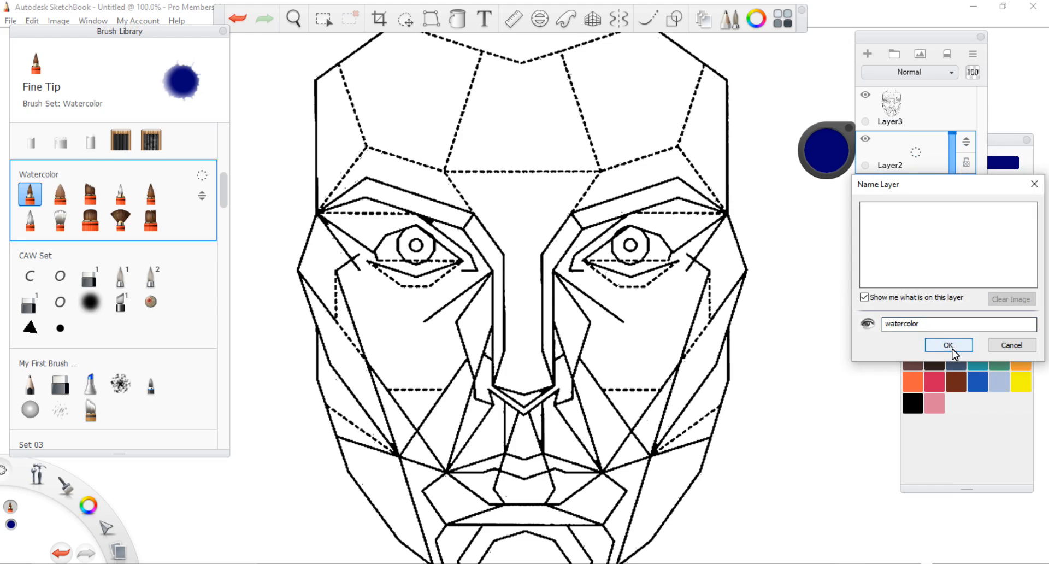
pyautogui.click(948, 345)
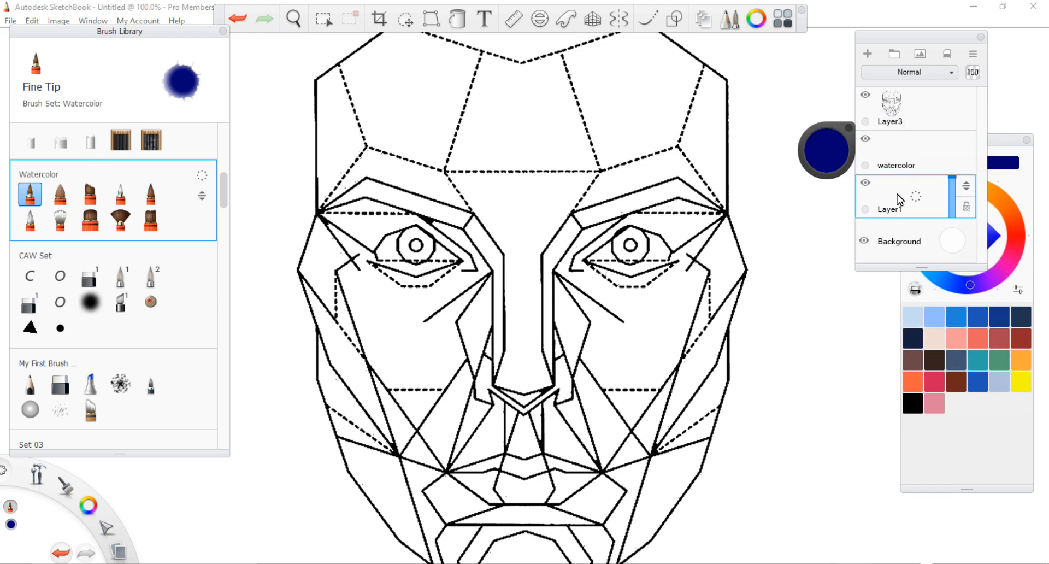
pyautogui.moveTo(917, 204)
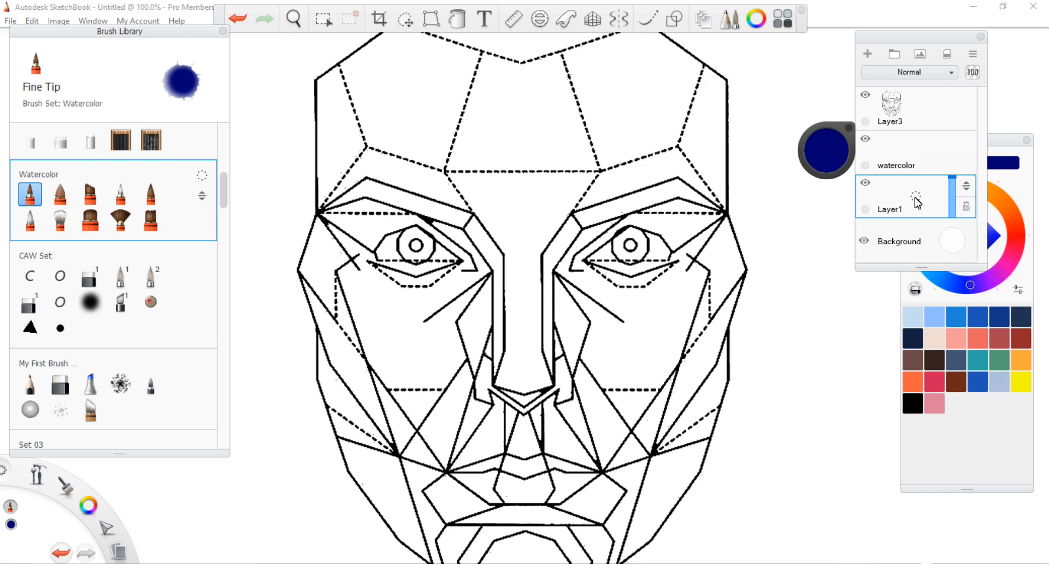
pyautogui.moveTo(950, 174)
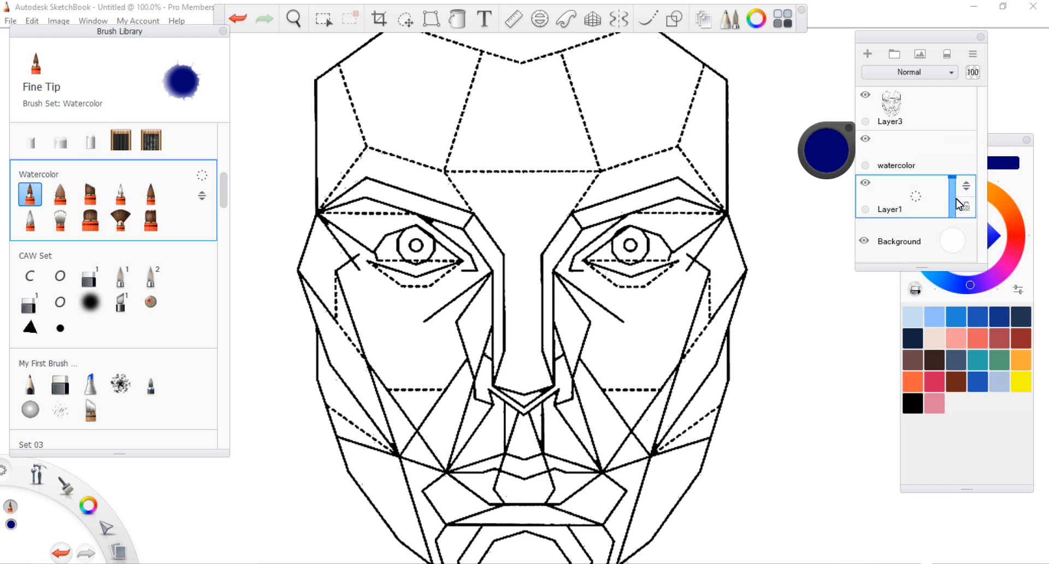
# Rename Layer1 to 'Chalk' through the Name Layer dialog.
pyautogui.doubleClick(889, 209)
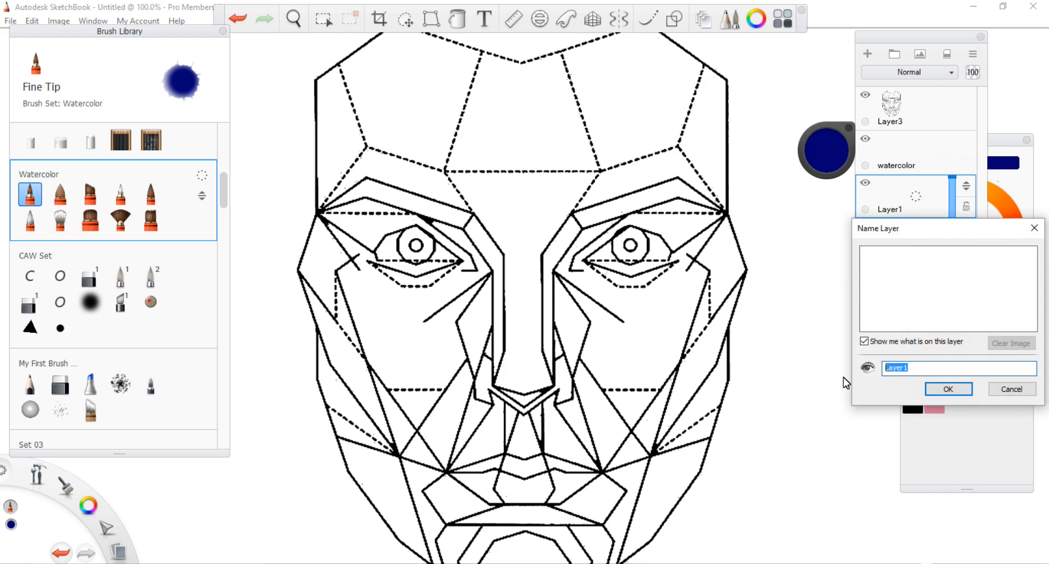
pyautogui.moveTo(788, 353)
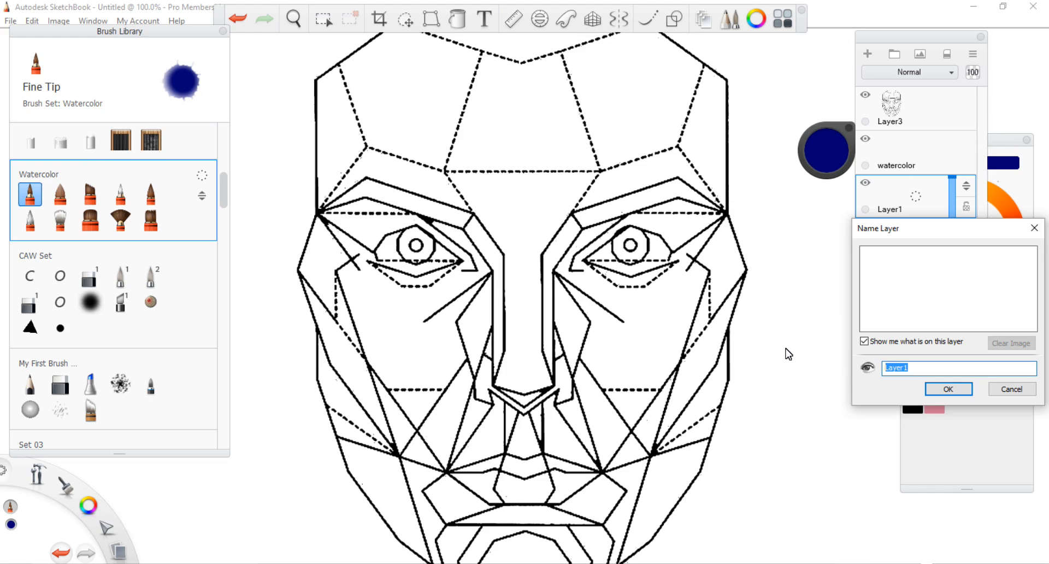
pyautogui.write('Chalk')
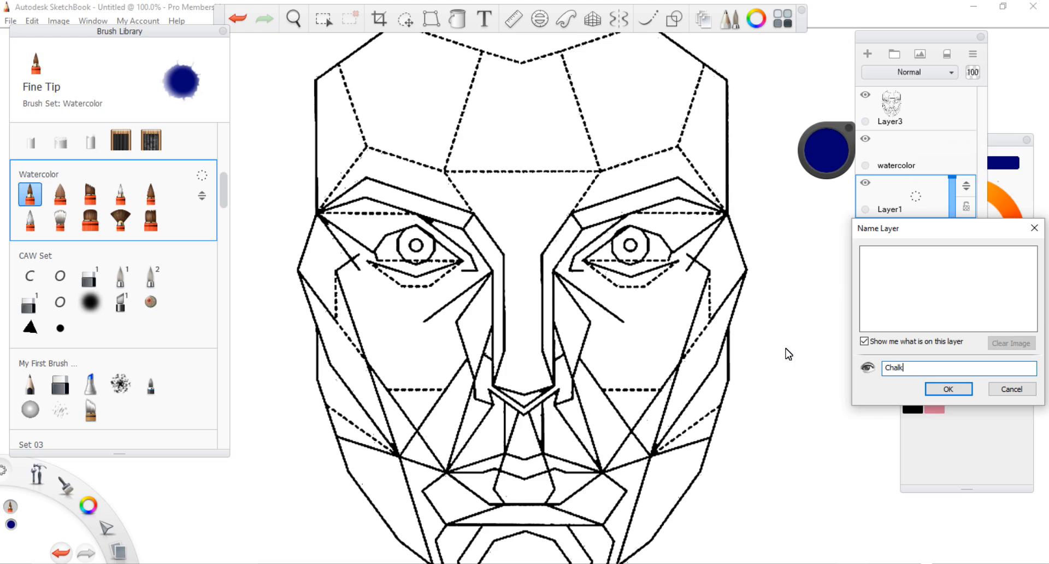
pyautogui.click(948, 389)
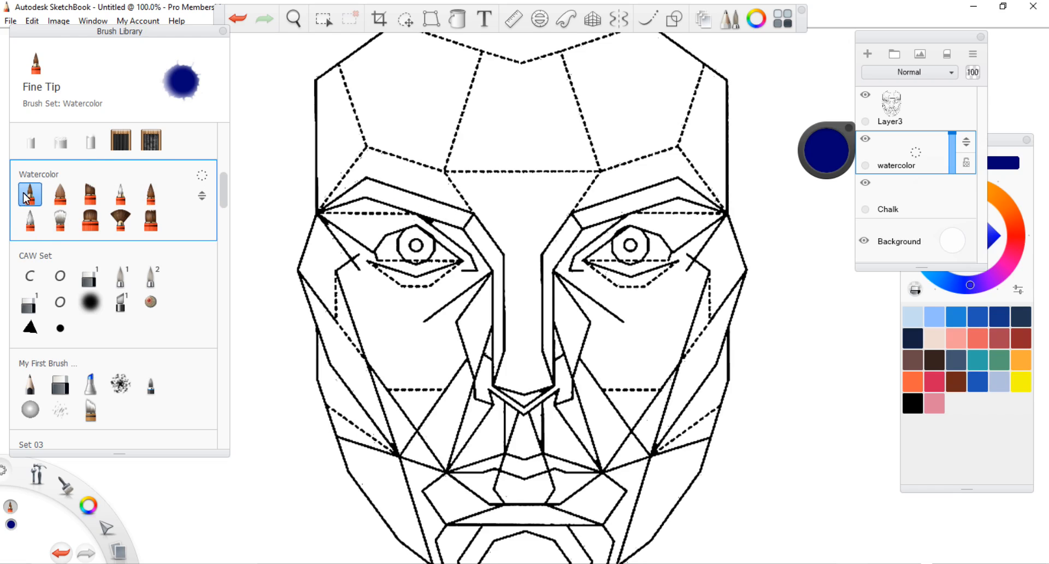
pyautogui.moveTo(35, 195)
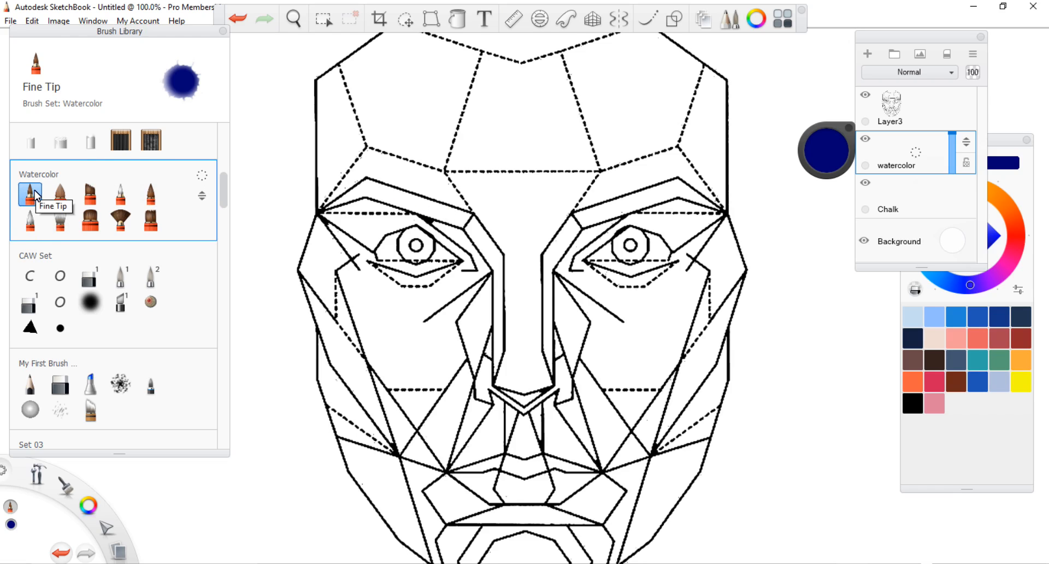
pyautogui.moveTo(592, 222)
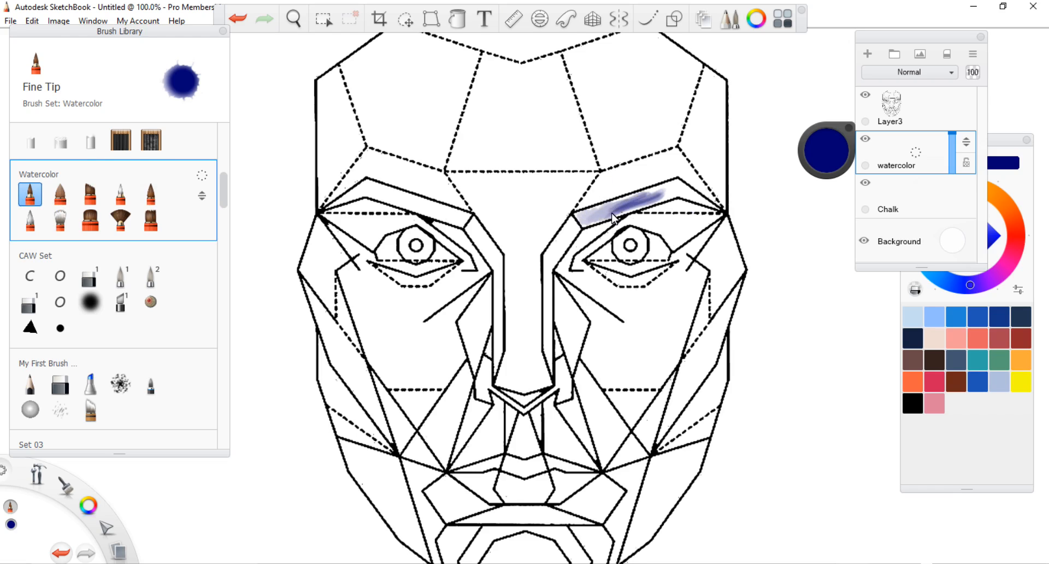
# Paint dark blue Fine Tip watercolour strokes across the band above the right eye.
pyautogui.moveTo(582, 214); pyautogui.dragTo(696, 194)
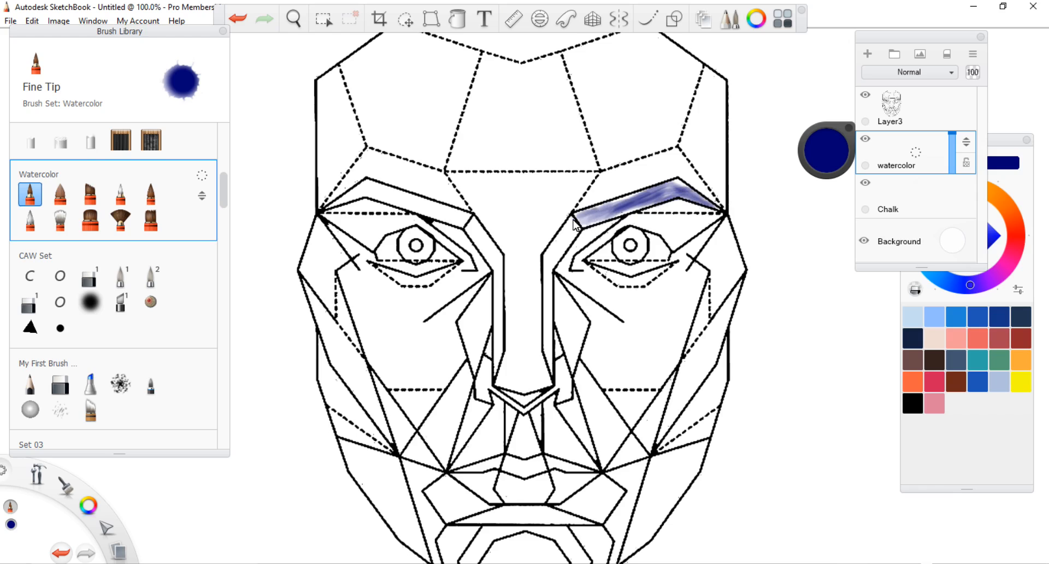
pyautogui.moveTo(578, 227); pyautogui.dragTo(626, 204)
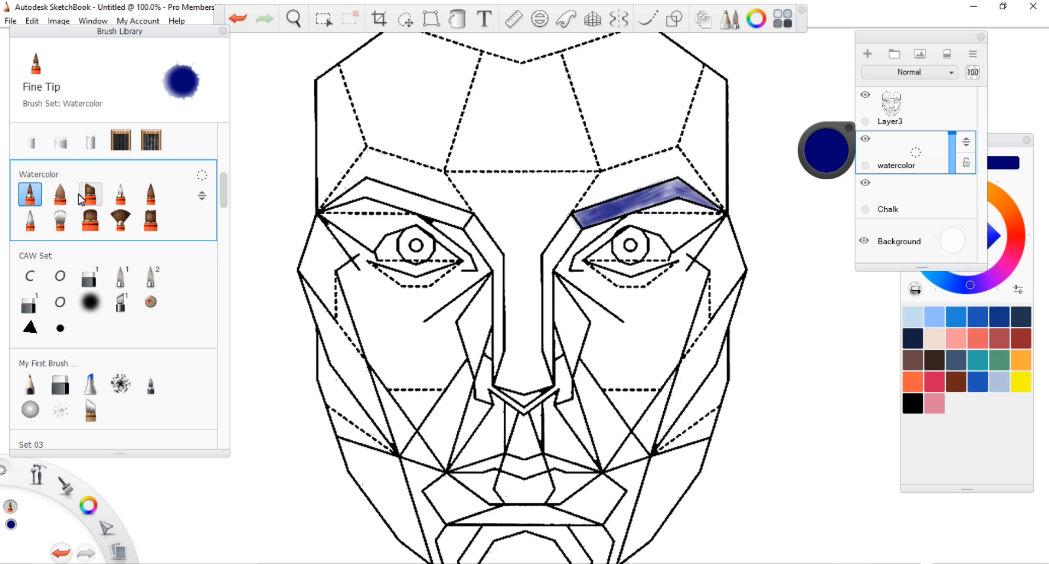
# Switch to the Broad Stroke brush and lay a pale lavender wash on the upper right forehead.
pyautogui.click(516, 215)
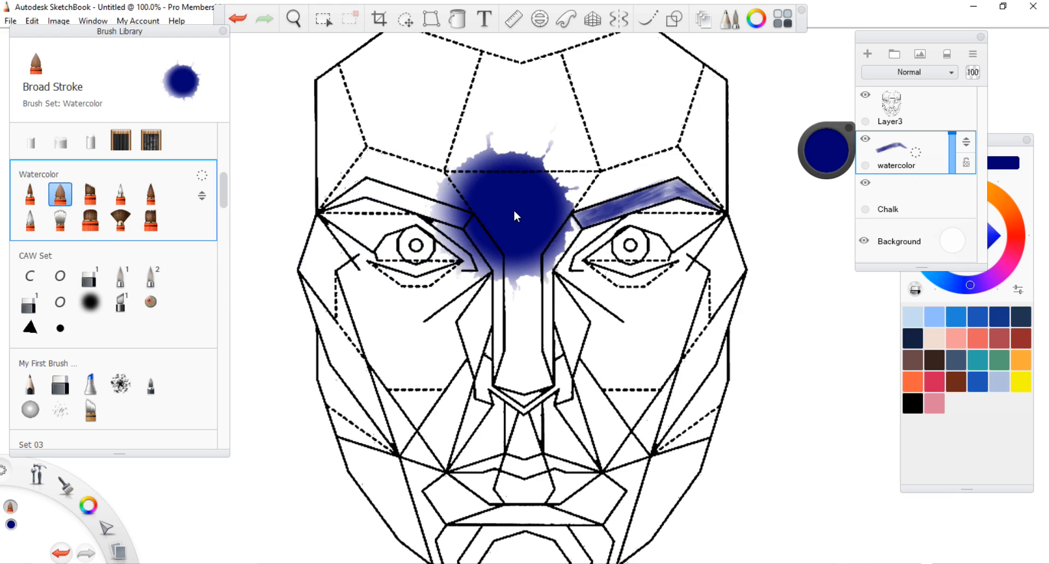
pyautogui.moveTo(519, 214); pyautogui.dragTo(522, 241)
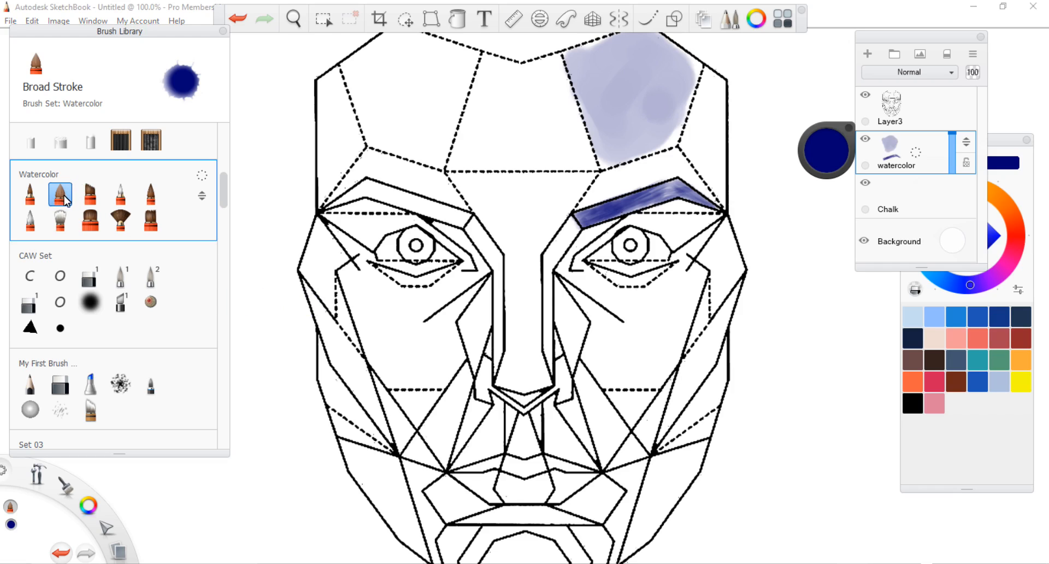
pyautogui.doubleClick(60, 194)
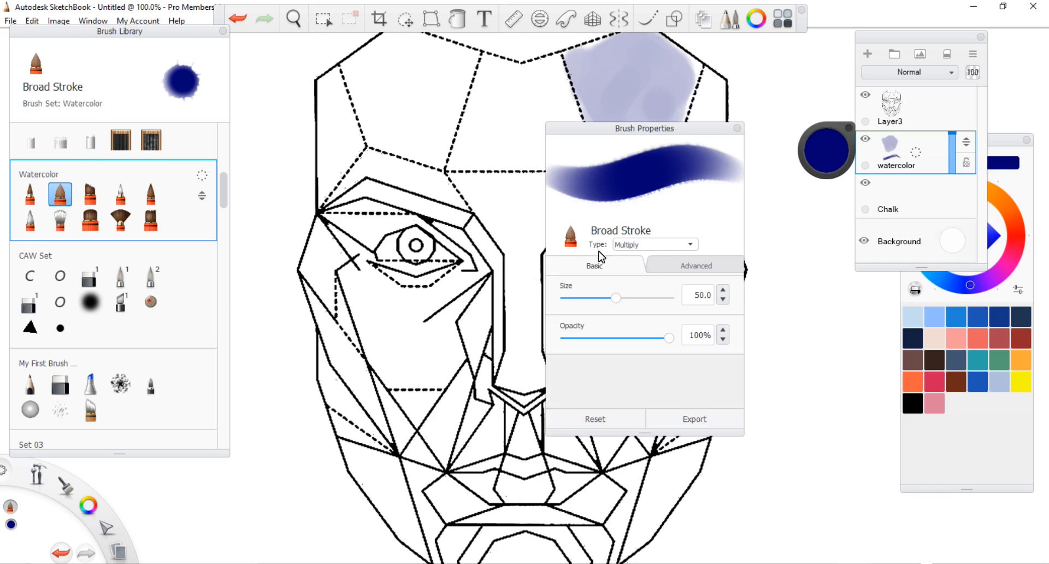
pyautogui.moveTo(698, 253)
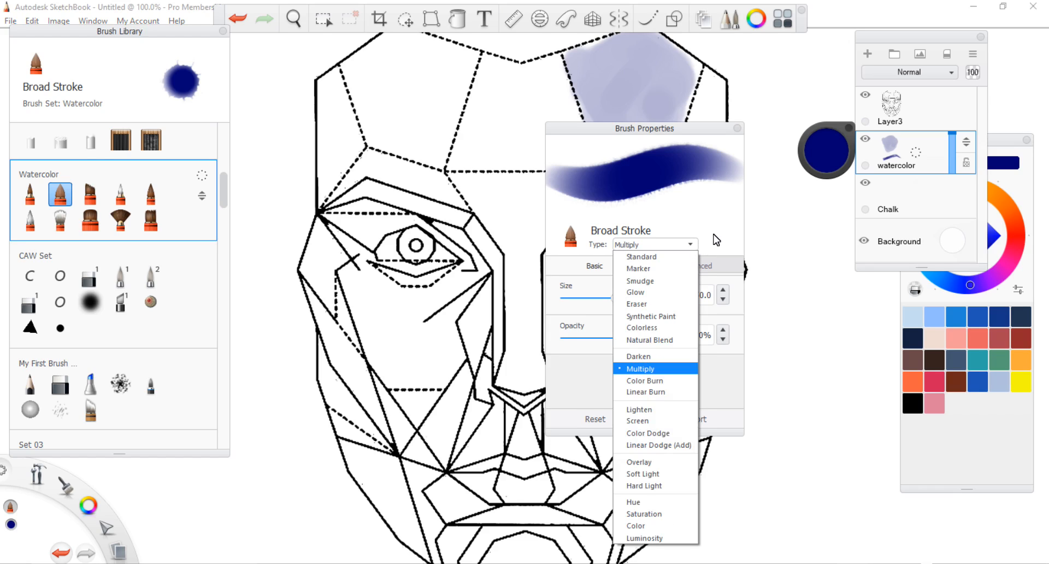
pyautogui.click(640, 369)
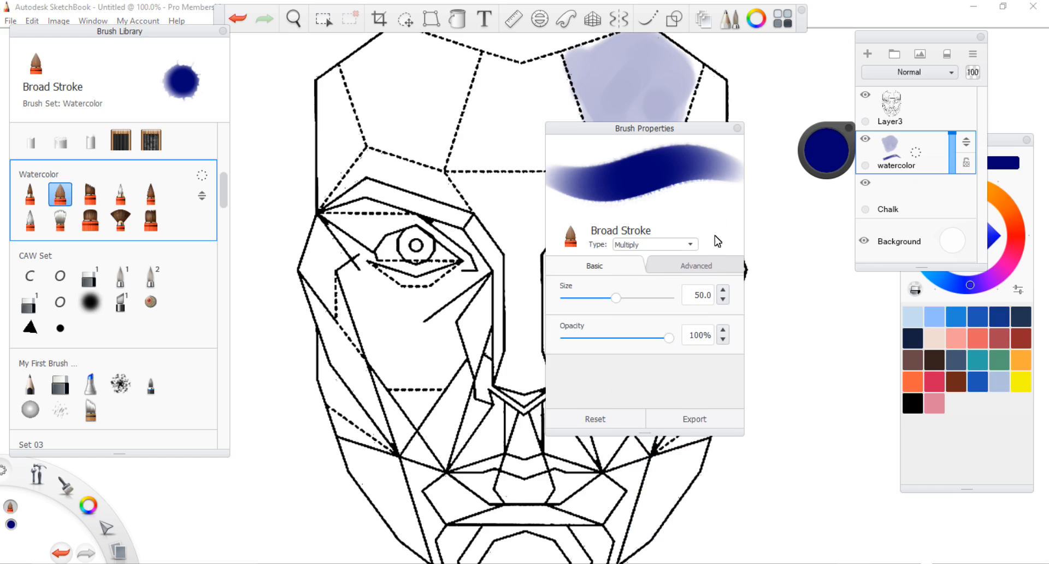
pyautogui.click(696, 265)
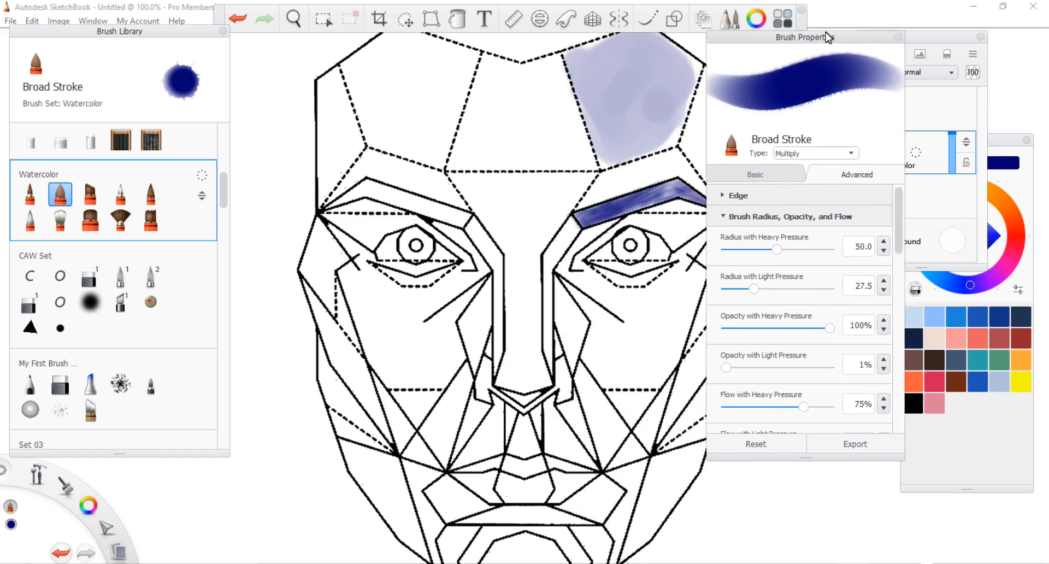
pyautogui.moveTo(801, 37); pyautogui.dragTo(886, 30)
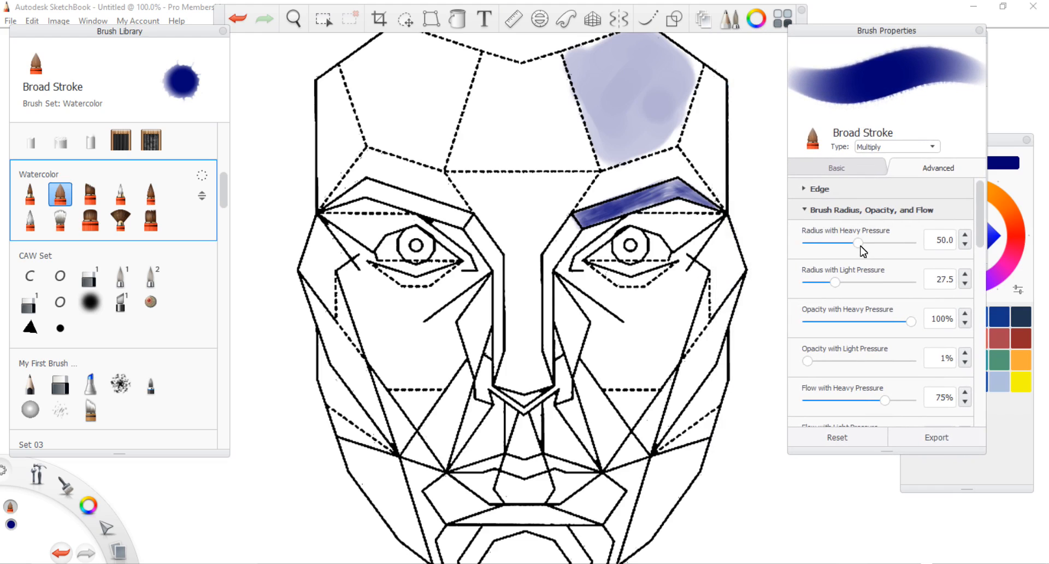
pyautogui.moveTo(860, 242); pyautogui.dragTo(835, 242)
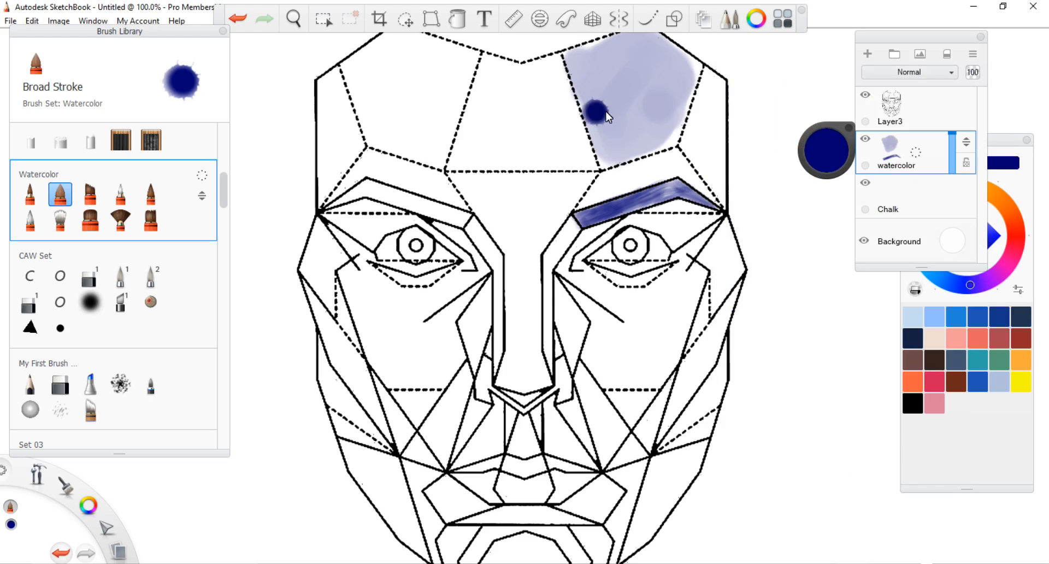
# Add a darker streak to the forehead wash, then paint a pale Medium Tip Rough wash centrally.
pyautogui.moveTo(596, 111); pyautogui.dragTo(636, 144)
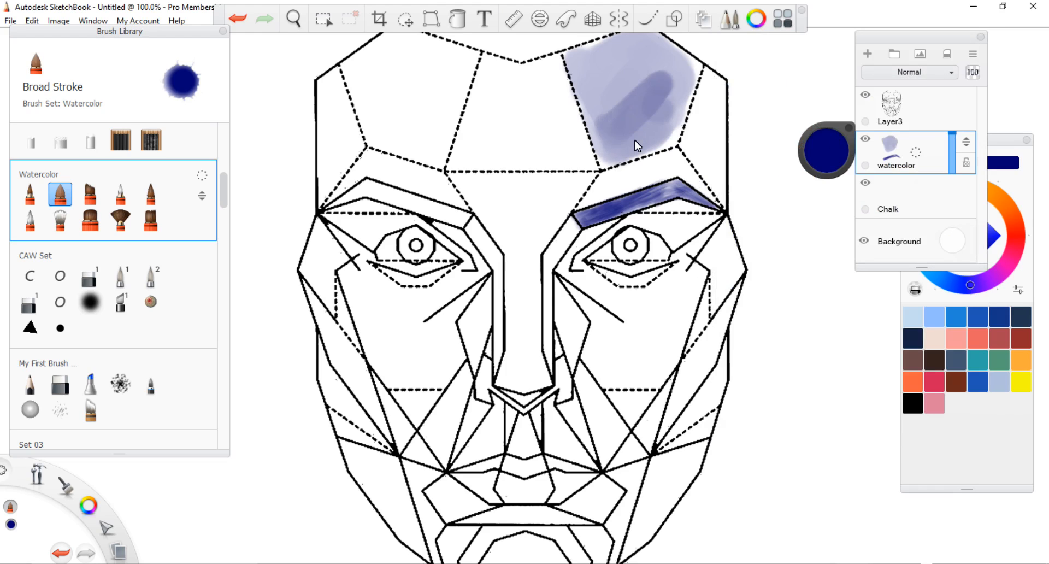
pyautogui.click(372, 284)
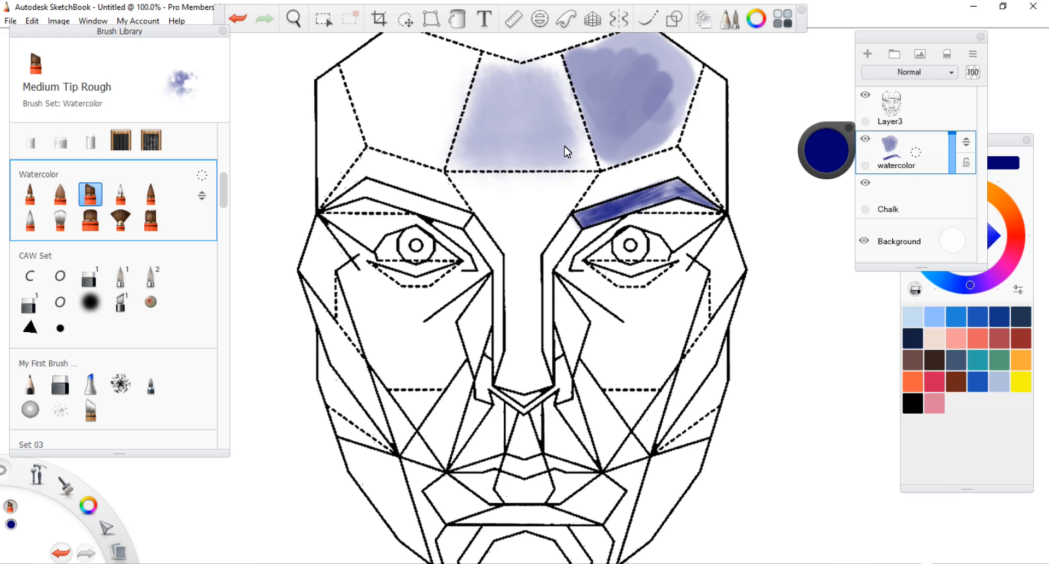
pyautogui.click(415, 335)
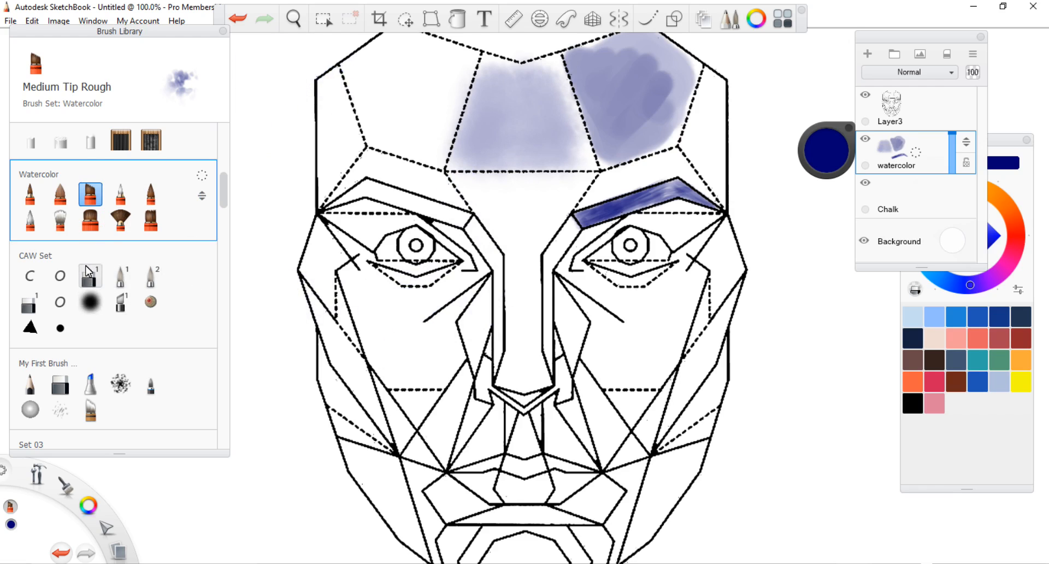
pyautogui.click(120, 194)
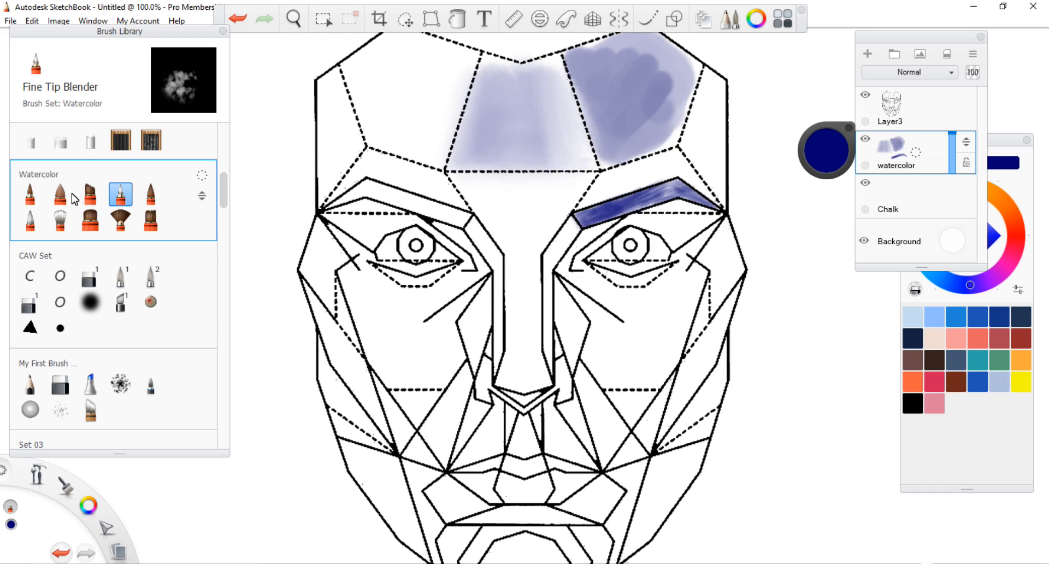
# Paint overlapping lavender, yellow and bright blue Broad Stroke test swatches beside the right cheek.
pyautogui.click(59, 194)
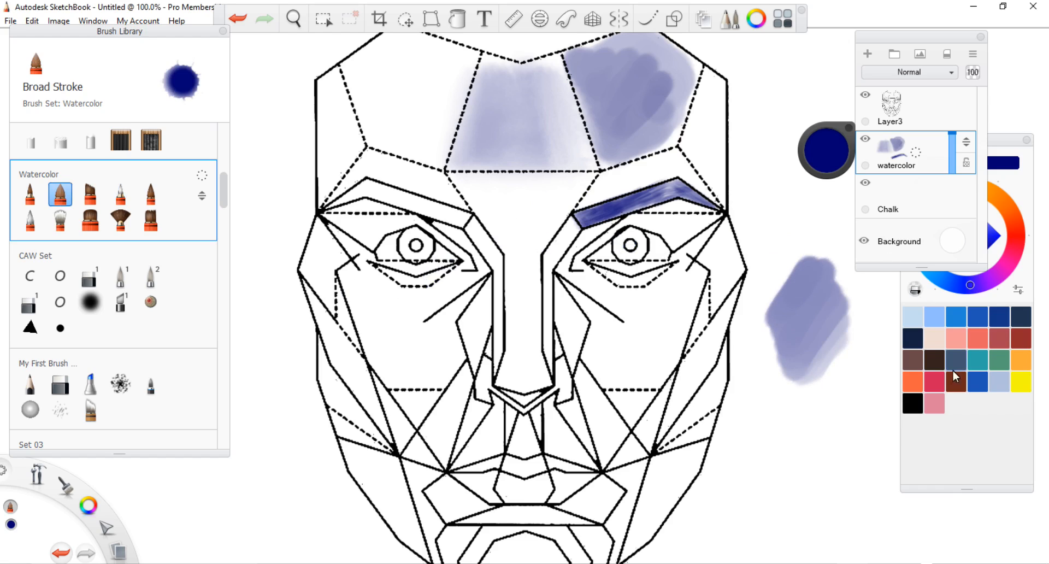
pyautogui.click(1022, 380)
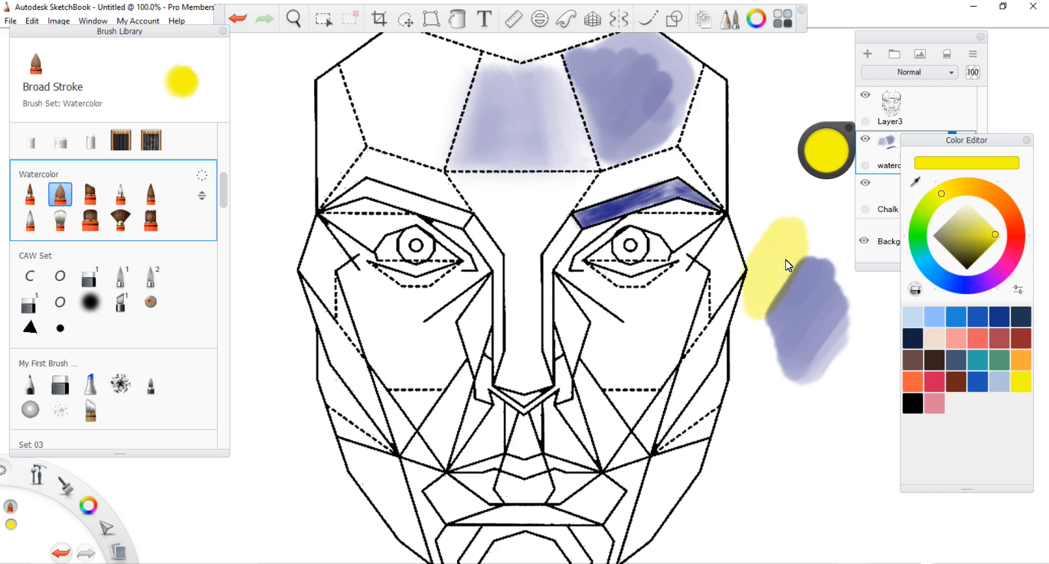
pyautogui.click(971, 286)
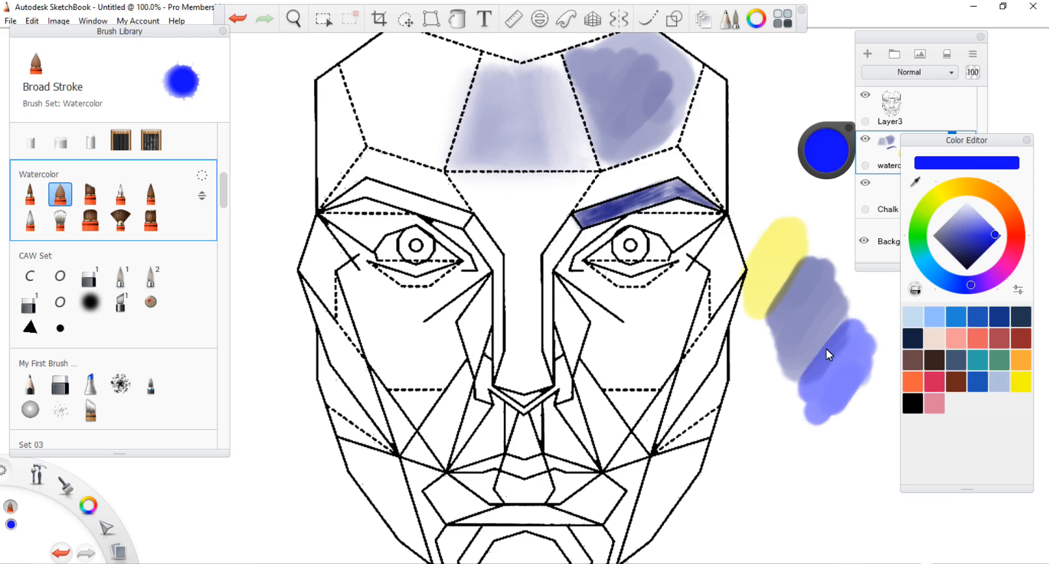
pyautogui.click(121, 194)
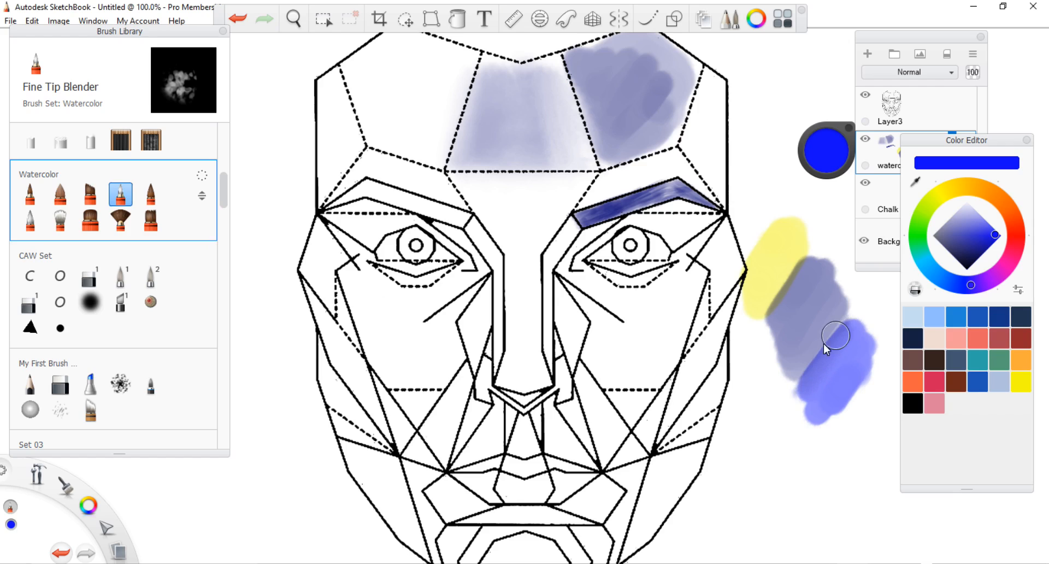
pyautogui.moveTo(807, 375)
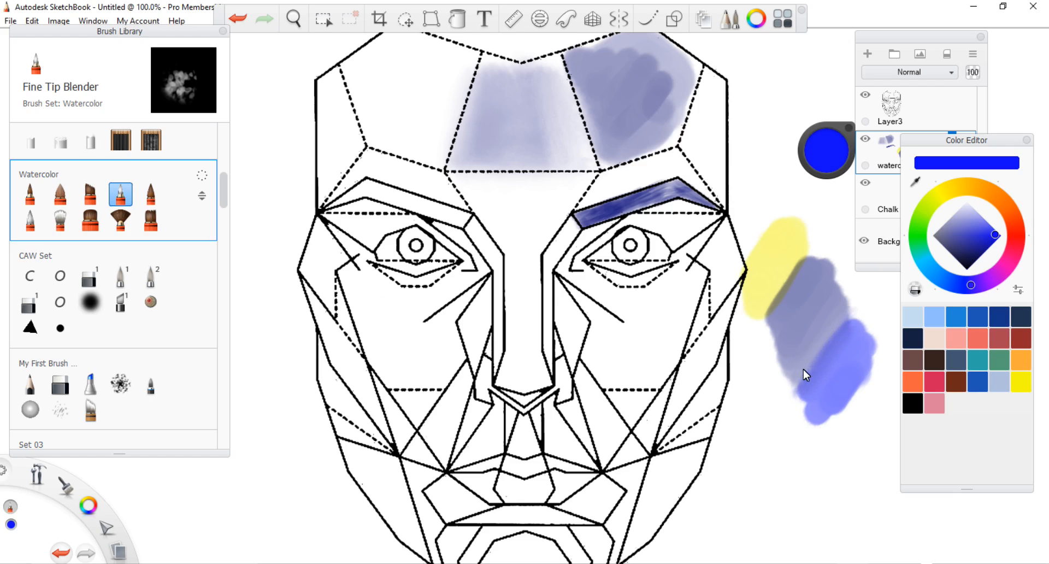
pyautogui.moveTo(851, 330)
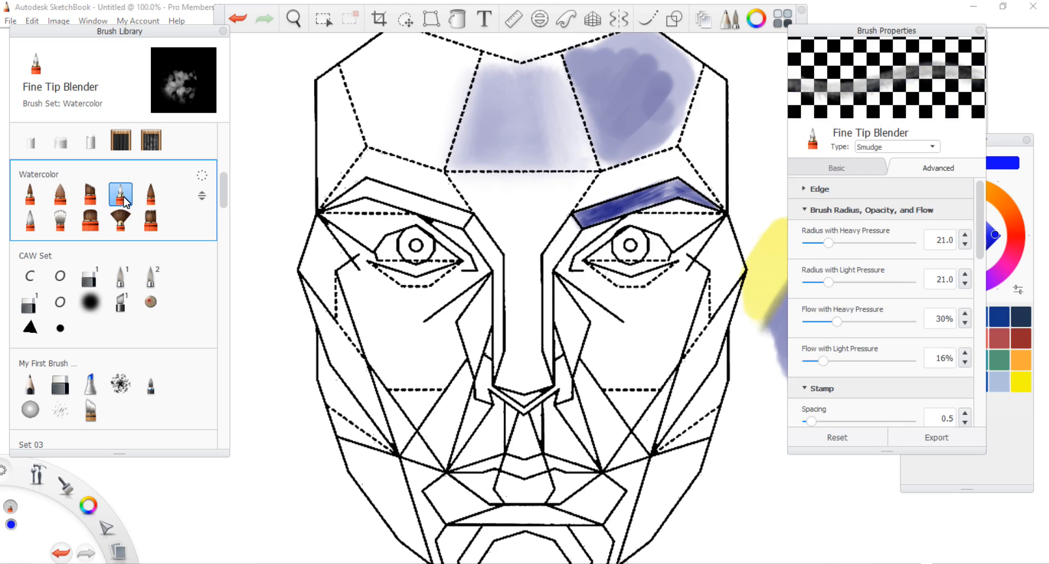
pyautogui.moveTo(888, 209)
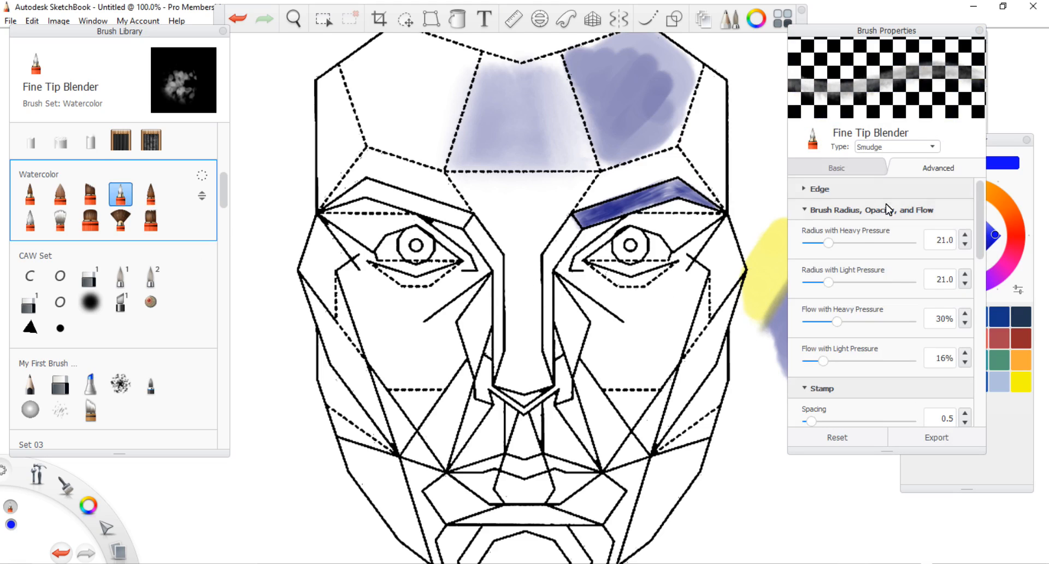
pyautogui.click(819, 188)
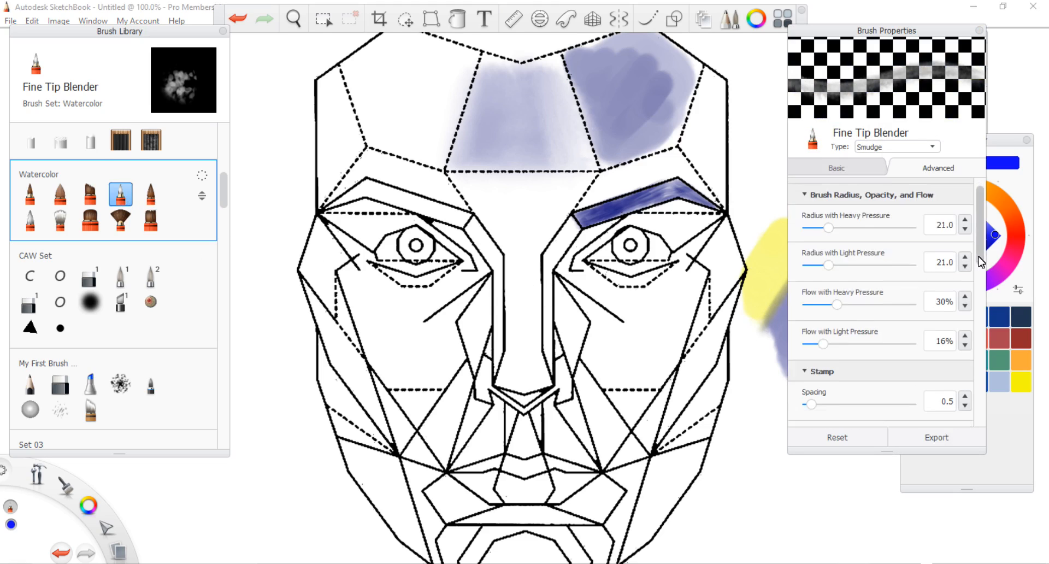
pyautogui.scroll(-3)
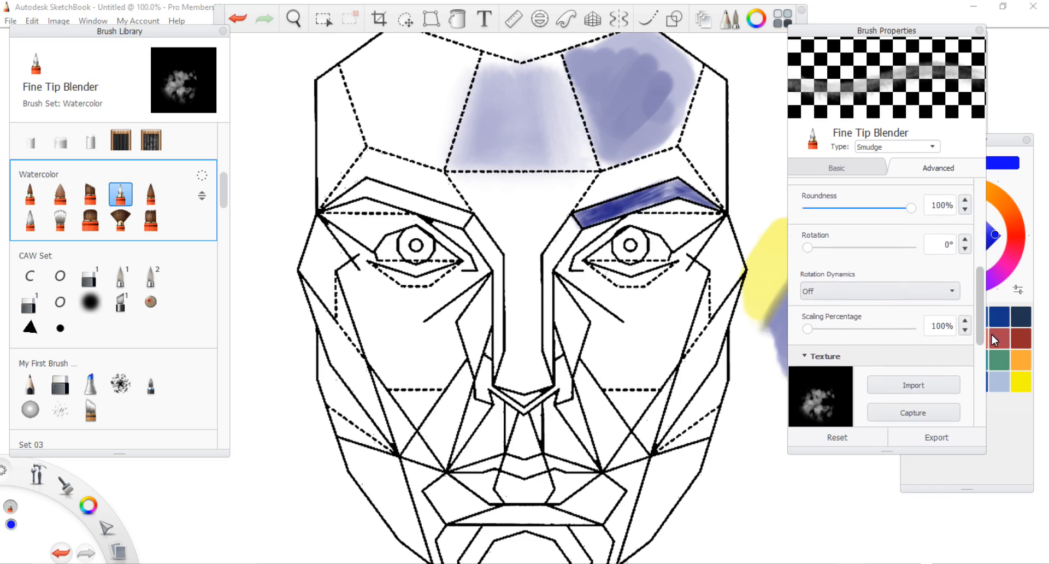
pyautogui.scroll(-3)
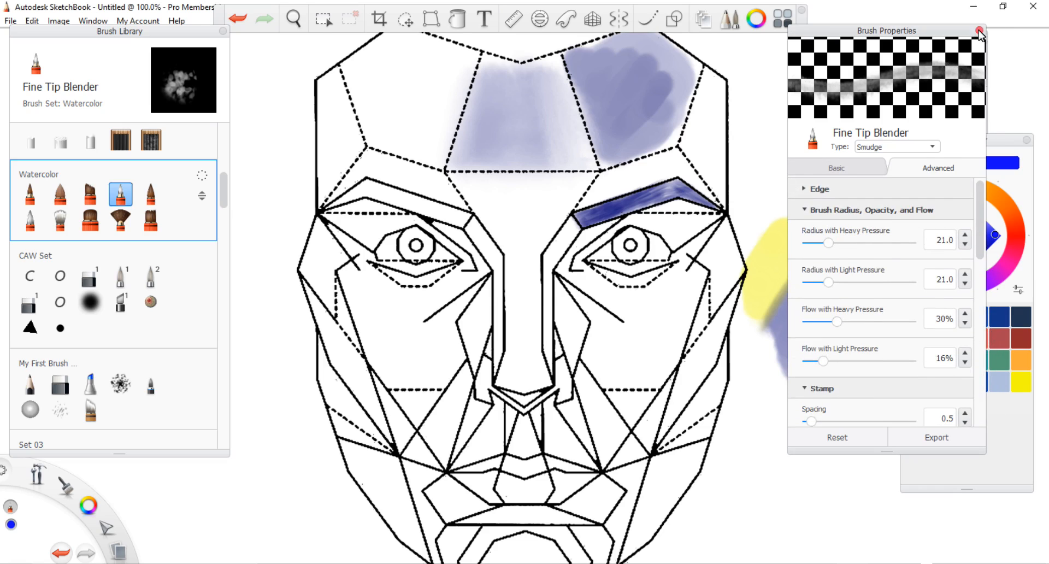
pyautogui.click(979, 31)
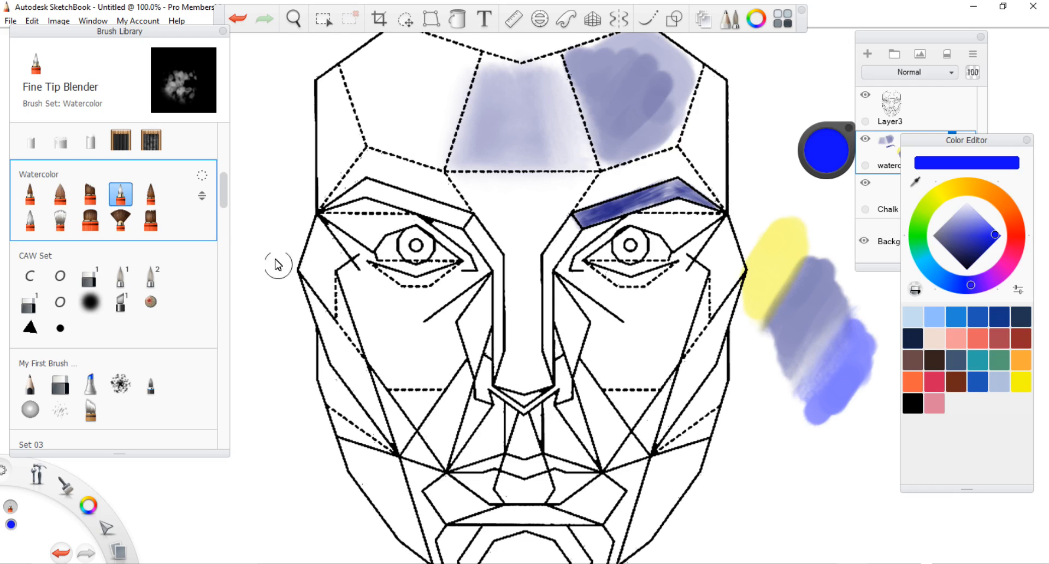
# Paint thin blue streaks down the nose bridge and soften the blue side swatch.
pyautogui.click(150, 194)
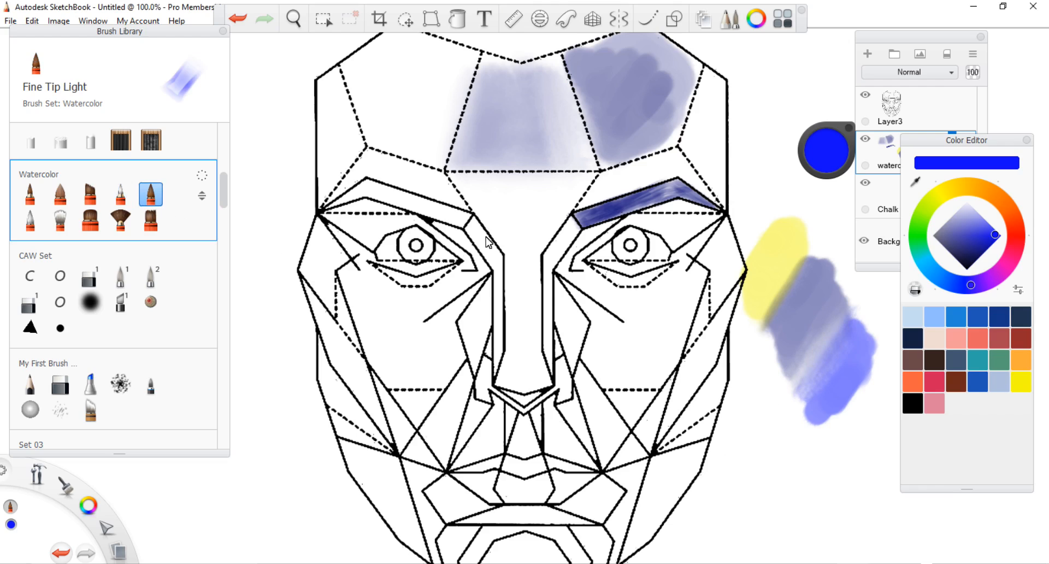
pyautogui.moveTo(529, 233); pyautogui.dragTo(517, 340)
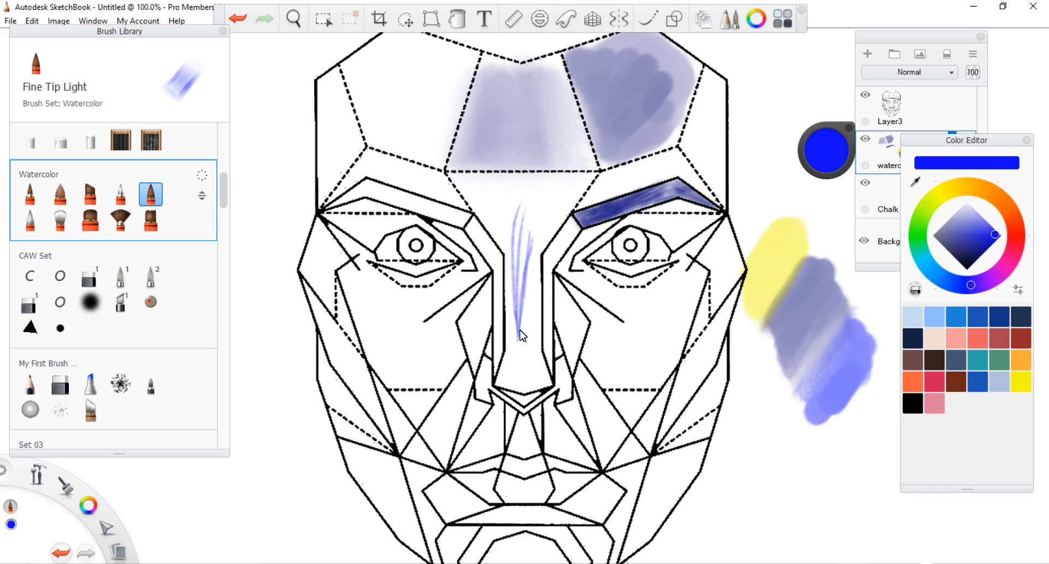
pyautogui.moveTo(522, 201); pyautogui.dragTo(516, 328)
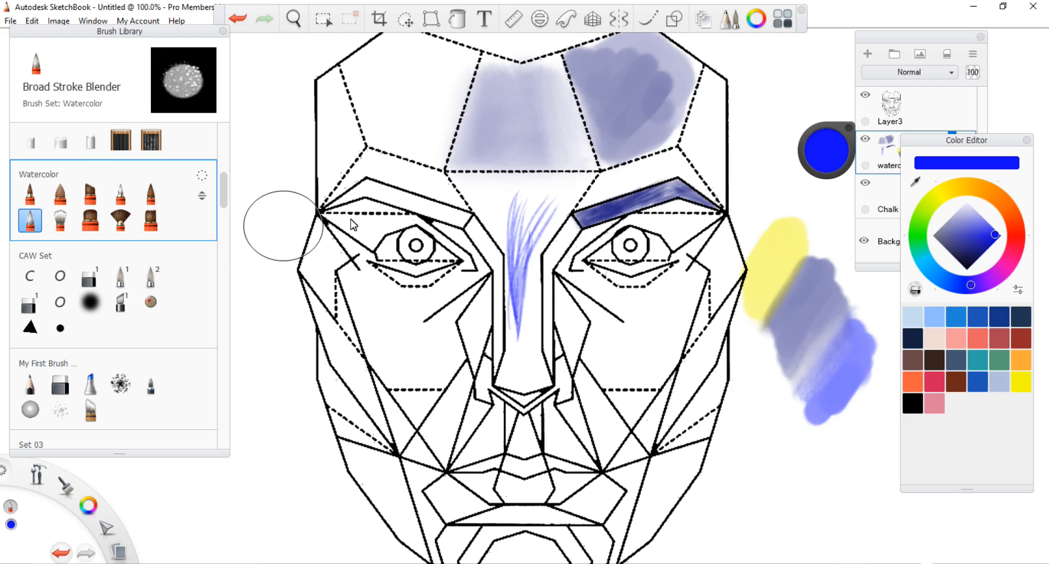
pyautogui.moveTo(394, 333)
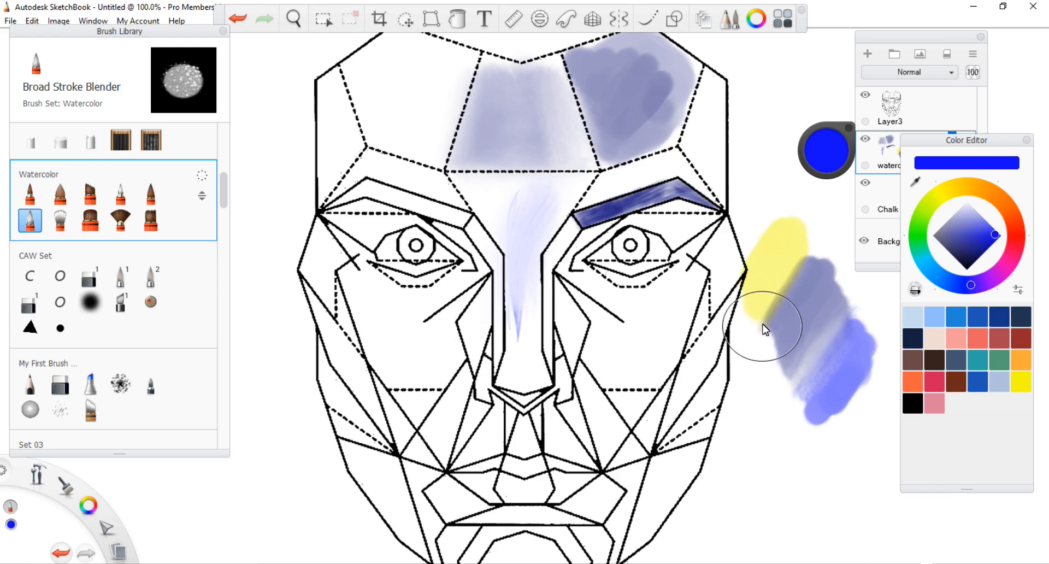
pyautogui.moveTo(767, 328); pyautogui.dragTo(810, 468)
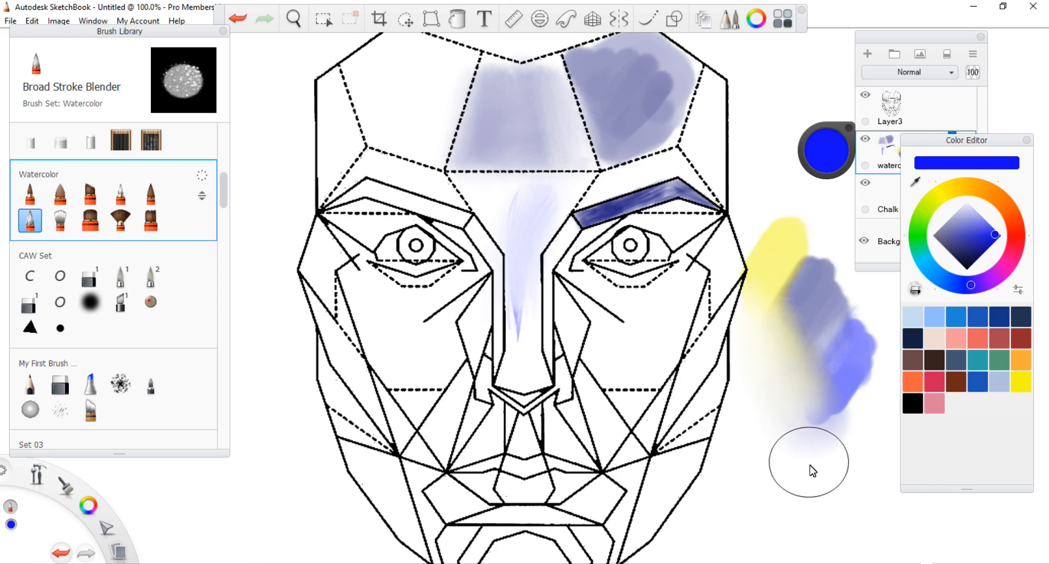
pyautogui.moveTo(809, 469); pyautogui.dragTo(855, 429)
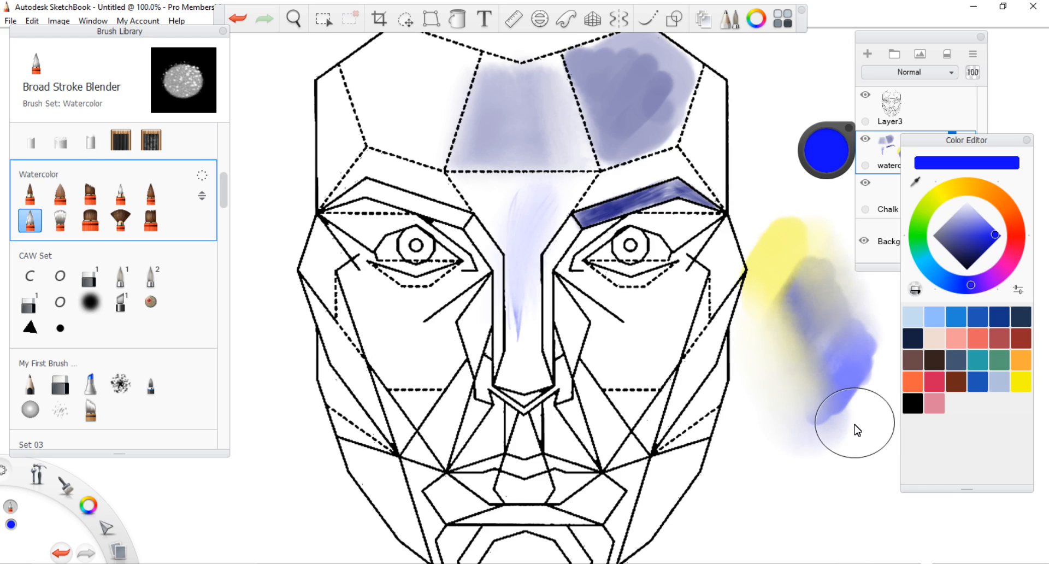
pyautogui.moveTo(790, 281)
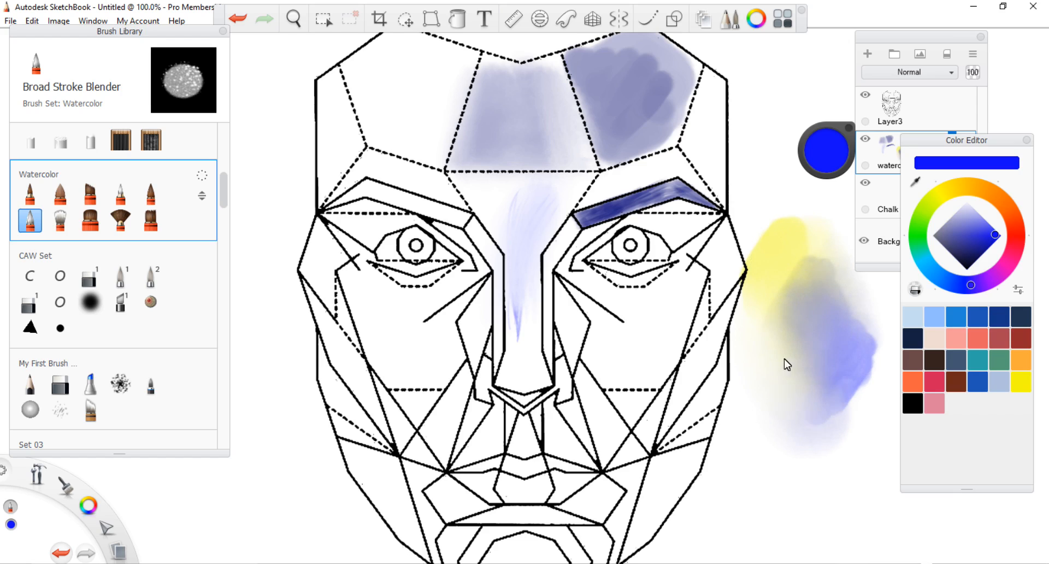
pyautogui.moveTo(842, 496)
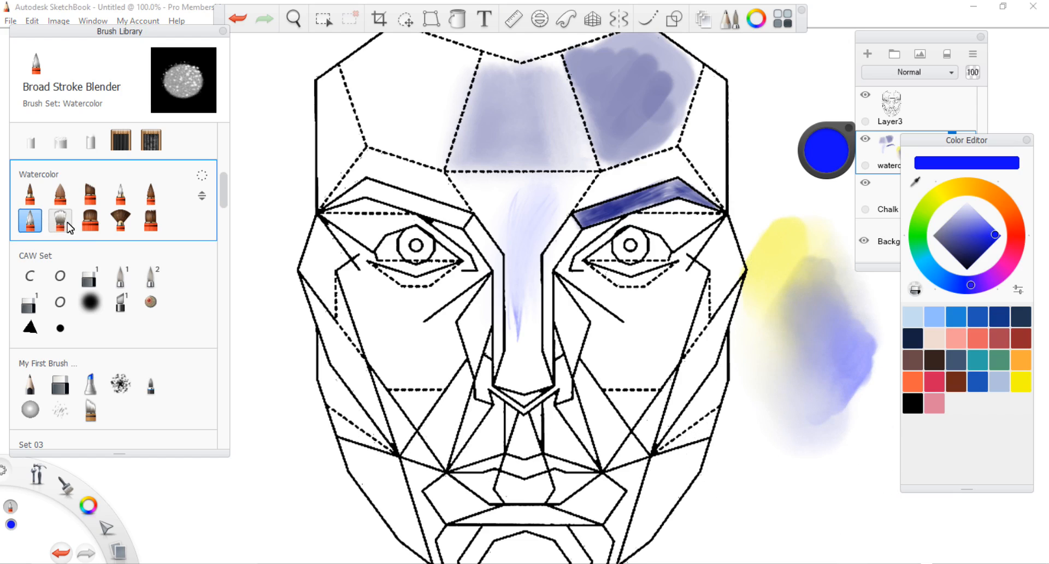
# Spread the central forehead wash into a scratchy texture with the Bristle Blender.
pyautogui.click(59, 220)
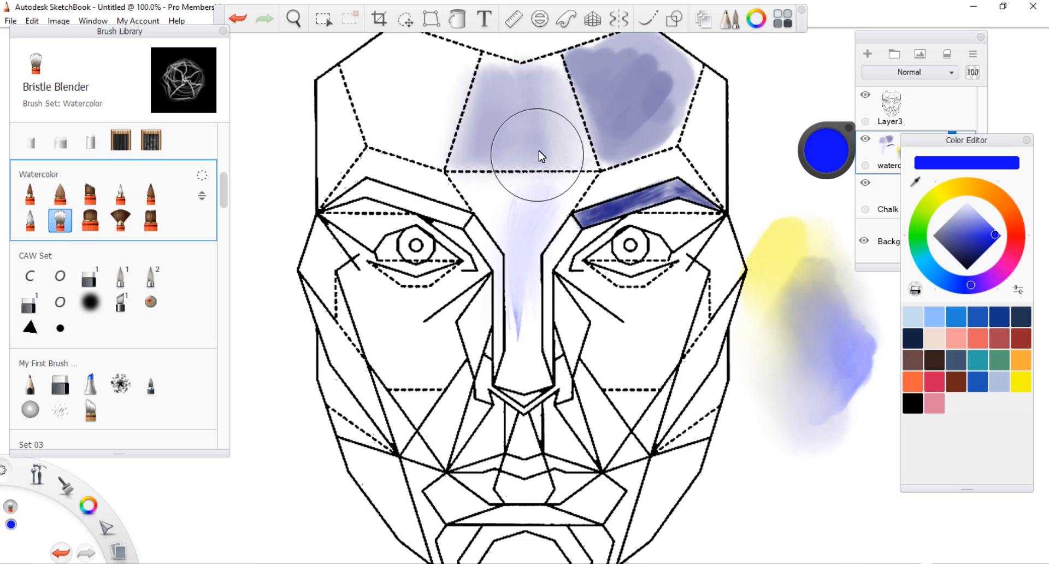
pyautogui.moveTo(542, 157); pyautogui.dragTo(516, 97)
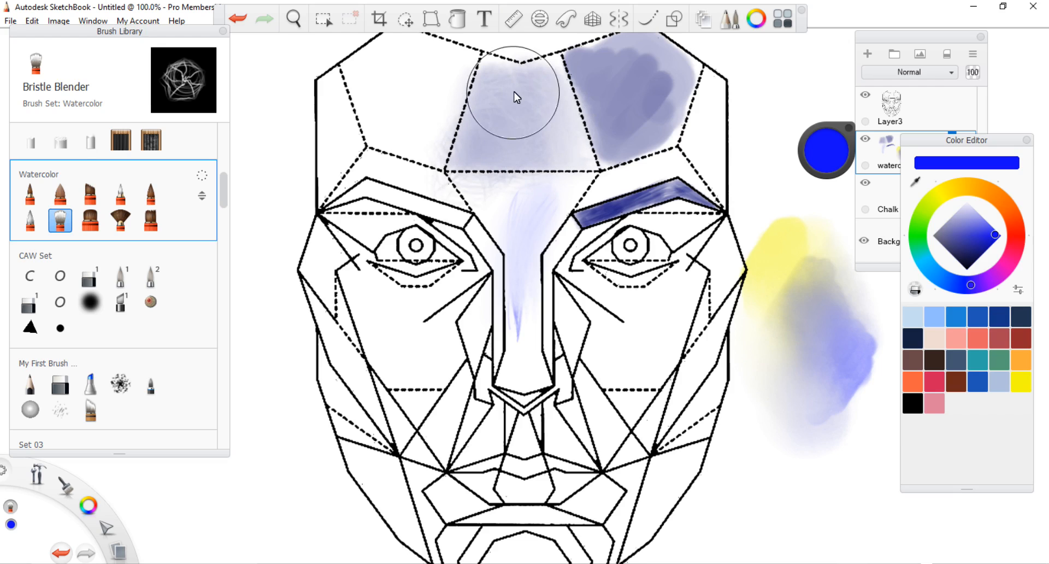
pyautogui.moveTo(516, 94); pyautogui.dragTo(516, 137)
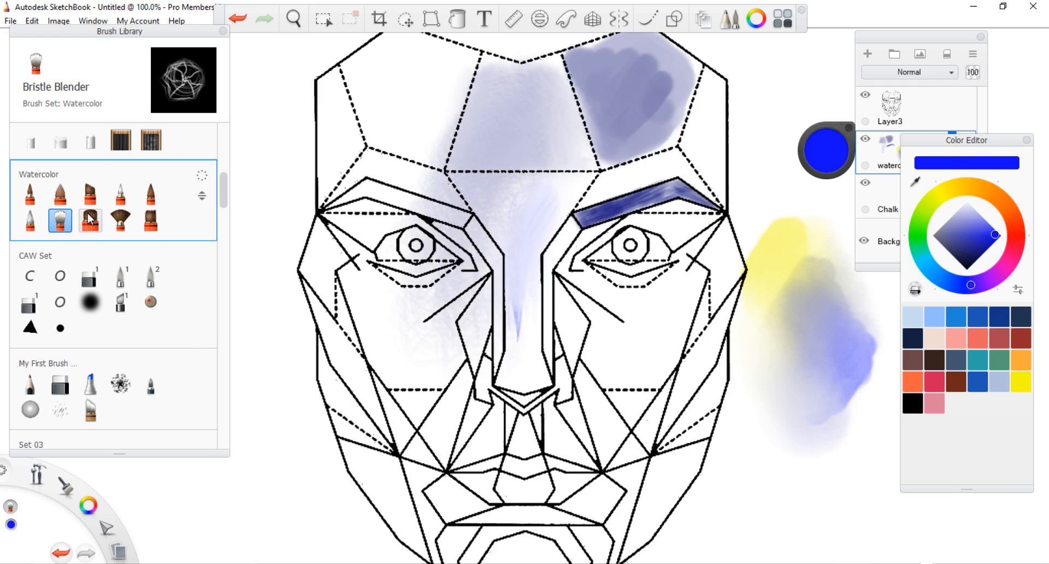
# Paint vivid blue on the upper-left forehead and right cheek with the Round Tip watercolor brush.
pyautogui.click(89, 220)
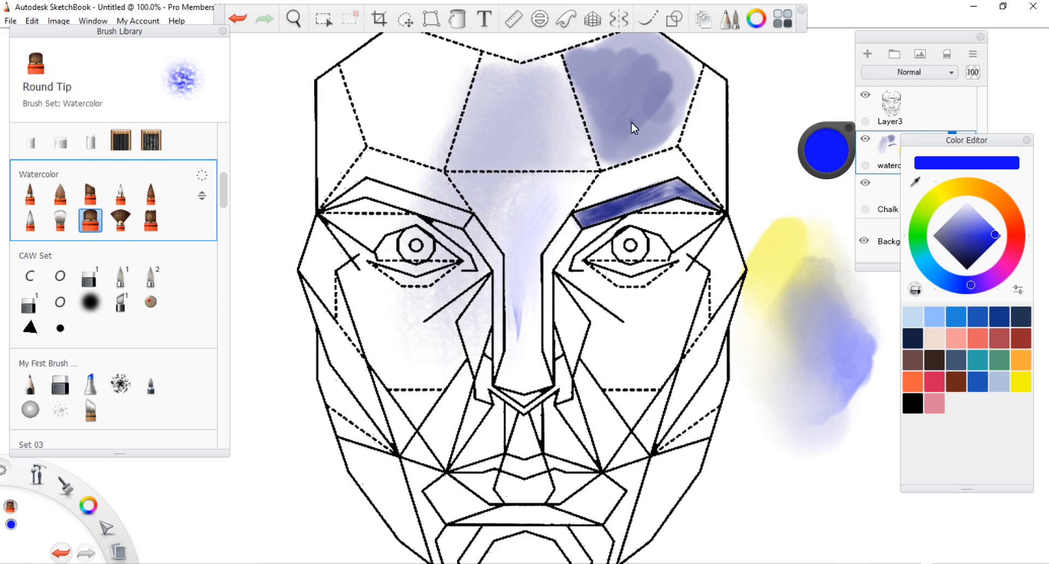
pyautogui.moveTo(428, 67); pyautogui.dragTo(418, 157)
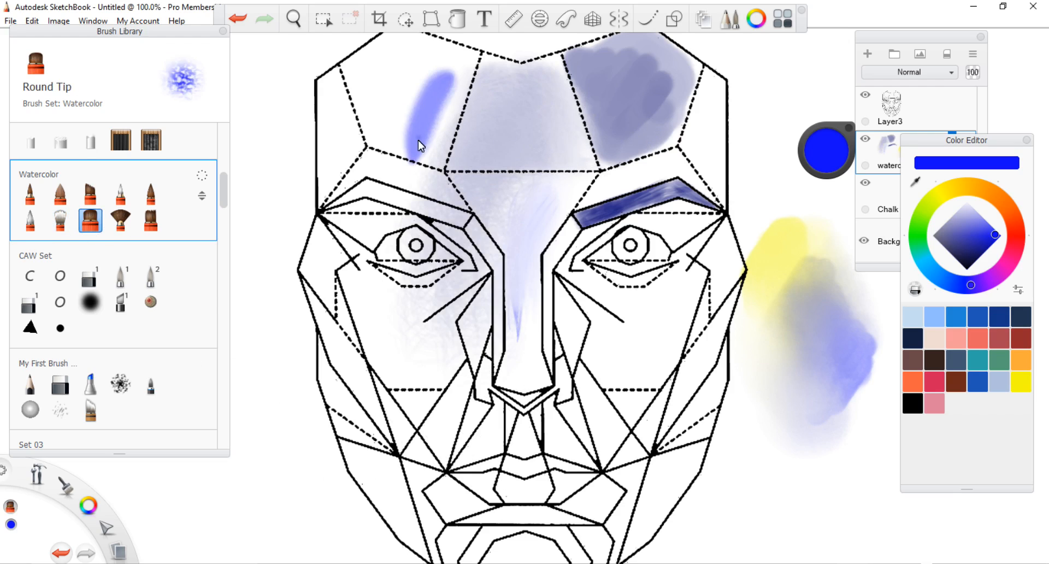
pyautogui.moveTo(429, 80); pyautogui.dragTo(391, 161)
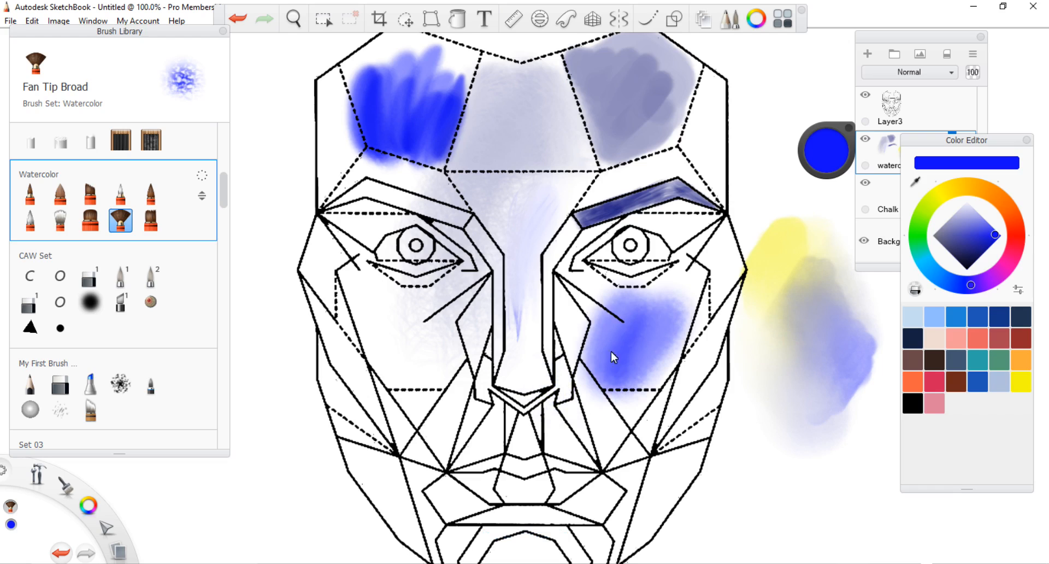
pyautogui.moveTo(614, 356); pyautogui.dragTo(597, 328)
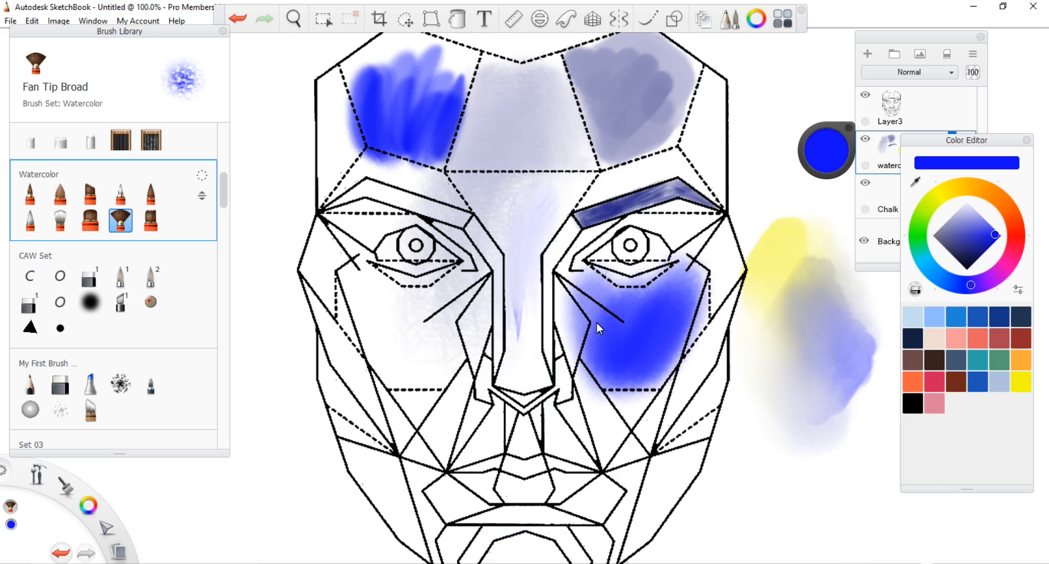
# Wash the left cheek in lighter blue with the Square Tip brush, then try other brushes.
pyautogui.click(150, 221)
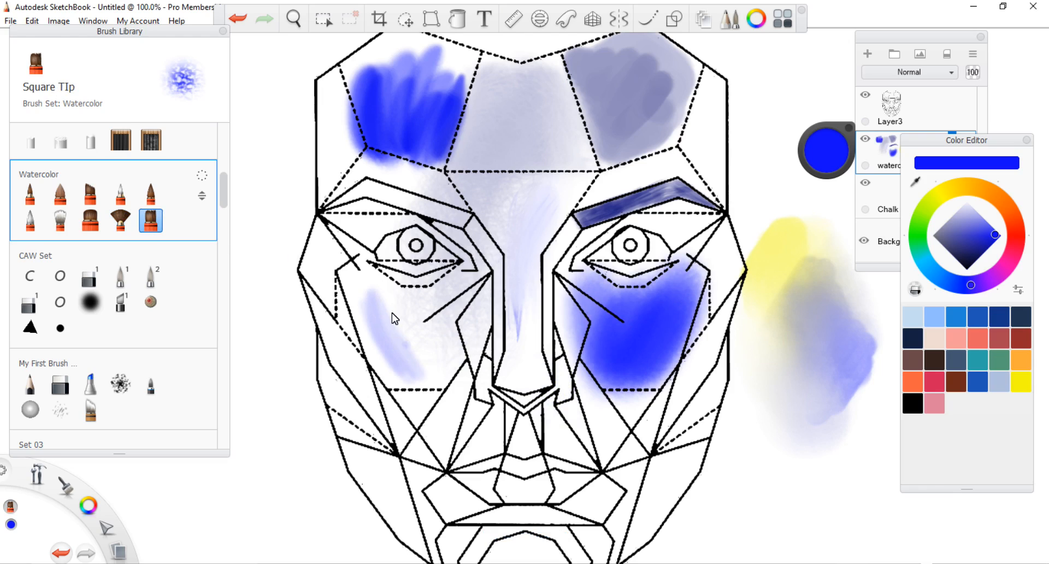
pyautogui.moveTo(392, 301); pyautogui.dragTo(396, 371)
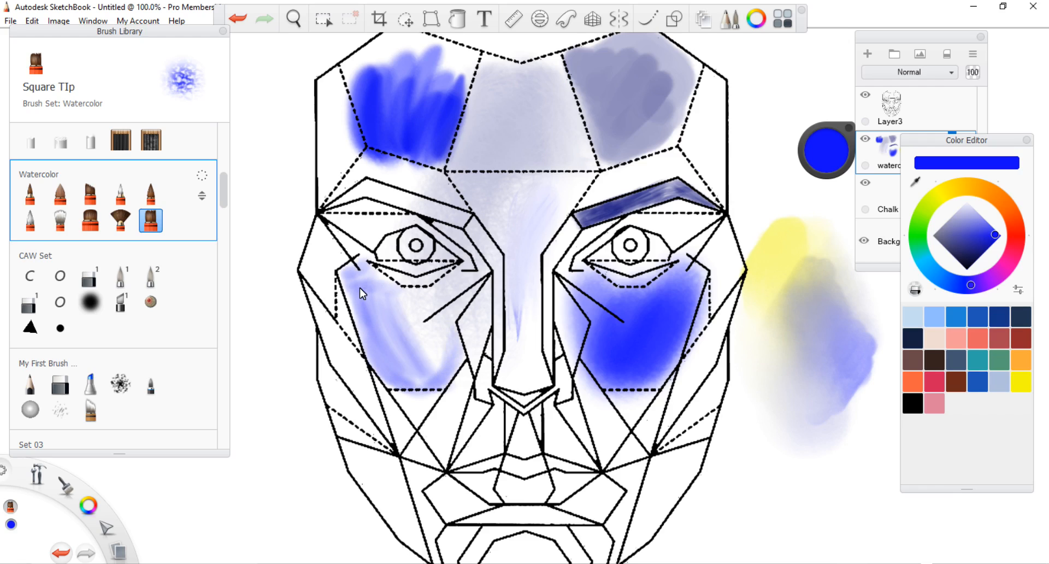
pyautogui.moveTo(361, 293); pyautogui.dragTo(441, 386)
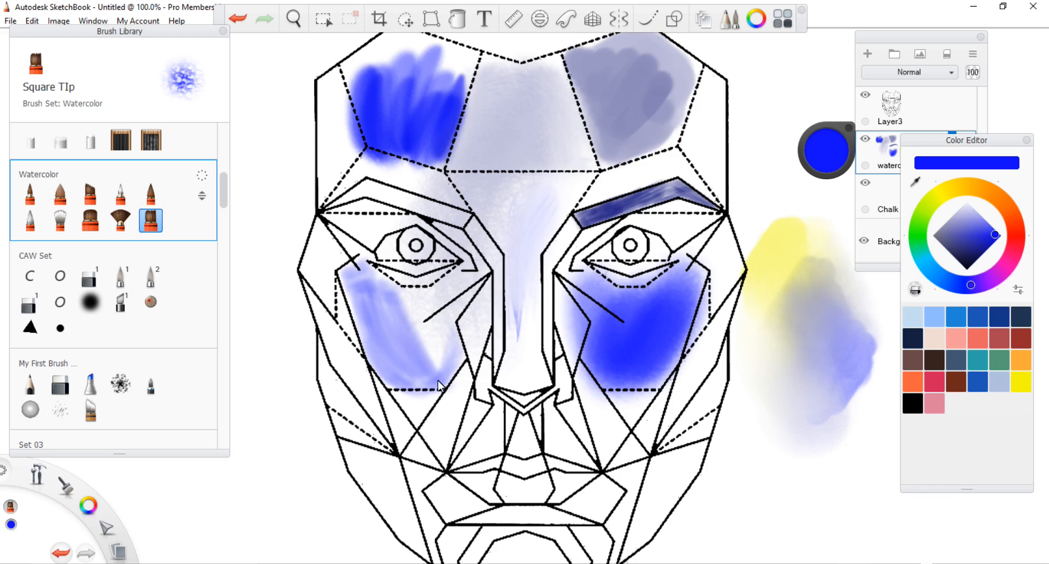
pyautogui.click(89, 194)
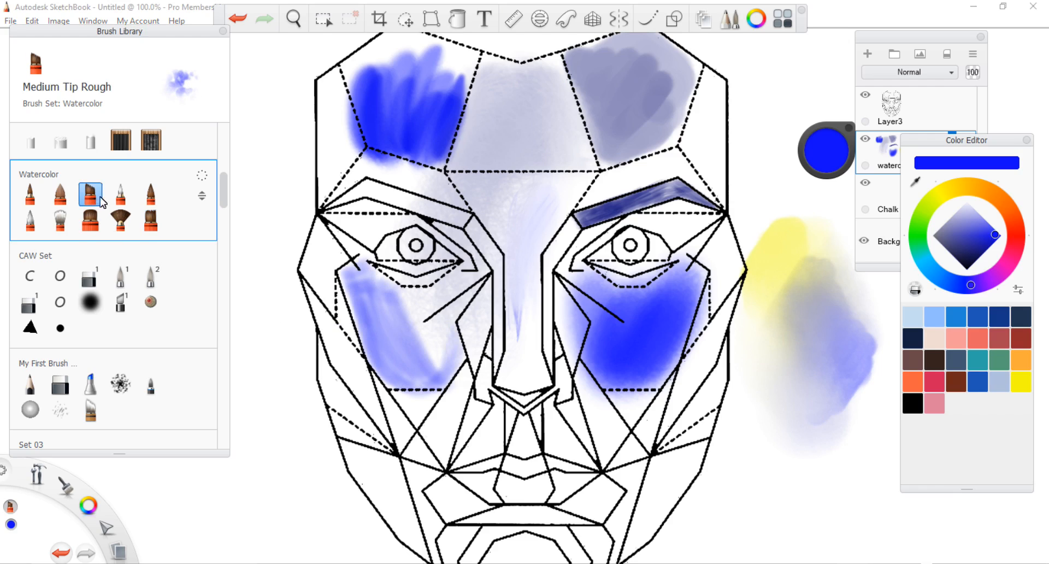
pyautogui.click(119, 194)
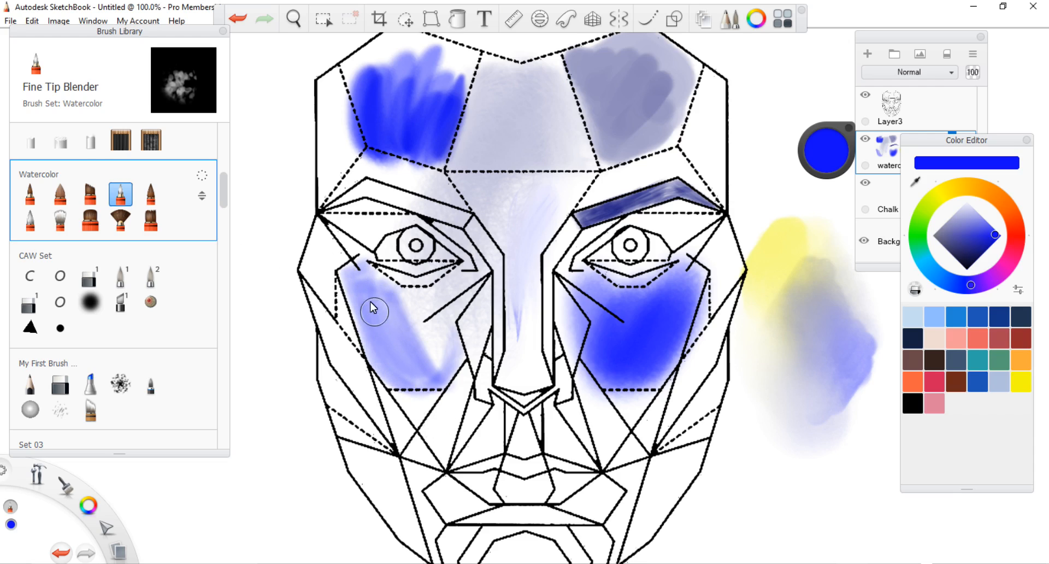
# Try the Fine Tip Light brush, then return to the Bristle Blender.
pyautogui.click(149, 194)
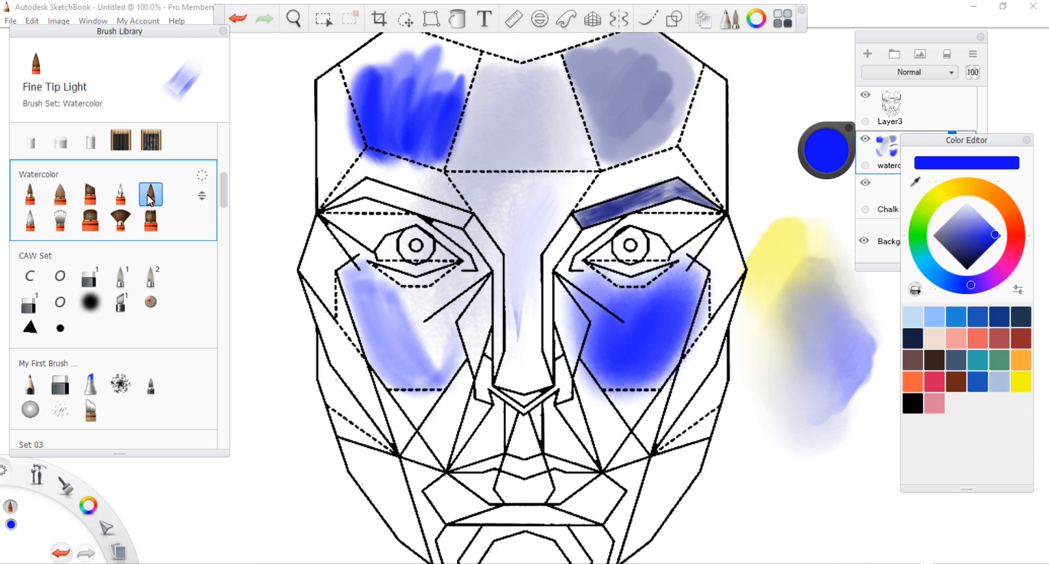
pyautogui.click(60, 221)
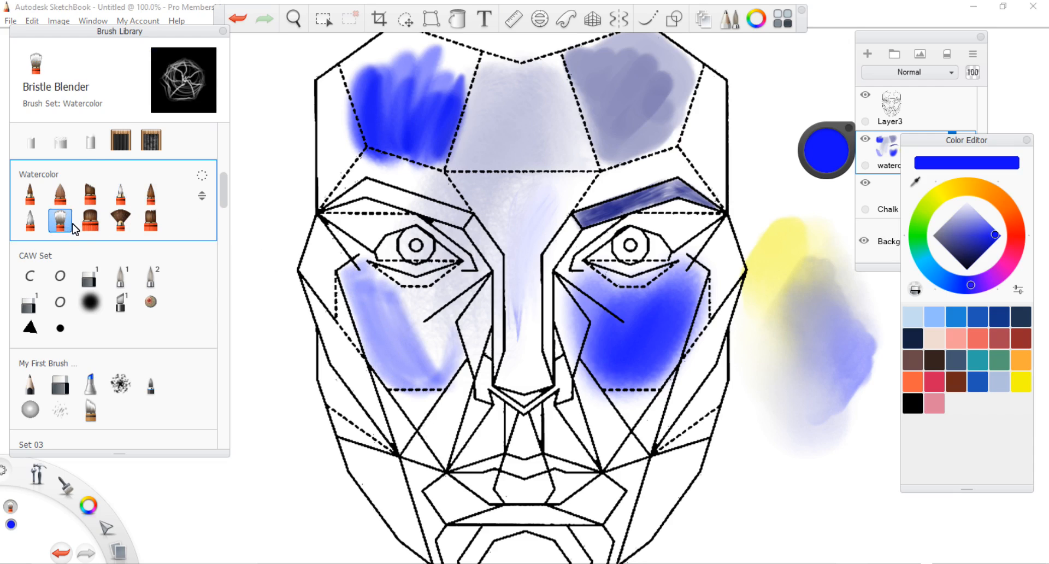
pyautogui.moveTo(393, 314)
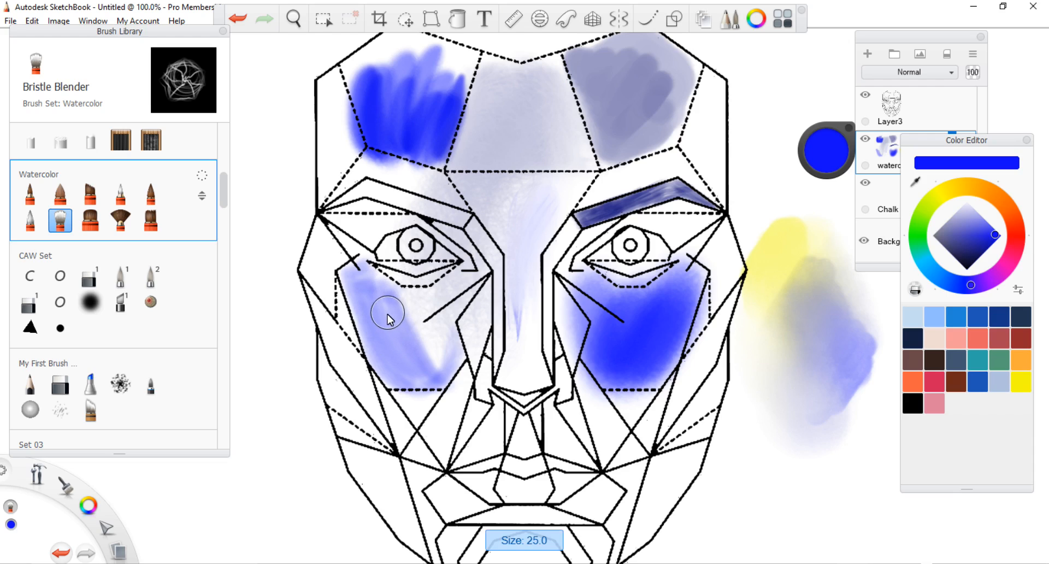
pyautogui.moveTo(392, 293)
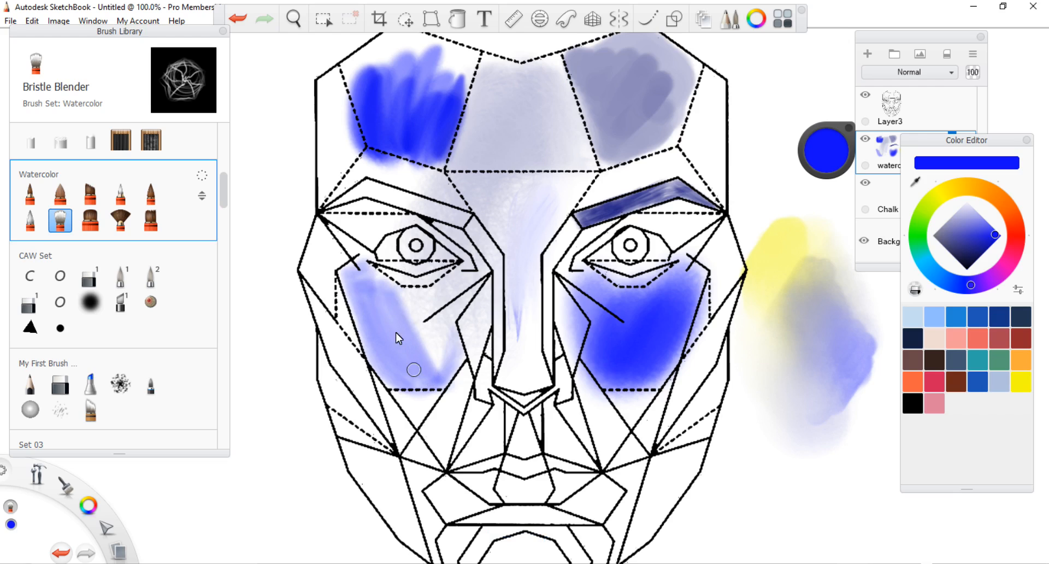
pyautogui.moveTo(373, 347)
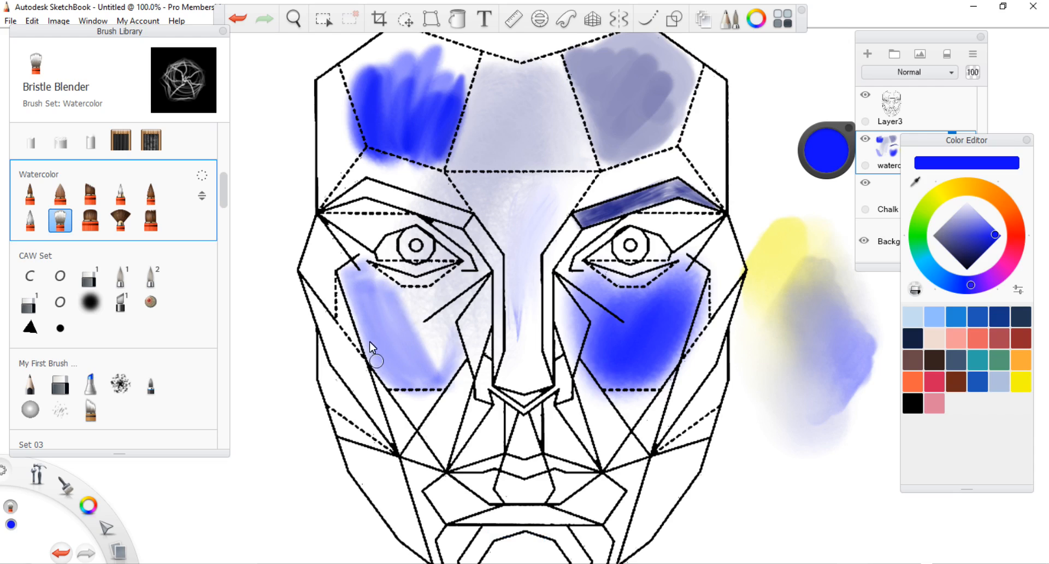
pyautogui.moveTo(417, 373)
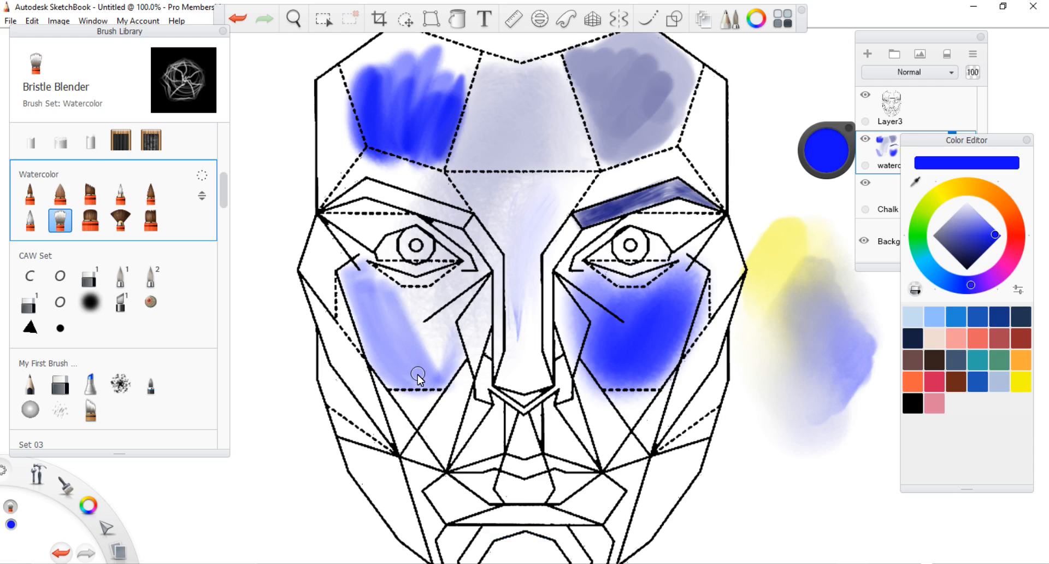
pyautogui.moveTo(867, 143)
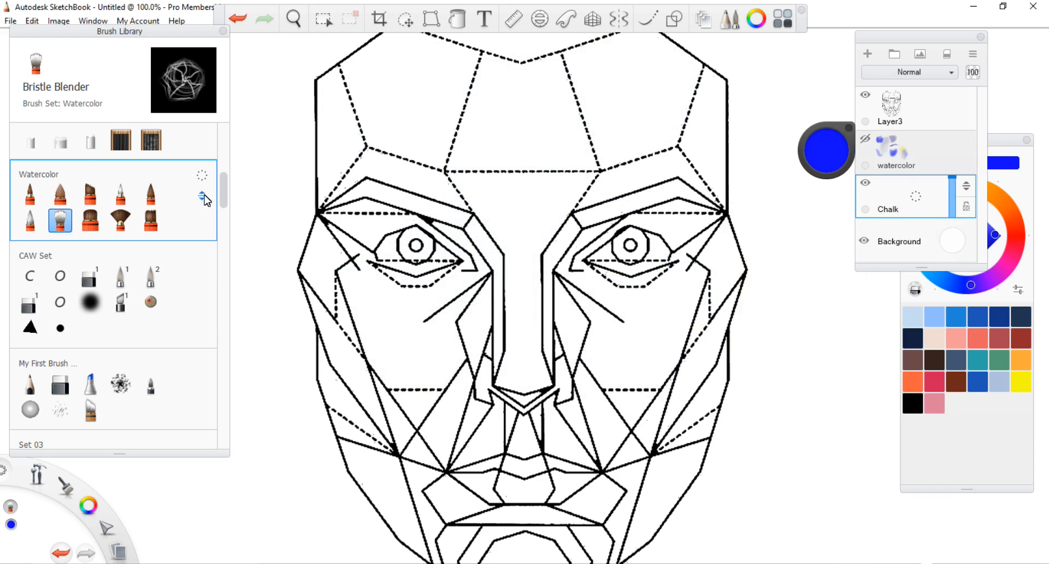
# Scroll the Brush Library to the Chalks set and choose Brand New Chalk.
pyautogui.scroll(-3)
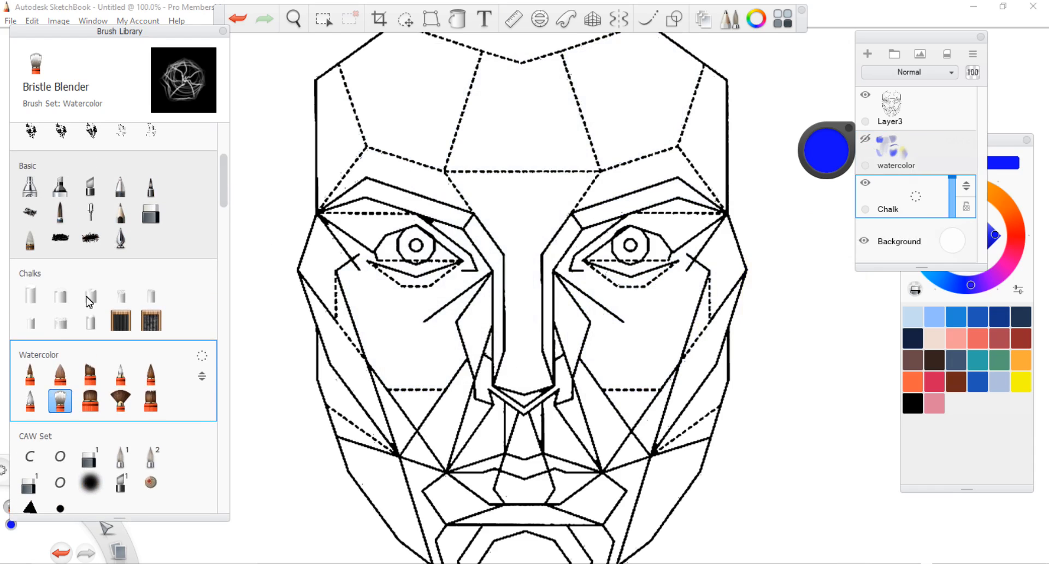
pyautogui.click(29, 293)
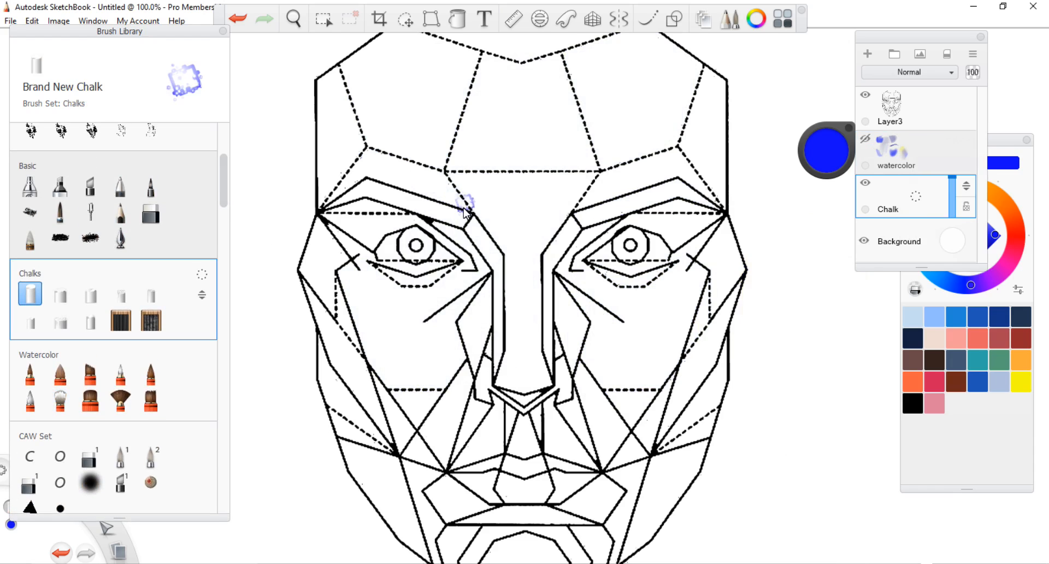
pyautogui.moveTo(567, 131)
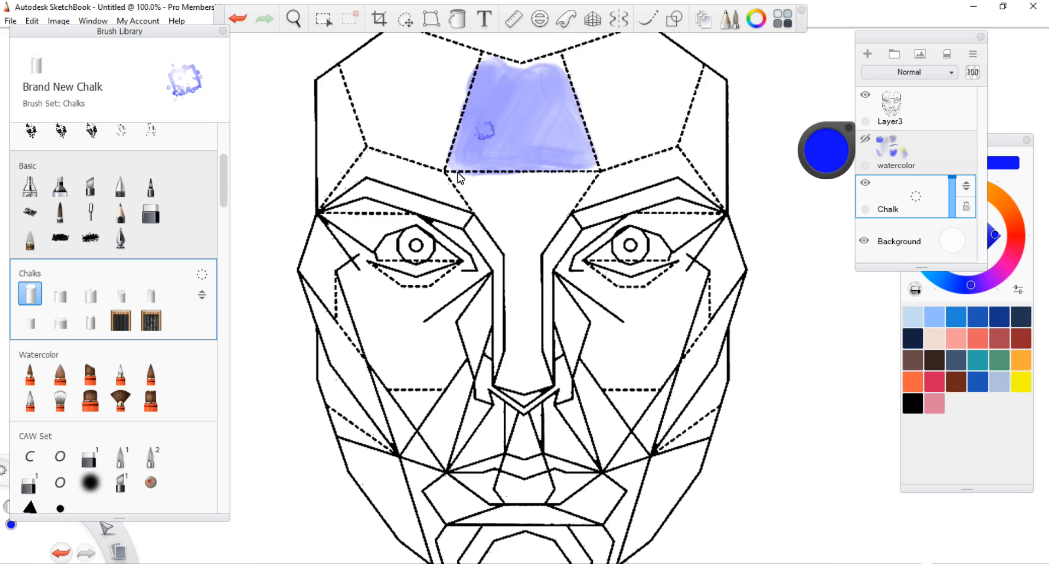
# Shade the left brow panel in lavender with Sideways Chalk, then pick Build Up Chalk.
pyautogui.click(60, 295)
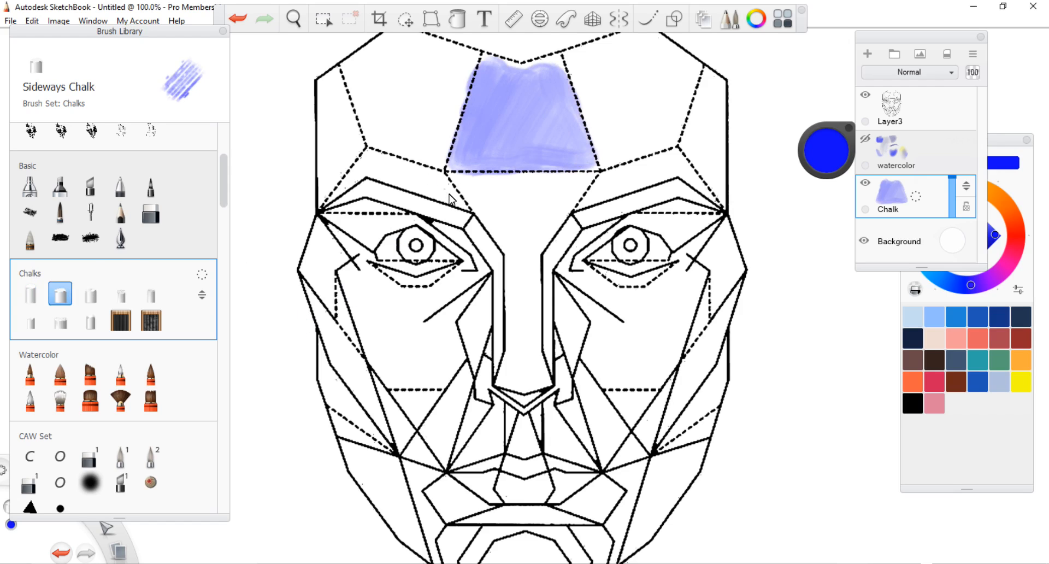
pyautogui.moveTo(394, 181); pyautogui.dragTo(462, 194)
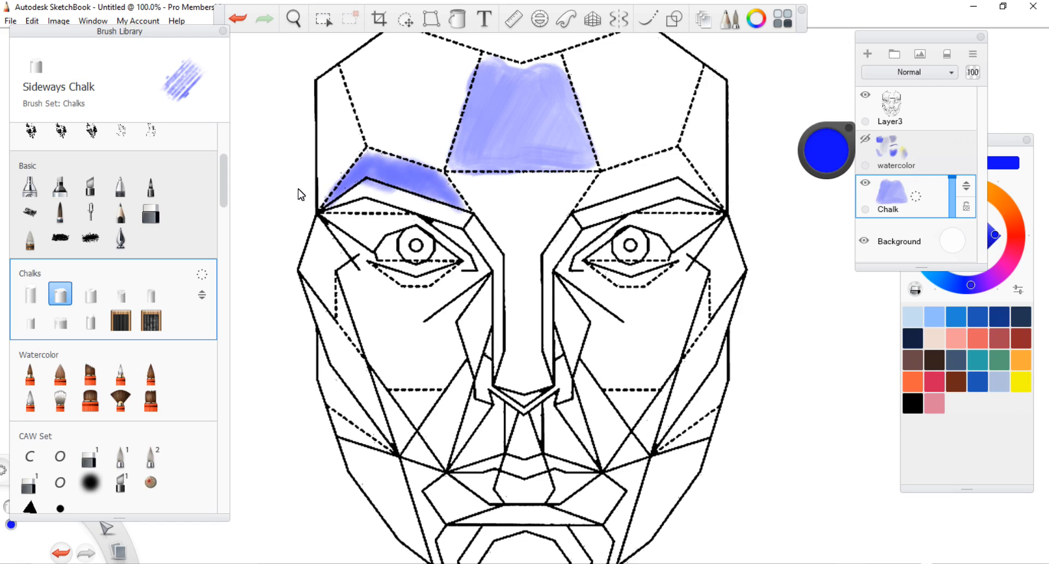
pyautogui.click(90, 295)
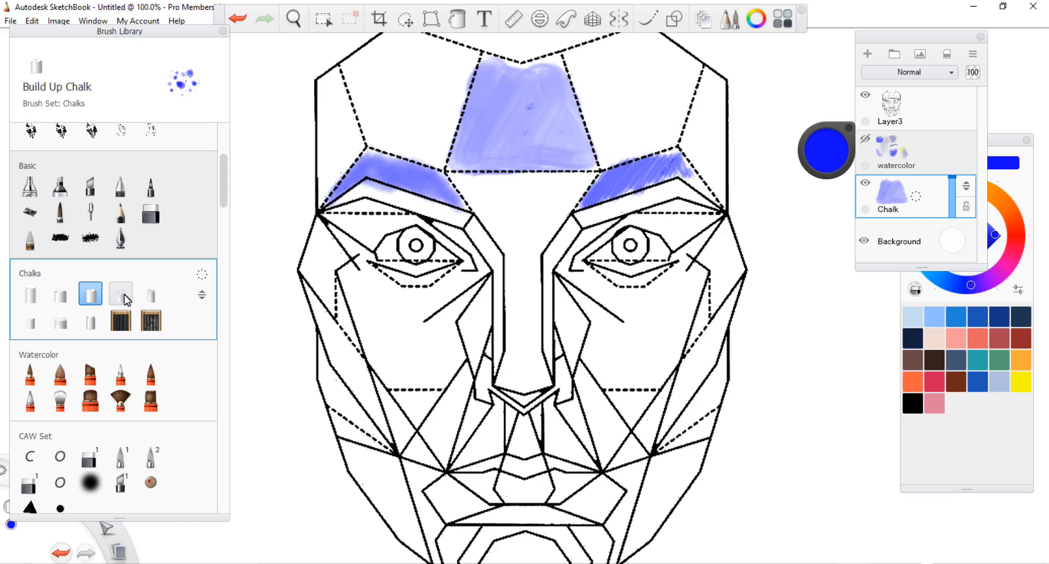
# Shade the cheeks with Grainy and Streaky Chalk, then open Streaky Chalk's Brush Properties.
pyautogui.click(121, 294)
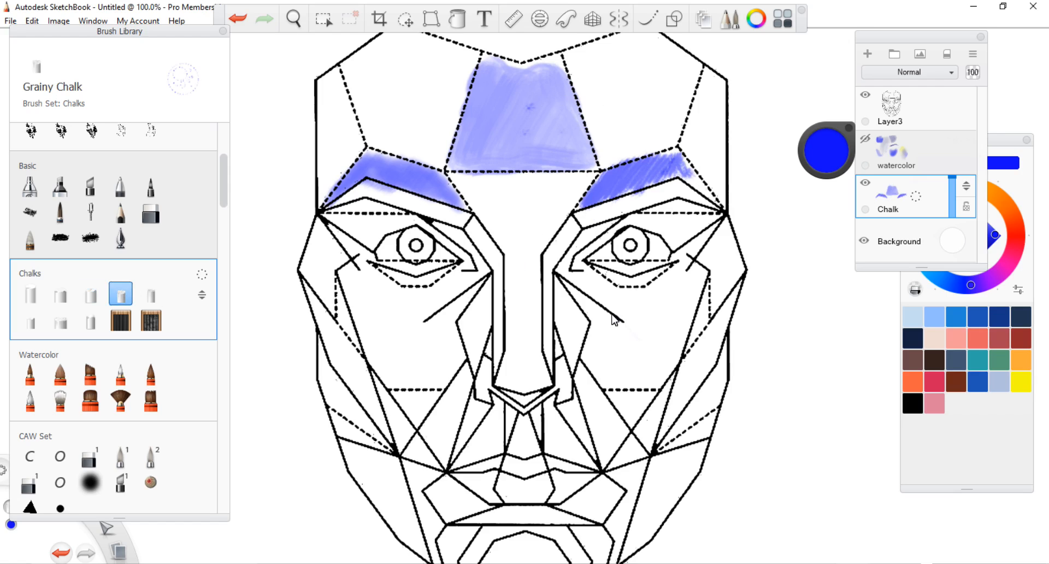
pyautogui.moveTo(616, 309); pyautogui.dragTo(642, 358)
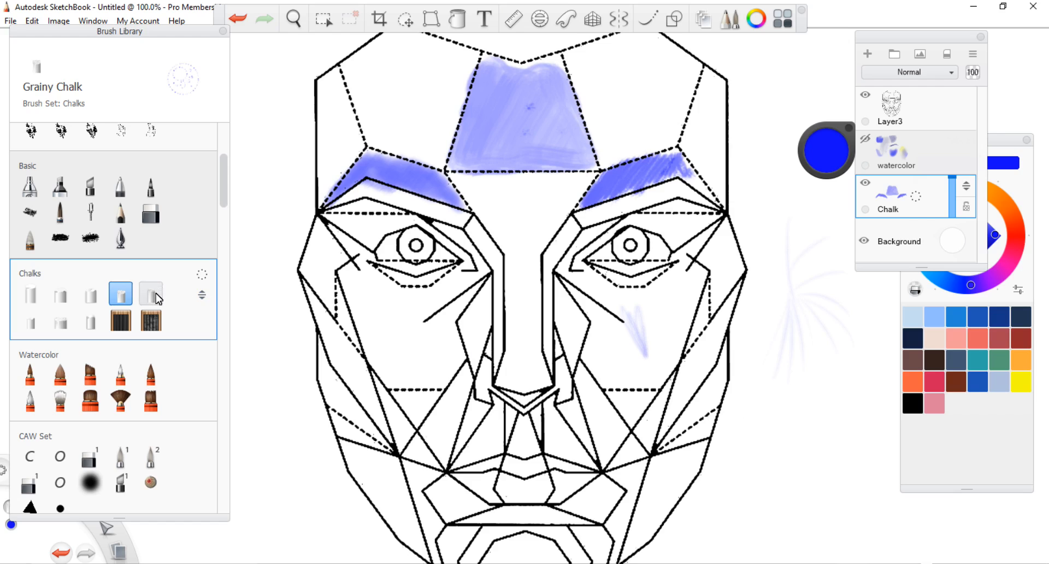
pyautogui.click(149, 294)
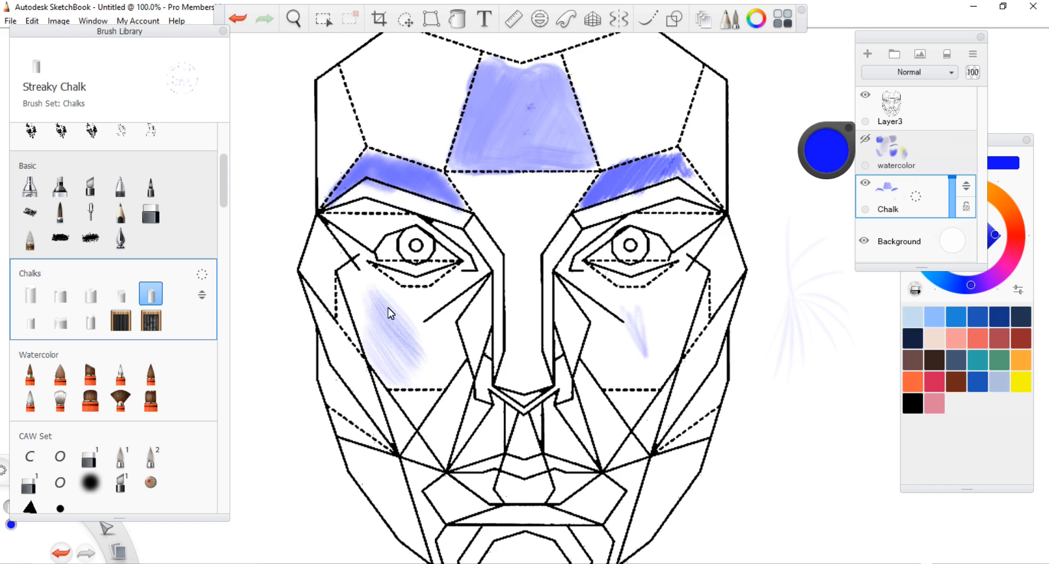
pyautogui.moveTo(391, 313); pyautogui.dragTo(373, 356)
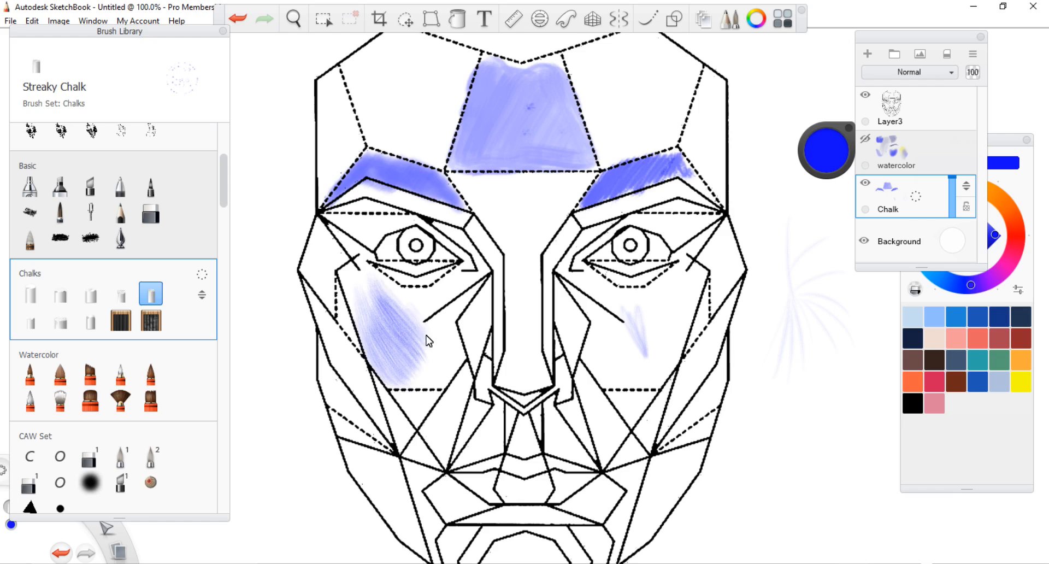
pyautogui.moveTo(429, 341); pyautogui.dragTo(343, 284)
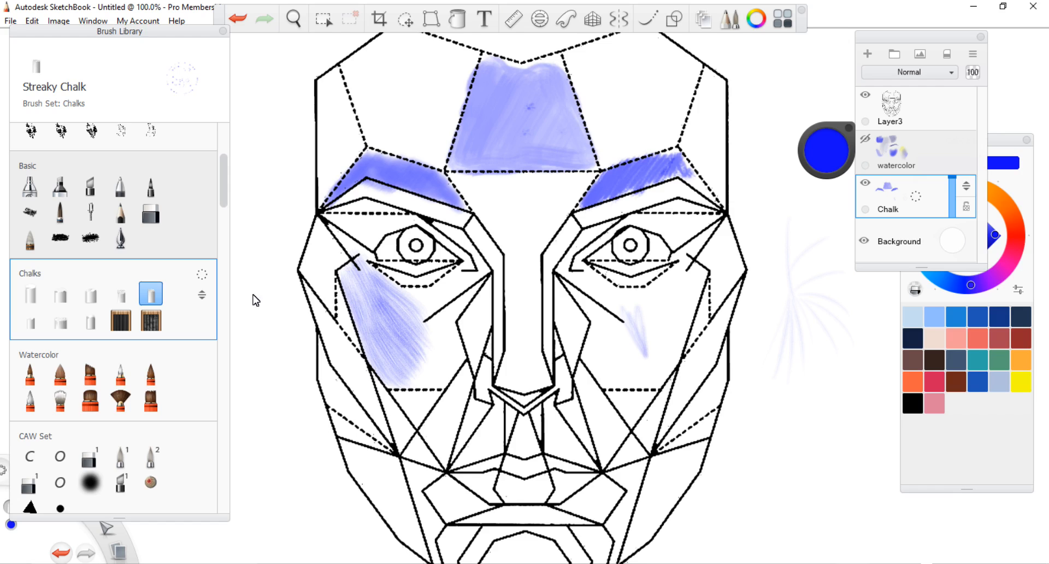
pyautogui.doubleClick(150, 293)
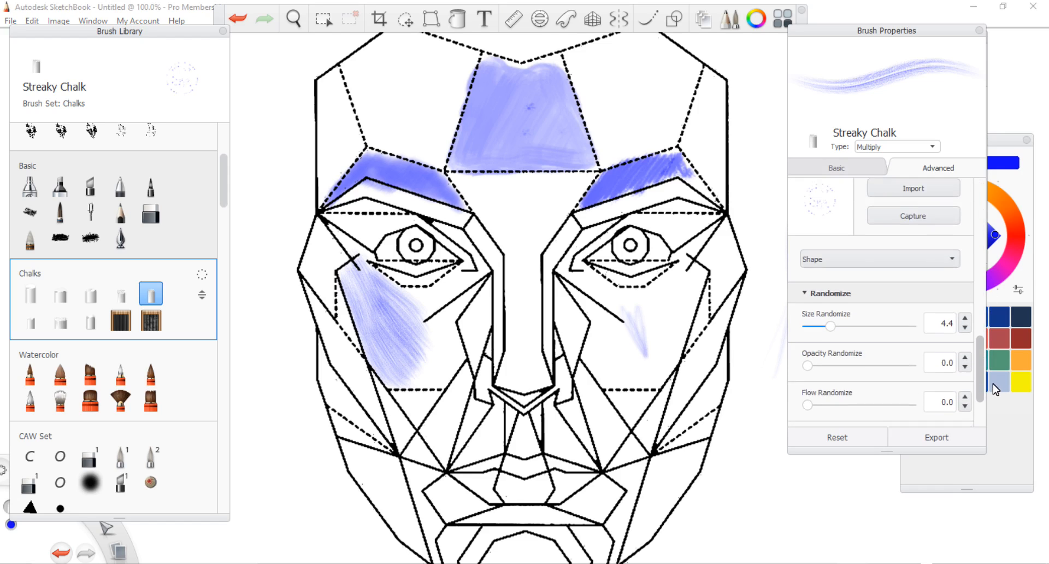
# Duplicate the Streaky Chalk brush into 'Streaky Chalk copy'.
pyautogui.scroll(-3)
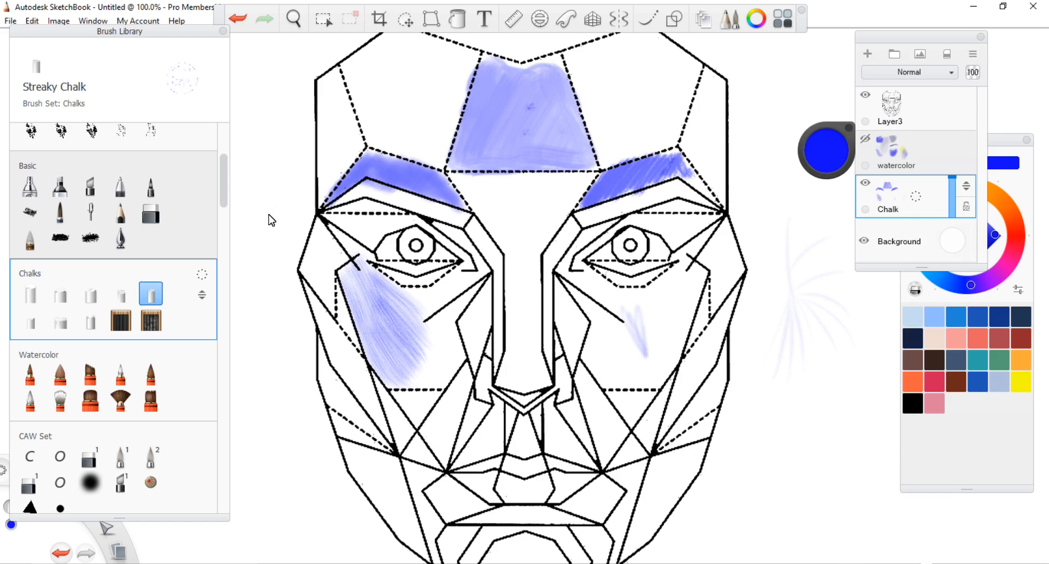
pyautogui.moveTo(177, 289)
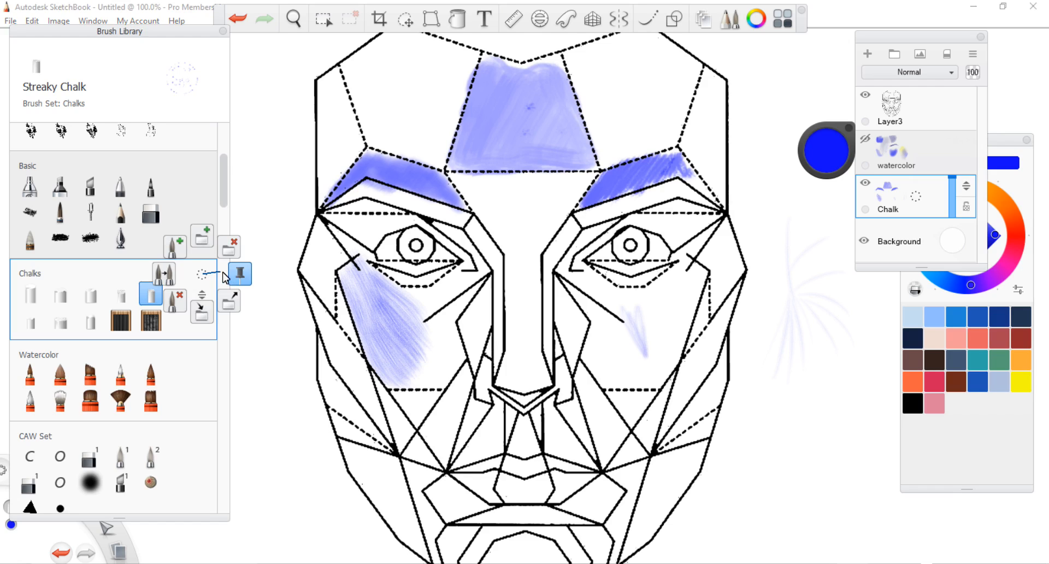
pyautogui.moveTo(229, 246)
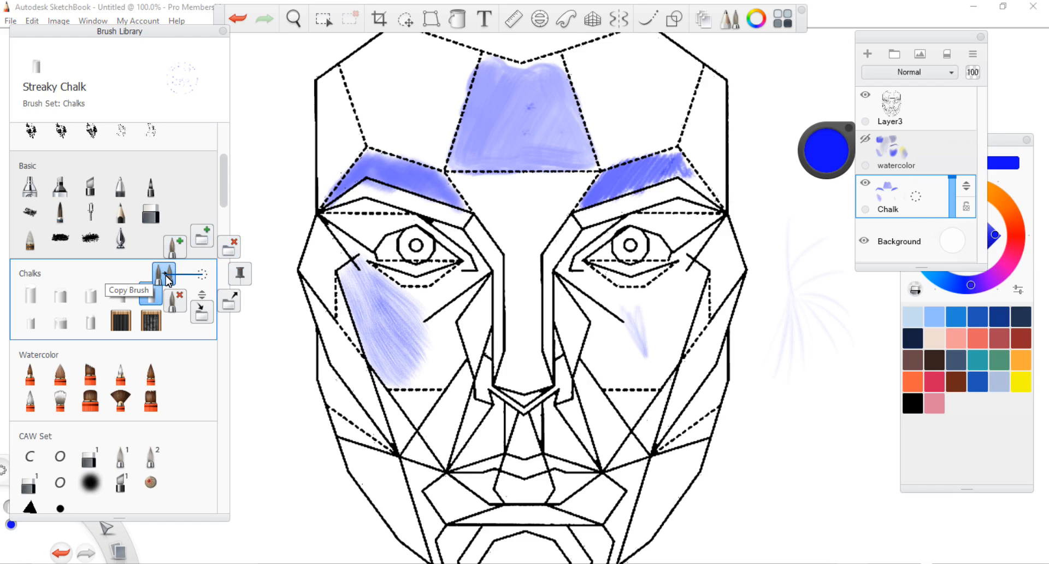
pyautogui.click(164, 273)
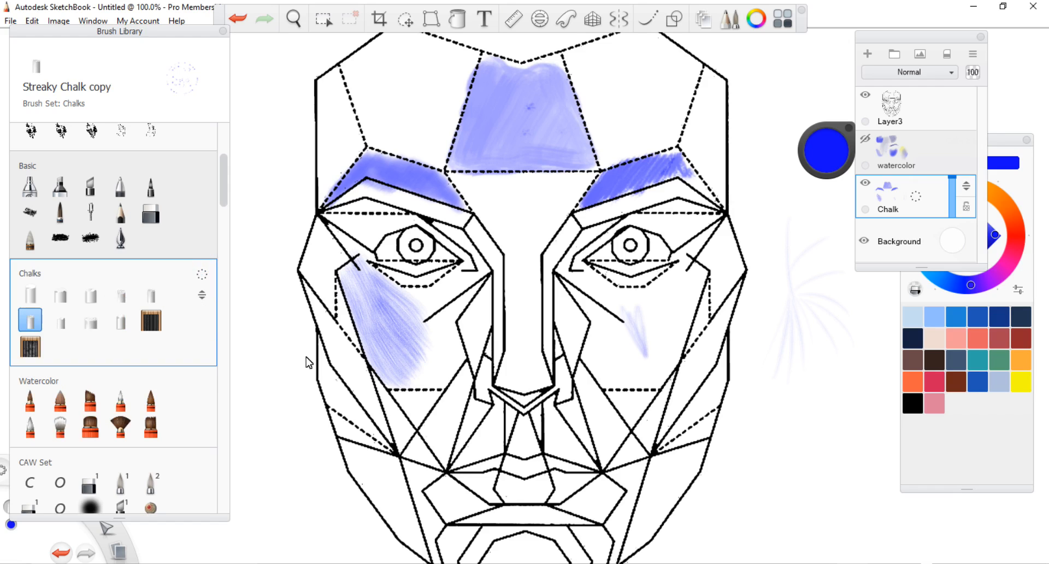
# Set the copied brush's Type to Color Dodge and browse its icon choices.
pyautogui.doubleClick(30, 321)
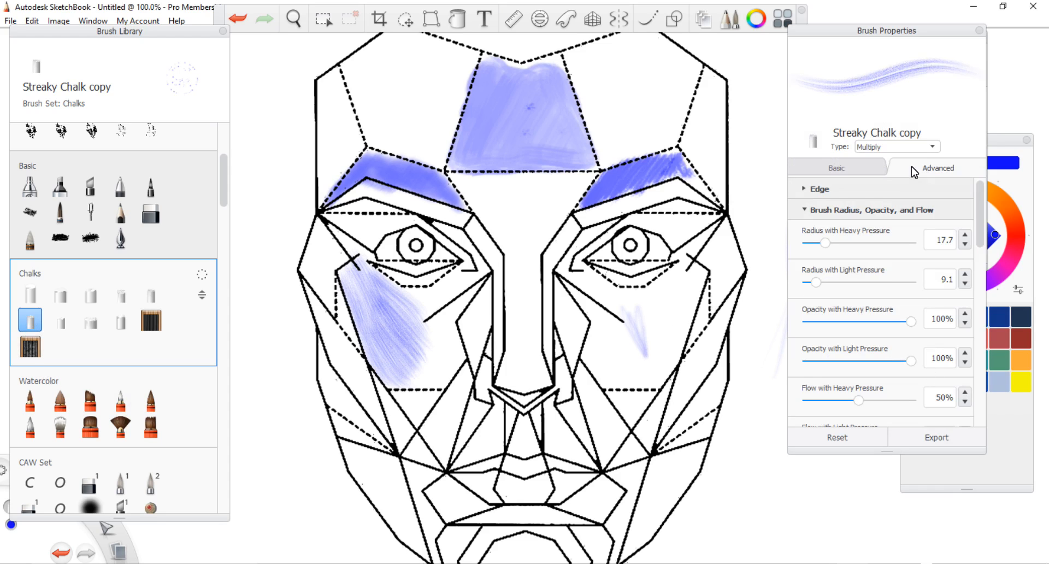
pyautogui.click(928, 146)
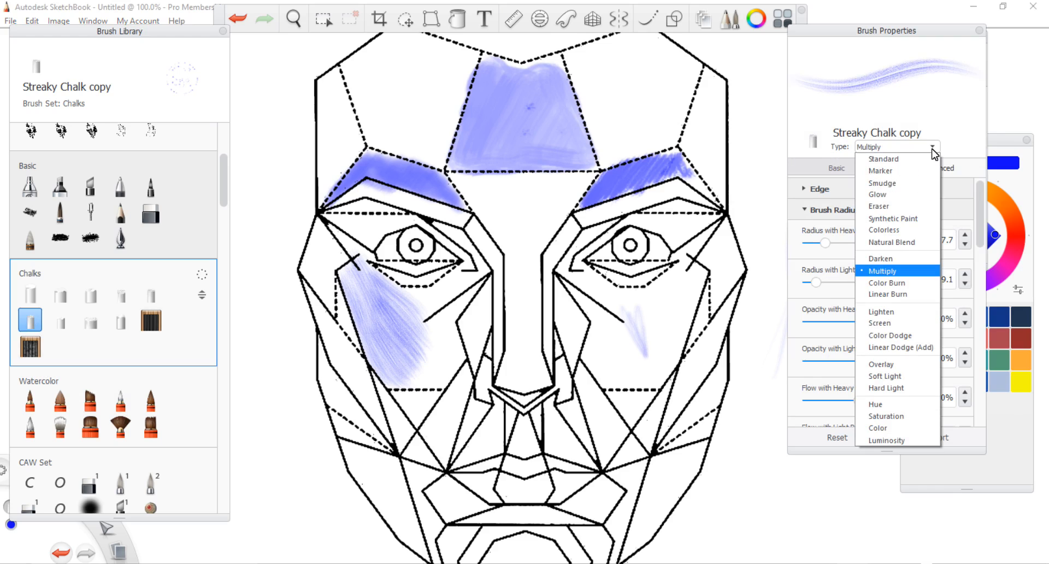
pyautogui.moveTo(884, 229)
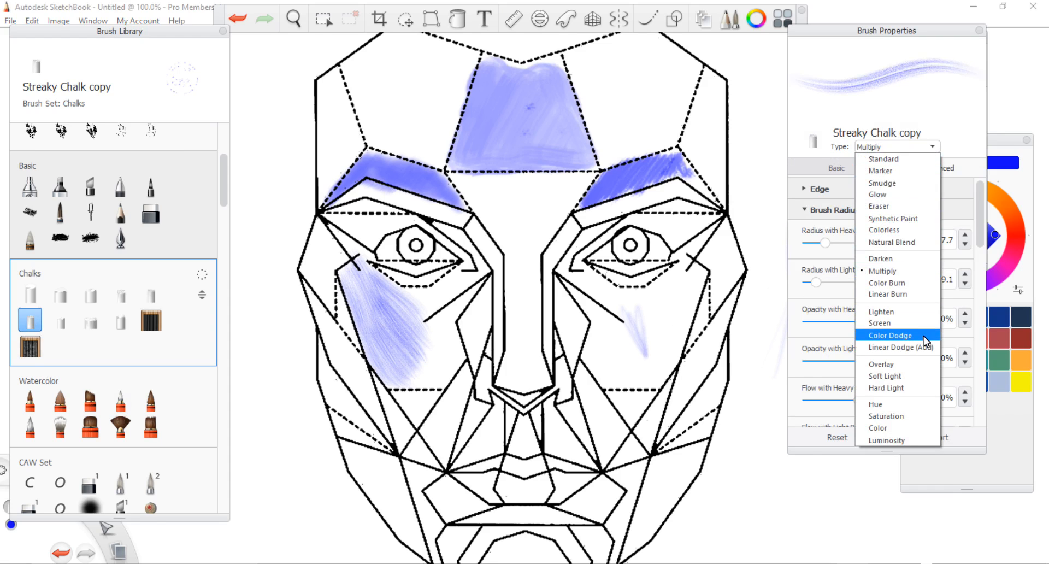
pyautogui.click(891, 335)
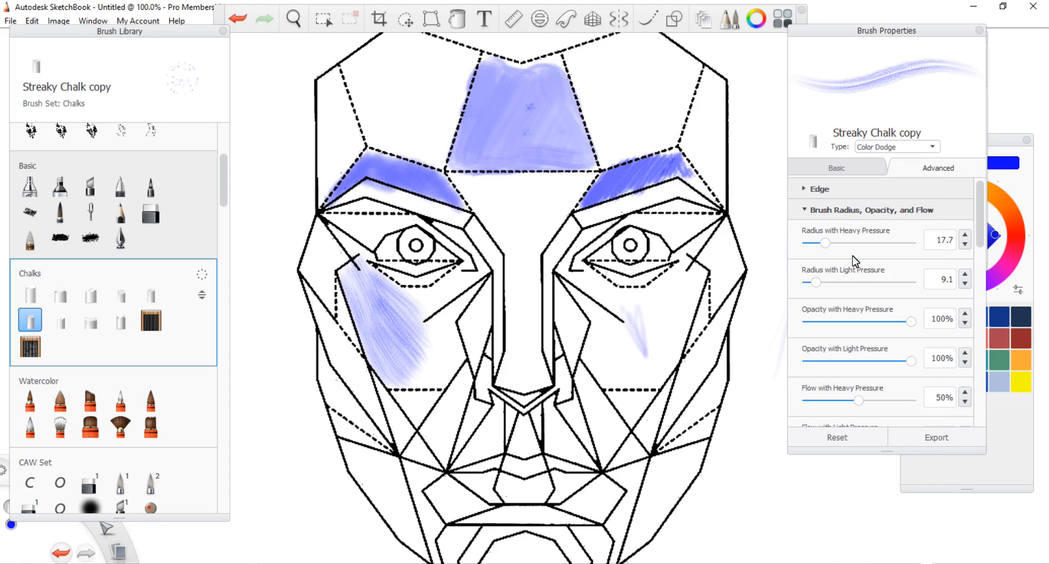
pyautogui.moveTo(915, 162)
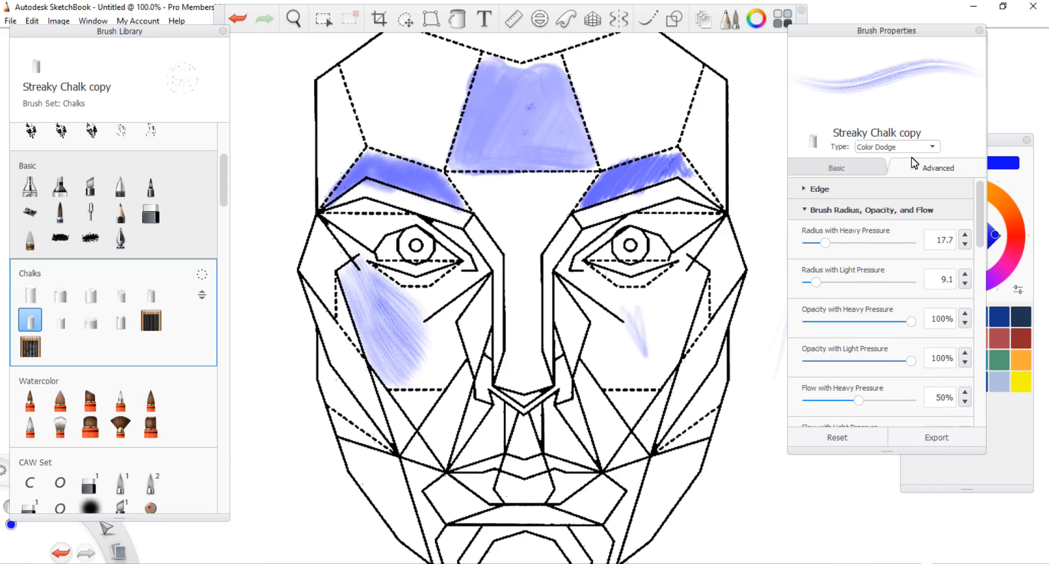
pyautogui.click(813, 140)
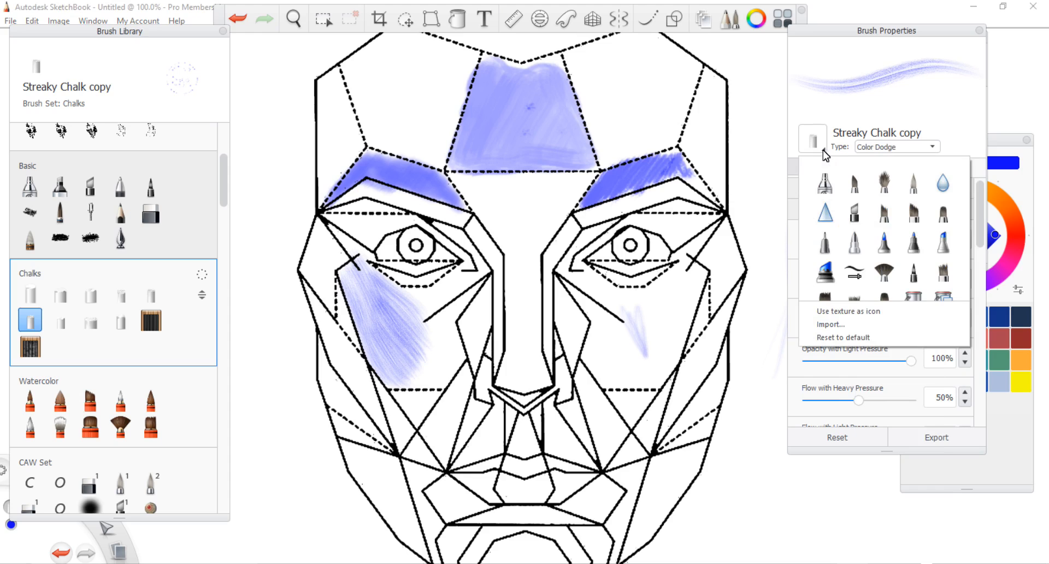
pyautogui.moveTo(903, 213)
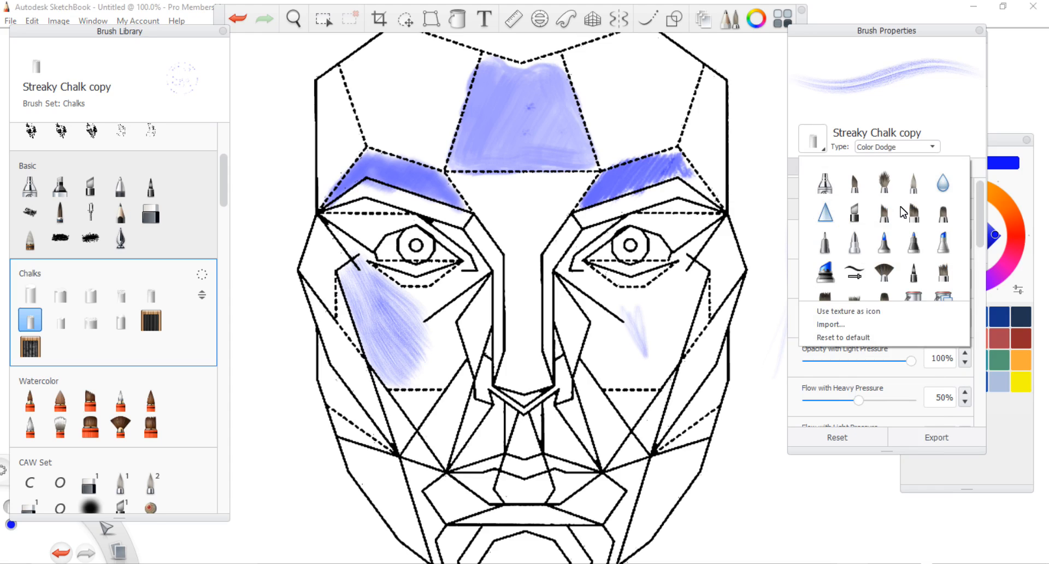
pyautogui.moveTo(831, 324)
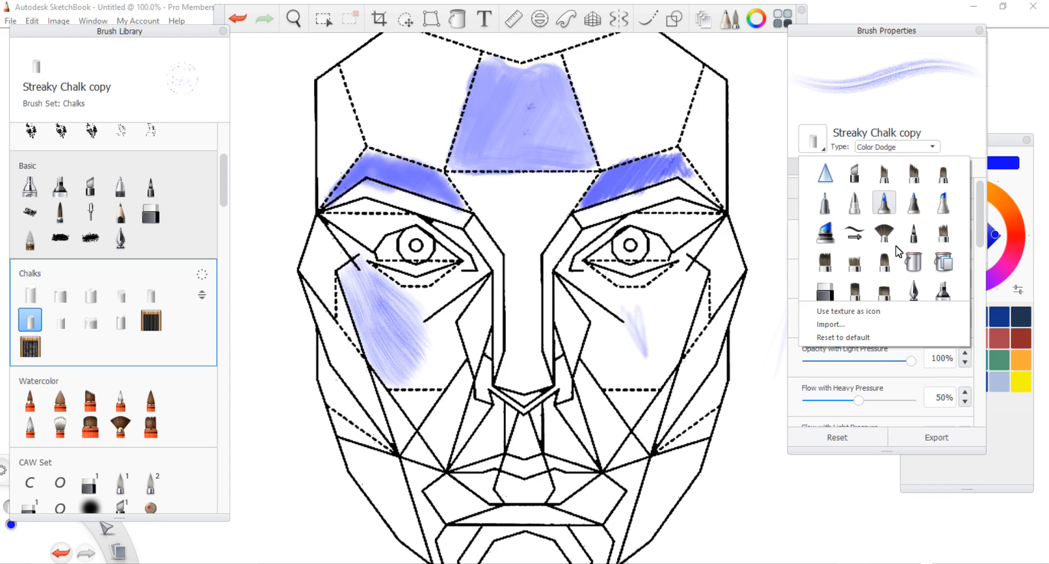
pyautogui.scroll(-3)
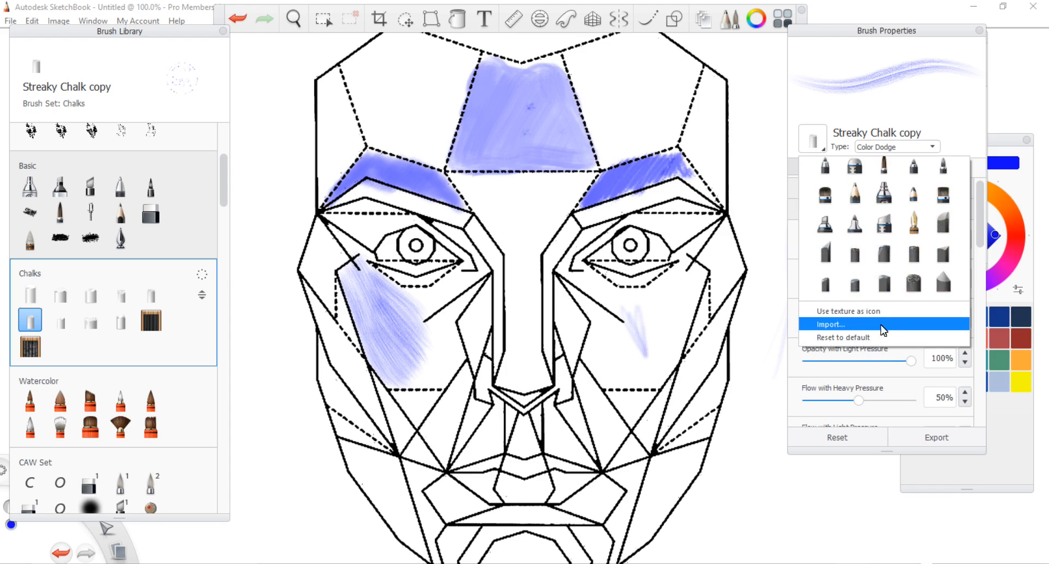
pyautogui.moveTo(870, 311)
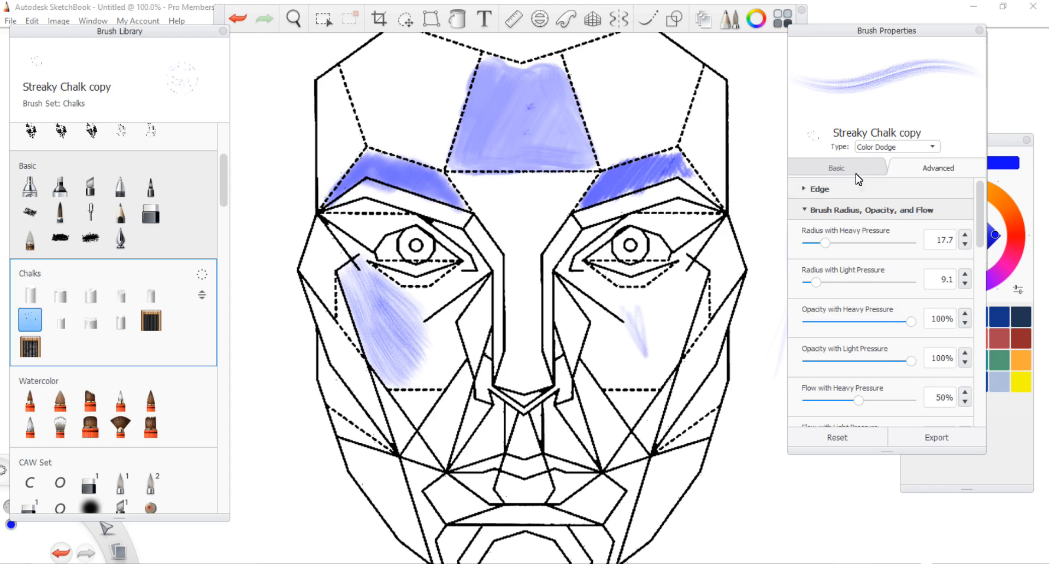
# Replace 'copy' with 'Dodge' so the brush is named 'Streaky Chalk Dodge'.
pyautogui.doubleClick(884, 132)
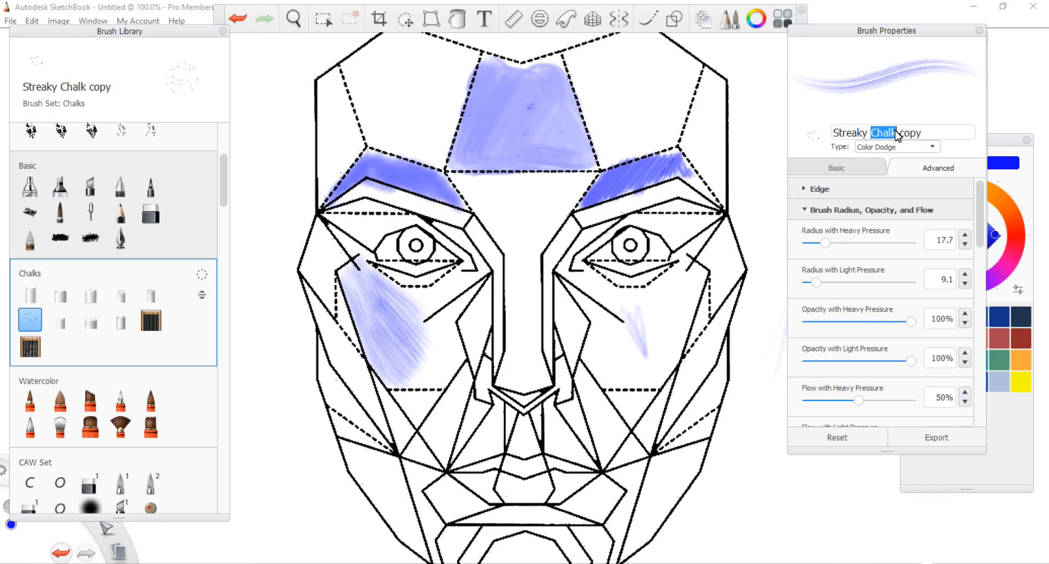
pyautogui.tripleClick(897, 132)
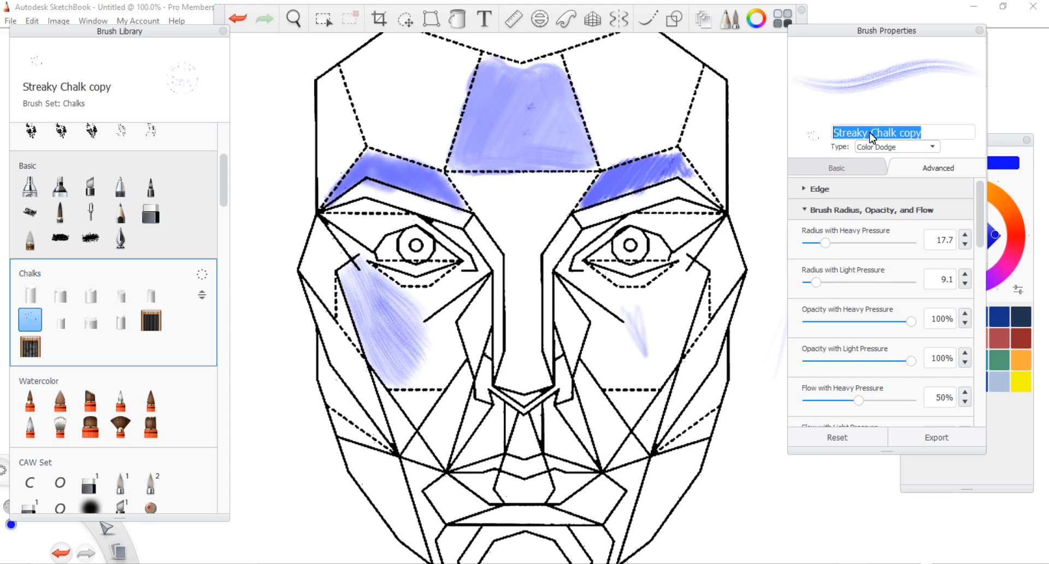
pyautogui.doubleClick(910, 133)
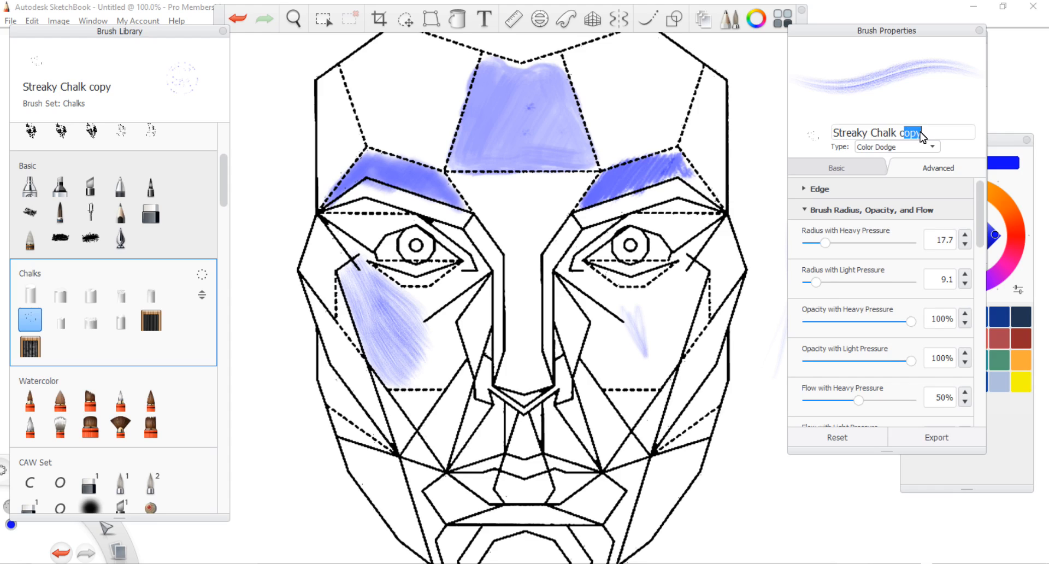
pyautogui.doubleClick(909, 132)
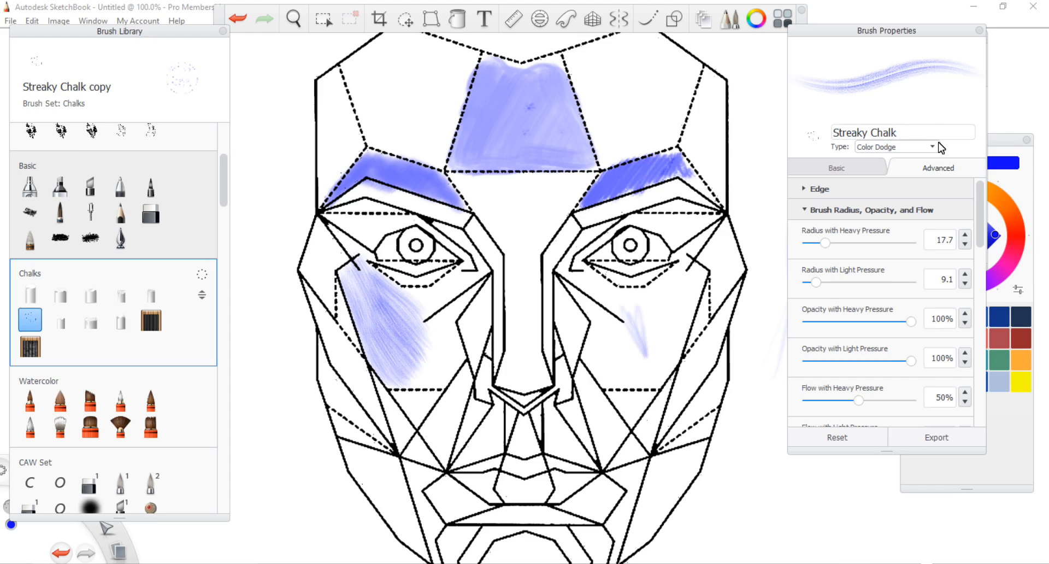
pyautogui.write('Dodge')
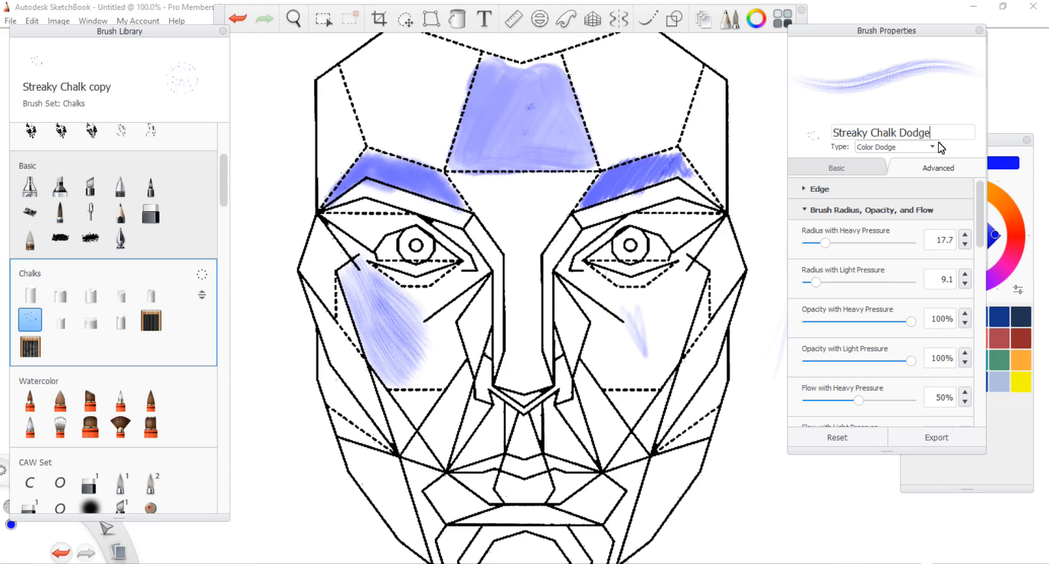
pyautogui.moveTo(926, 466)
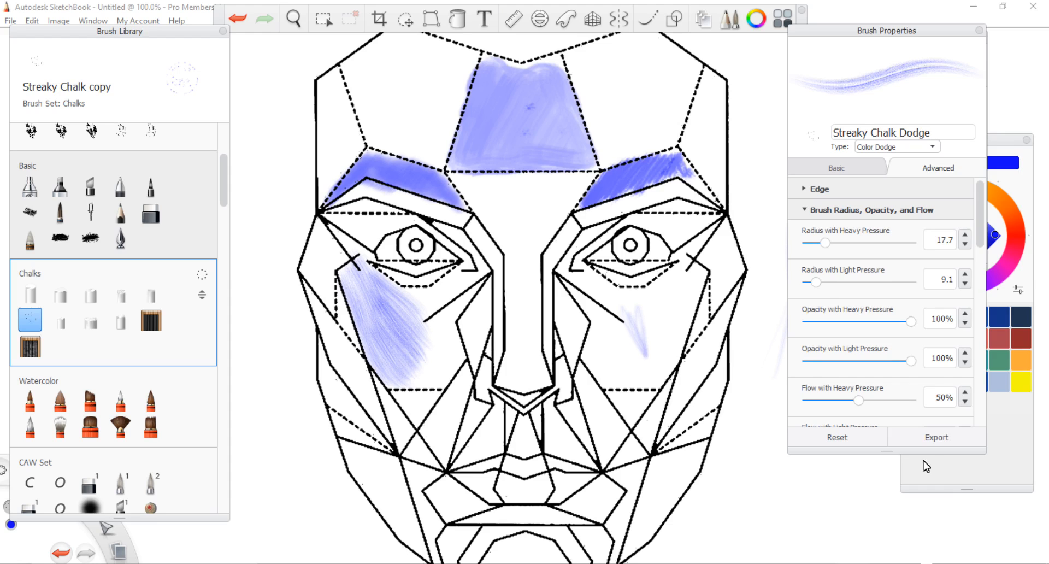
pyautogui.moveTo(958, 111)
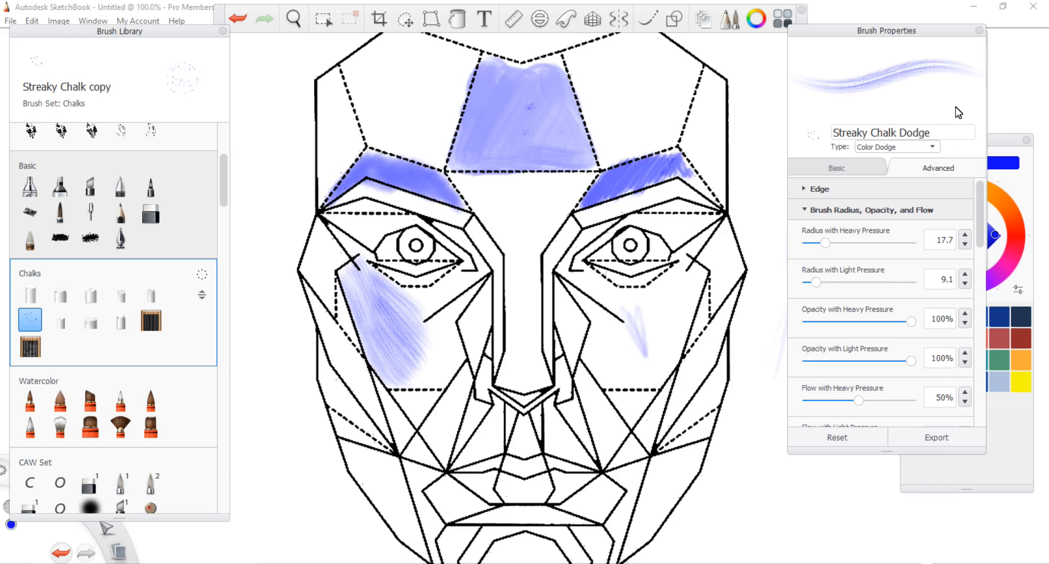
pyautogui.moveTo(972, 148)
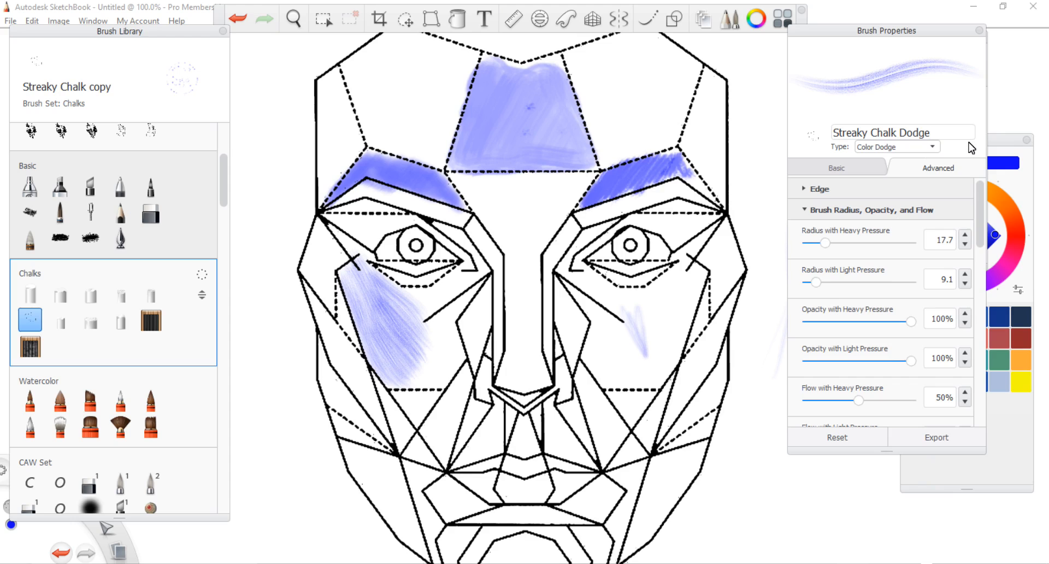
pyautogui.moveTo(944, 136)
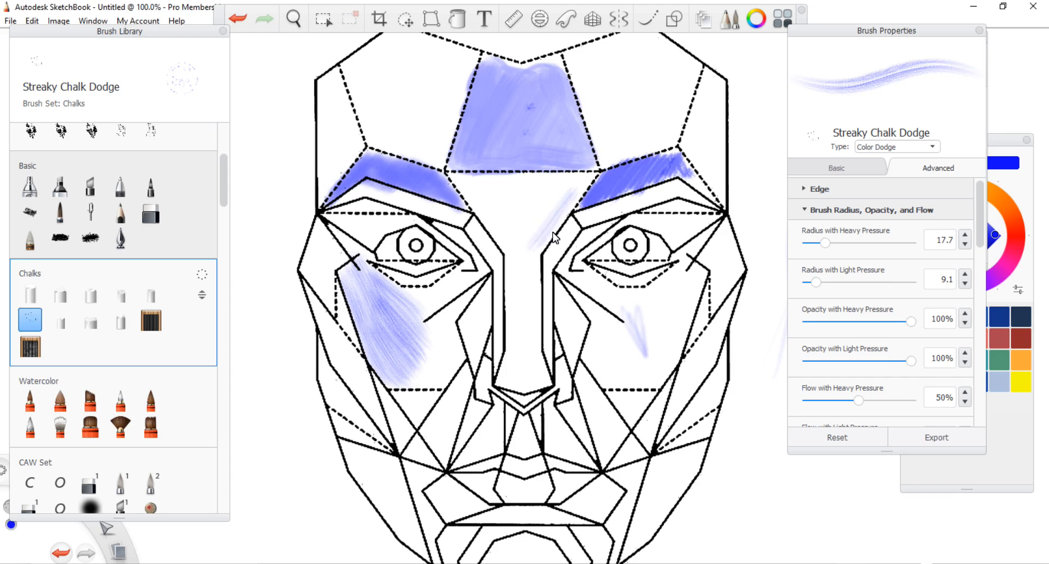
# Paint bold blue Streaky Chalk Dodge strokes between the brows and down the nose bridge.
pyautogui.moveTo(536, 194); pyautogui.dragTo(515, 254)
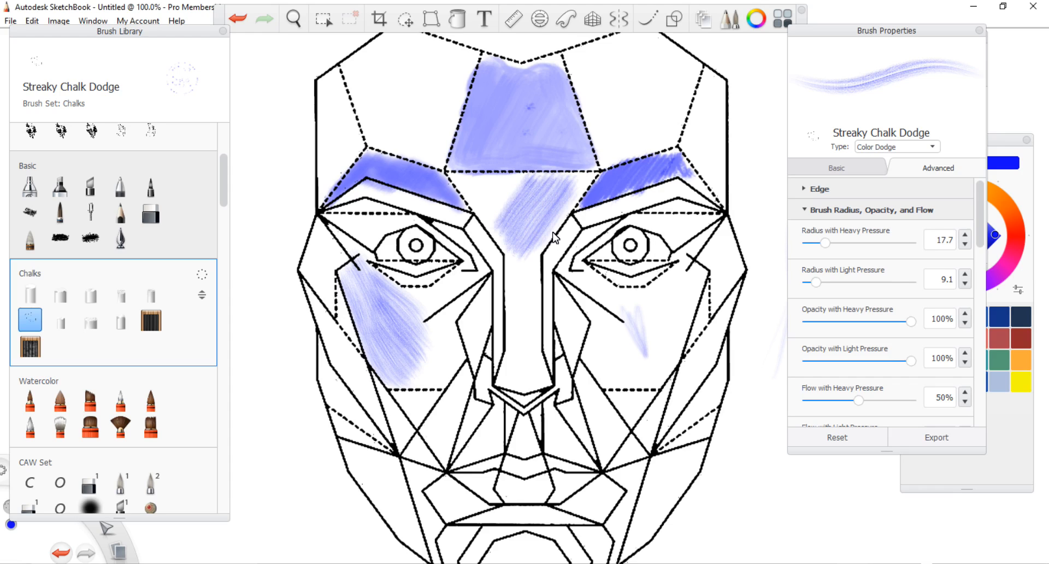
pyautogui.moveTo(555, 238); pyautogui.dragTo(495, 204)
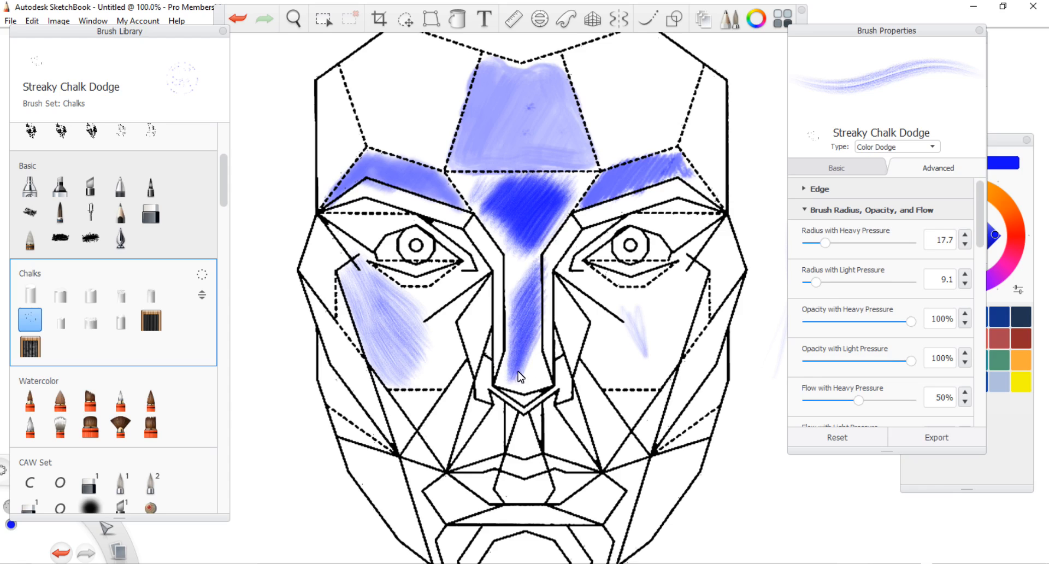
pyautogui.moveTo(521, 375); pyautogui.dragTo(525, 277)
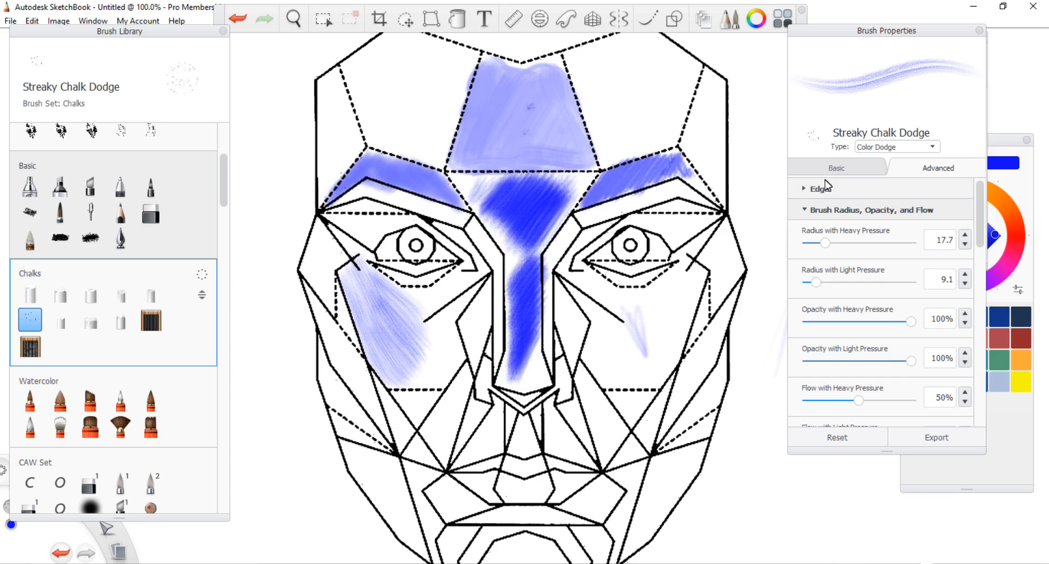
# Switch the brush blend to Linear Dodge (Add) and paint a blue patch on the right cheek.
pyautogui.click(895, 147)
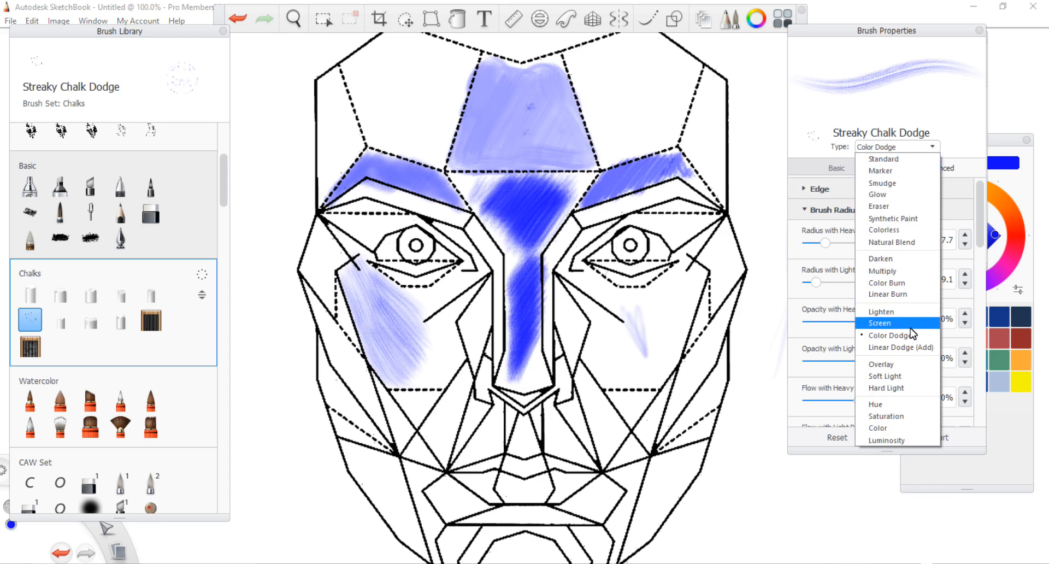
pyautogui.click(900, 347)
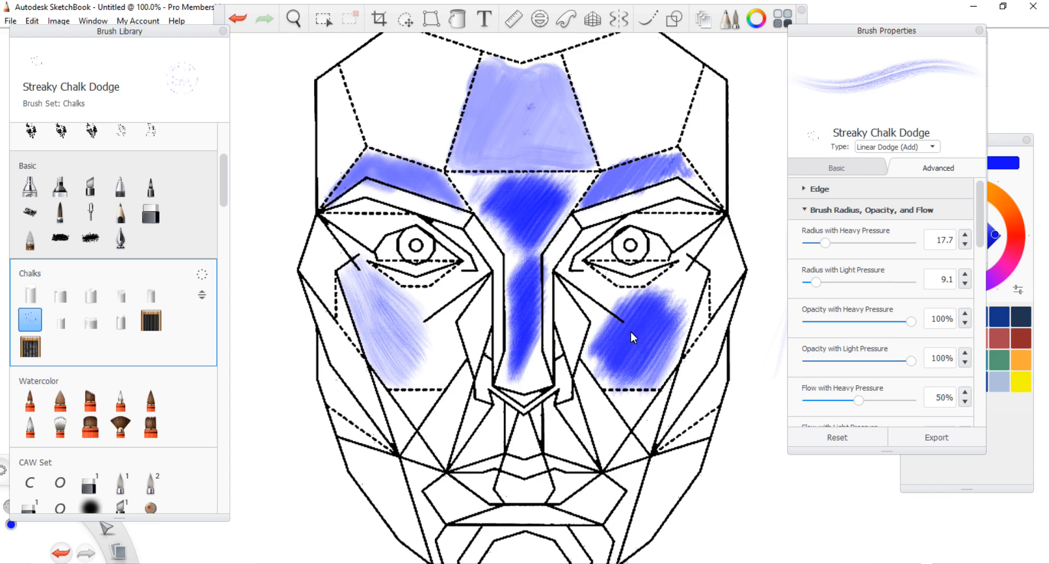
pyautogui.moveTo(634, 337); pyautogui.dragTo(662, 326)
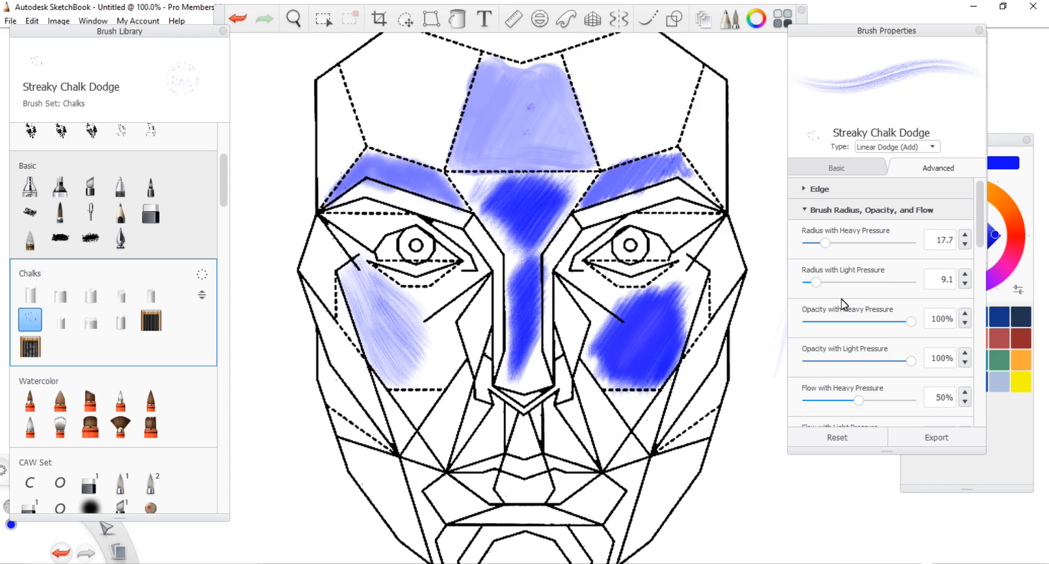
# Raise the brush's Flow with Light Pressure to 45%.
pyautogui.scroll(-3)
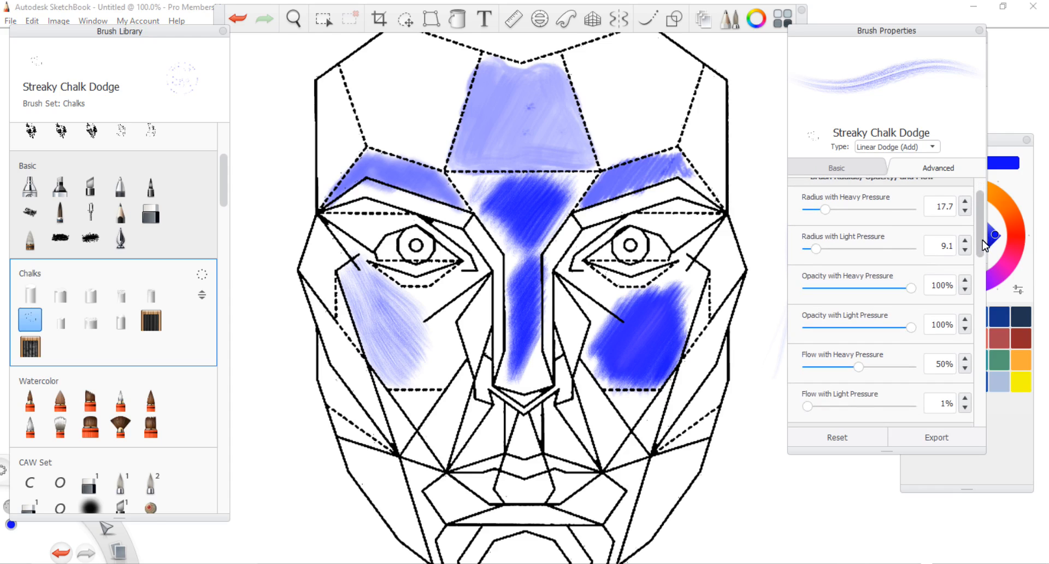
pyautogui.scroll(-3)
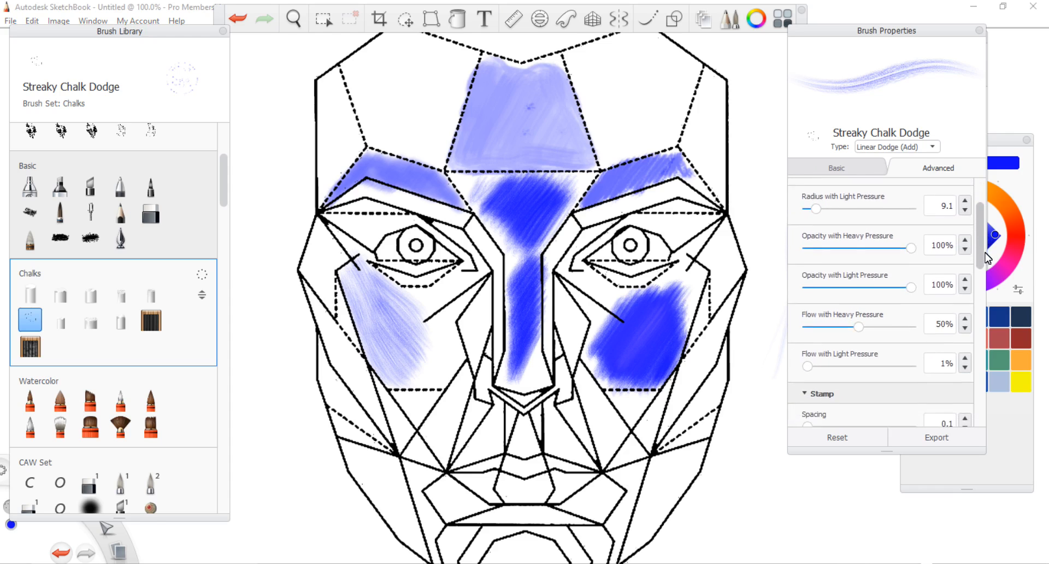
pyautogui.scroll(-3)
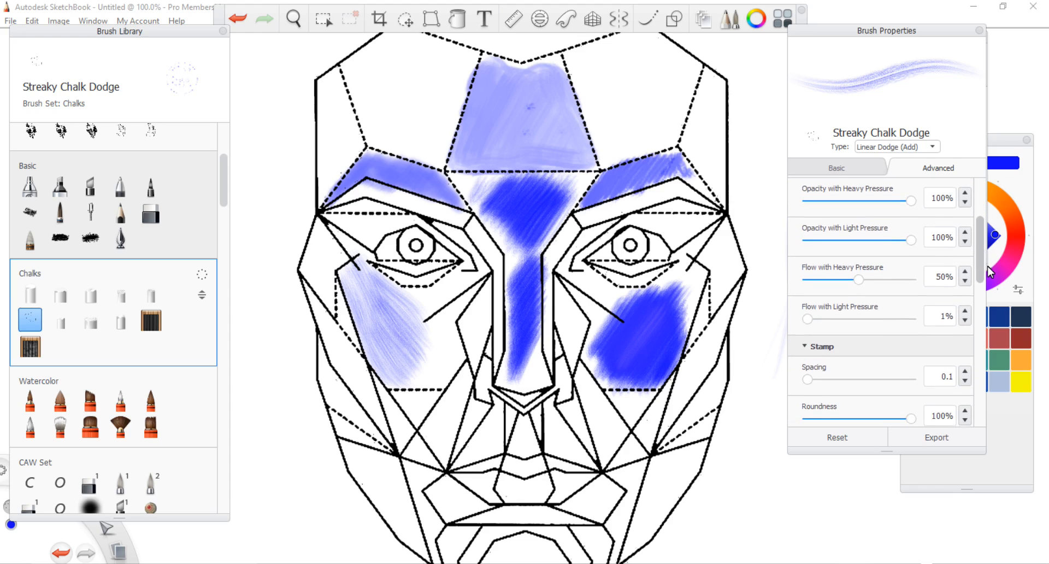
pyautogui.moveTo(808, 316); pyautogui.dragTo(853, 316)
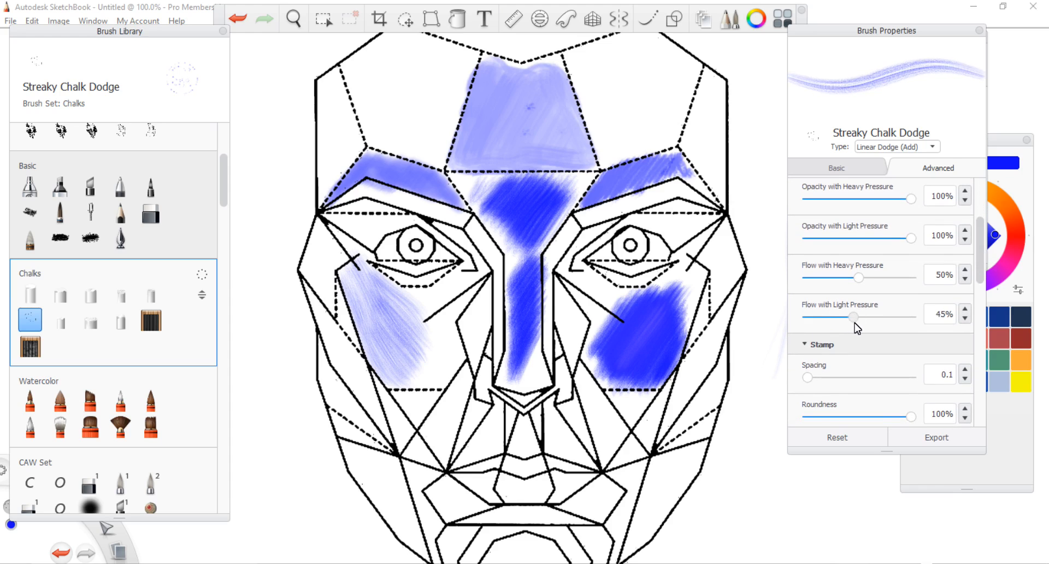
# Paint a thick blue chalk streak down the right jawline.
pyautogui.moveTo(720, 331); pyautogui.dragTo(679, 425)
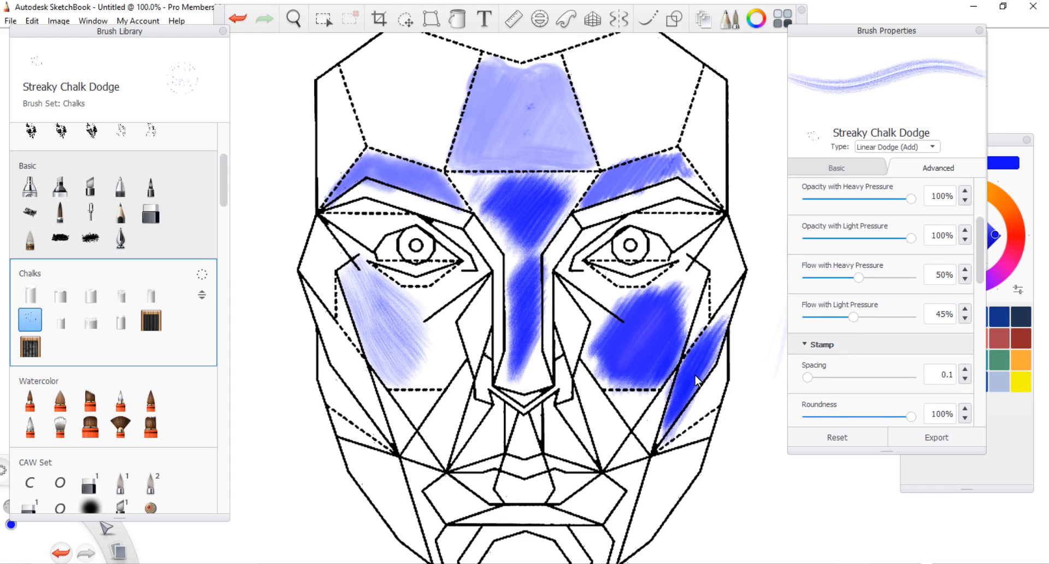
pyautogui.moveTo(696, 381); pyautogui.dragTo(673, 431)
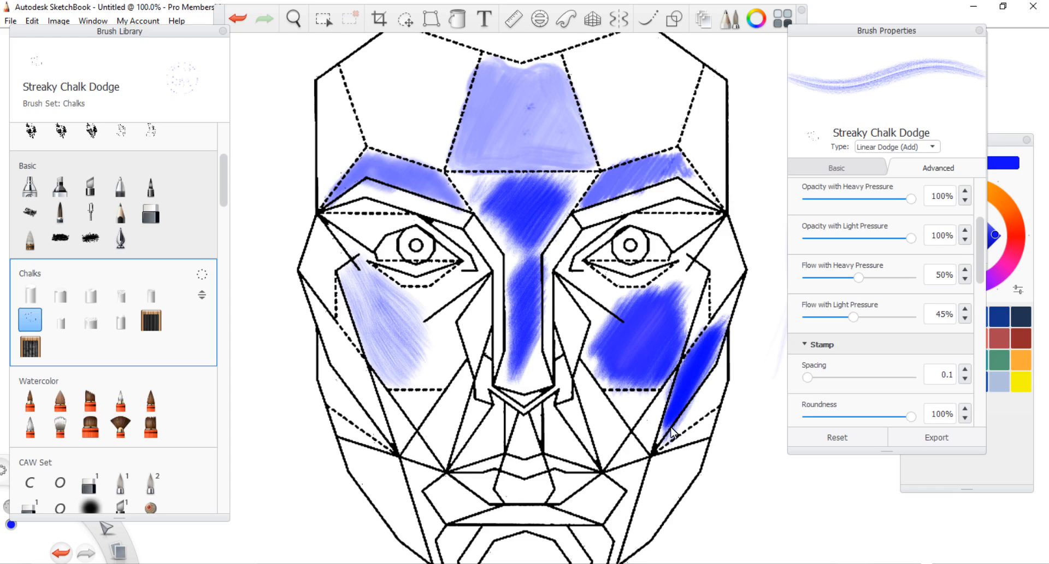
pyautogui.moveTo(719, 324); pyautogui.dragTo(680, 431)
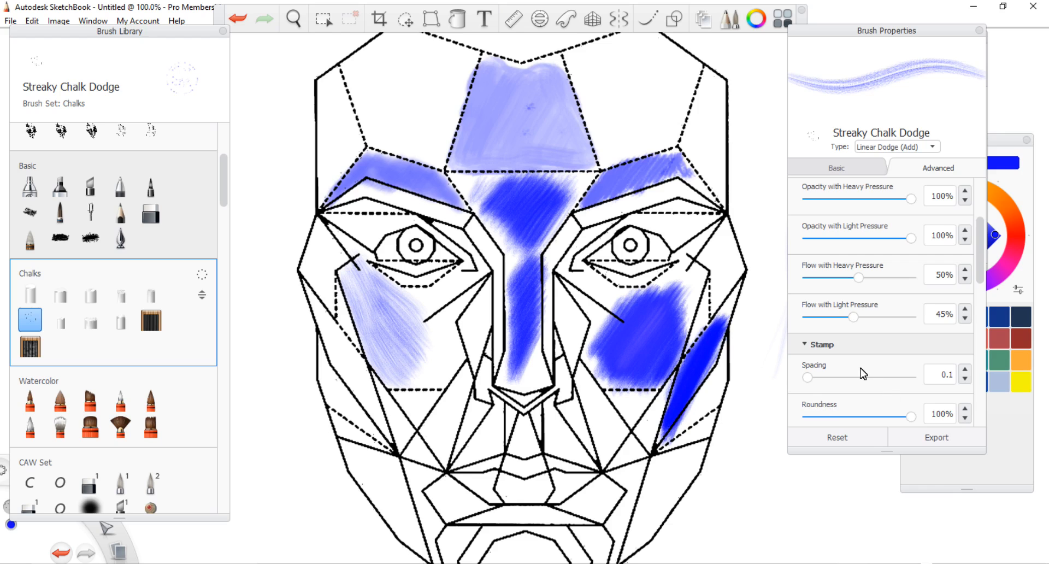
# Set the Streaky Chalk Dodge brush's Rotation Randomize to 46.7.
pyautogui.scroll(-3)
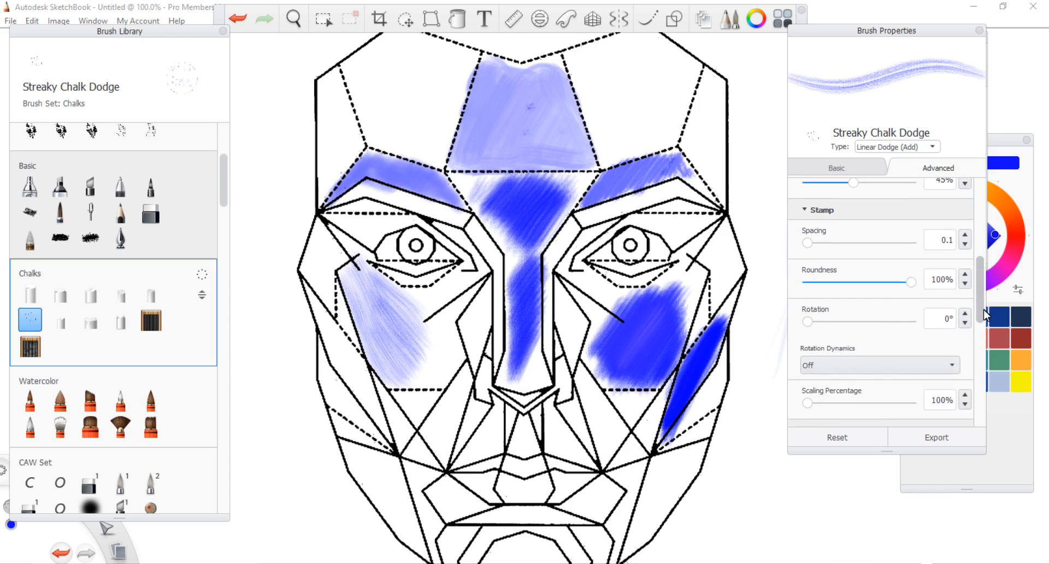
pyautogui.scroll(-3)
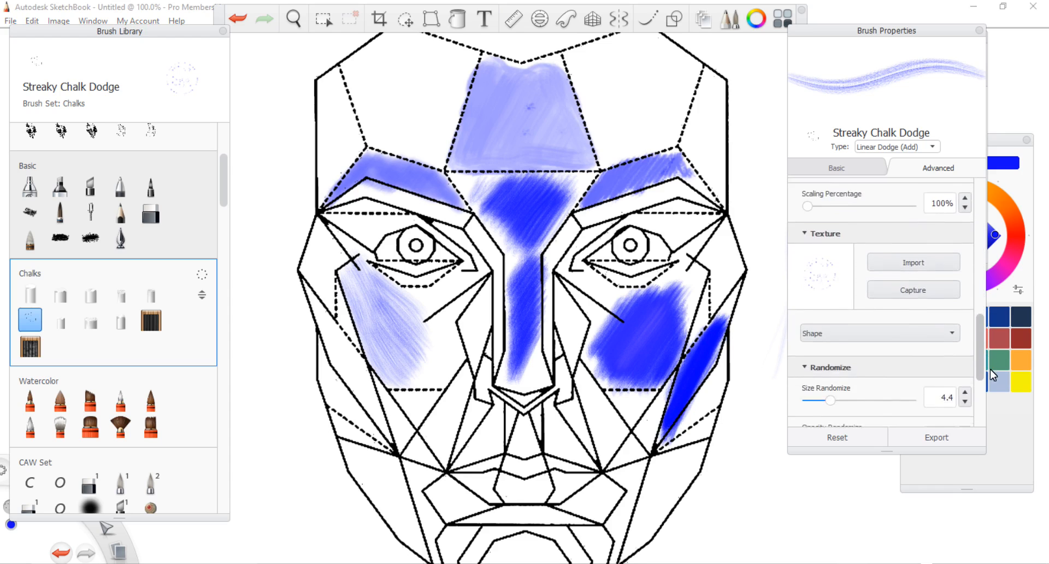
pyautogui.scroll(-3)
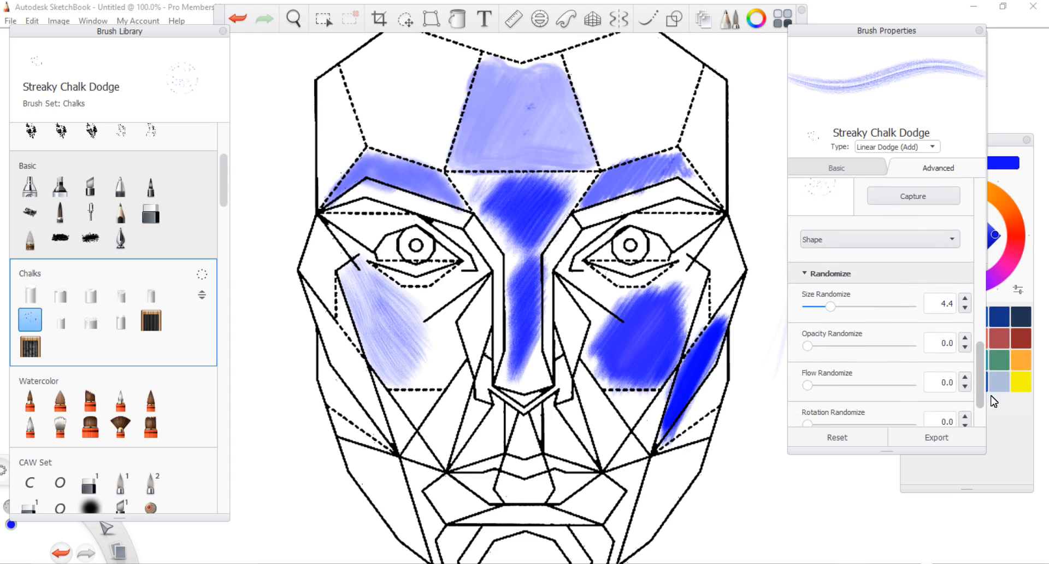
pyautogui.scroll(-3)
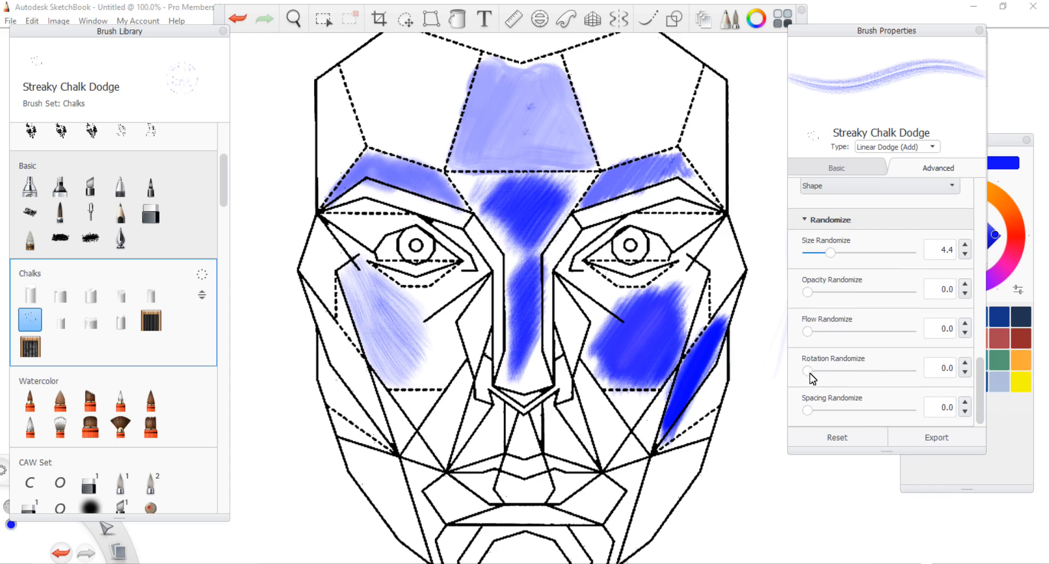
pyautogui.moveTo(806, 370); pyautogui.dragTo(835, 371)
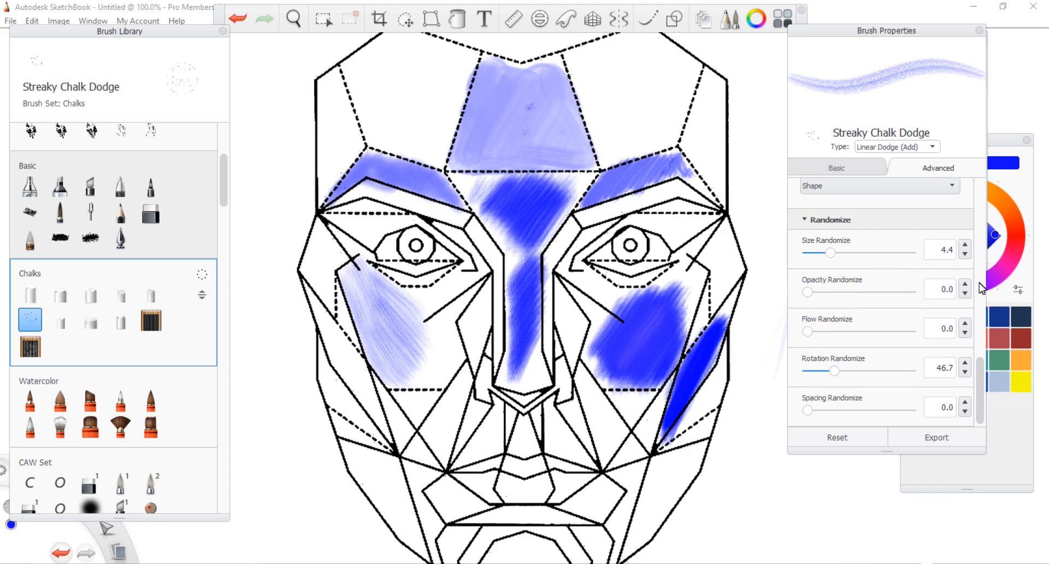
# Expand the Edge settings and review the Basic tab before returning to Advanced.
pyautogui.scroll(-3)
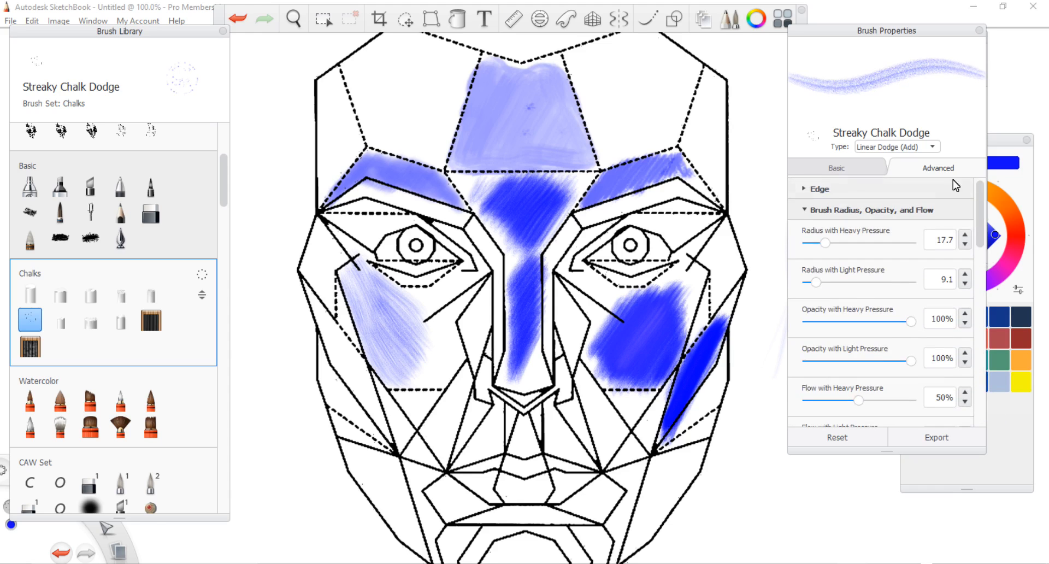
pyautogui.click(807, 188)
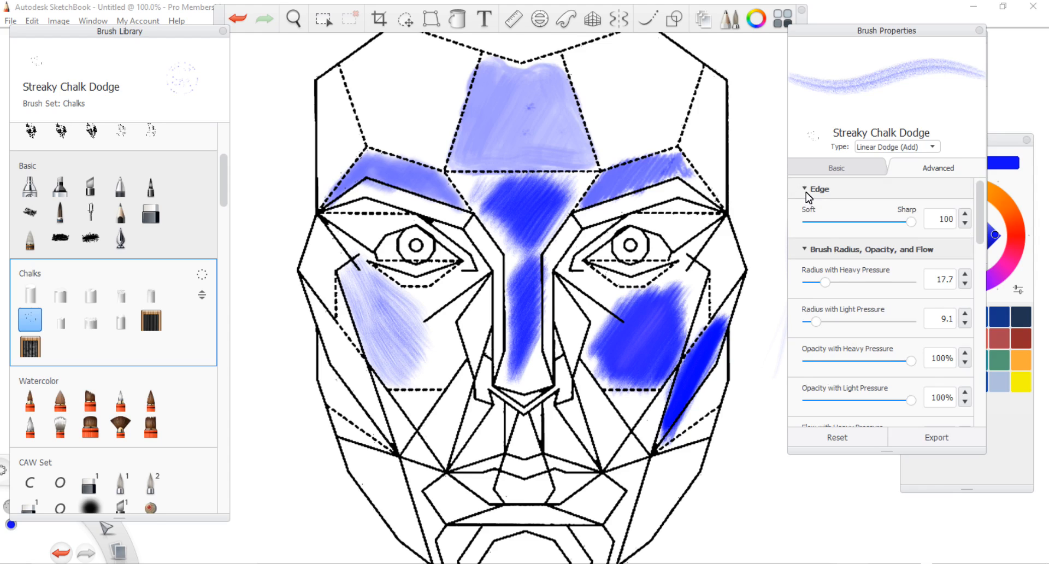
pyautogui.click(837, 168)
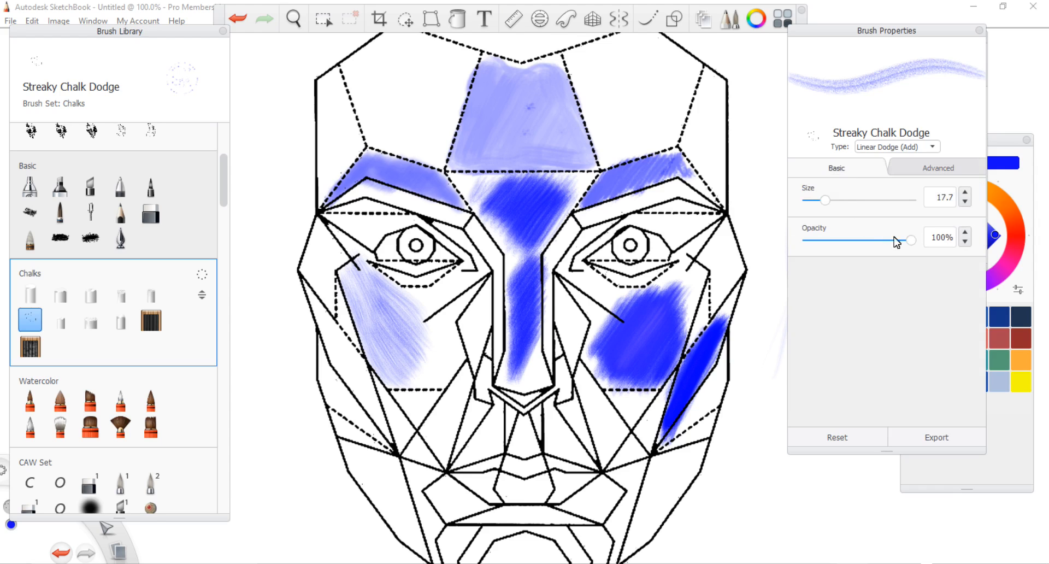
pyautogui.click(937, 167)
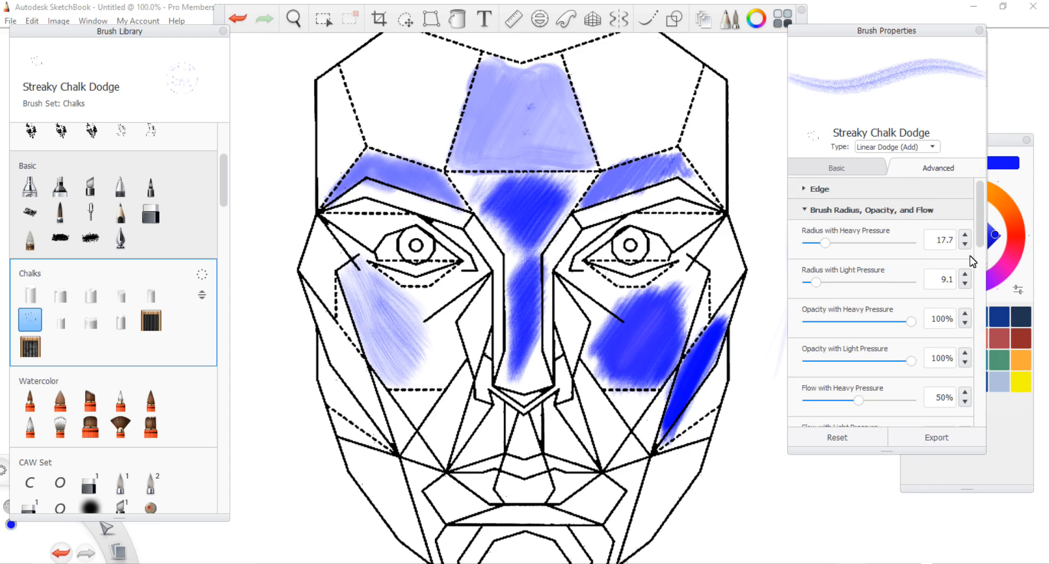
pyautogui.moveTo(914, 256)
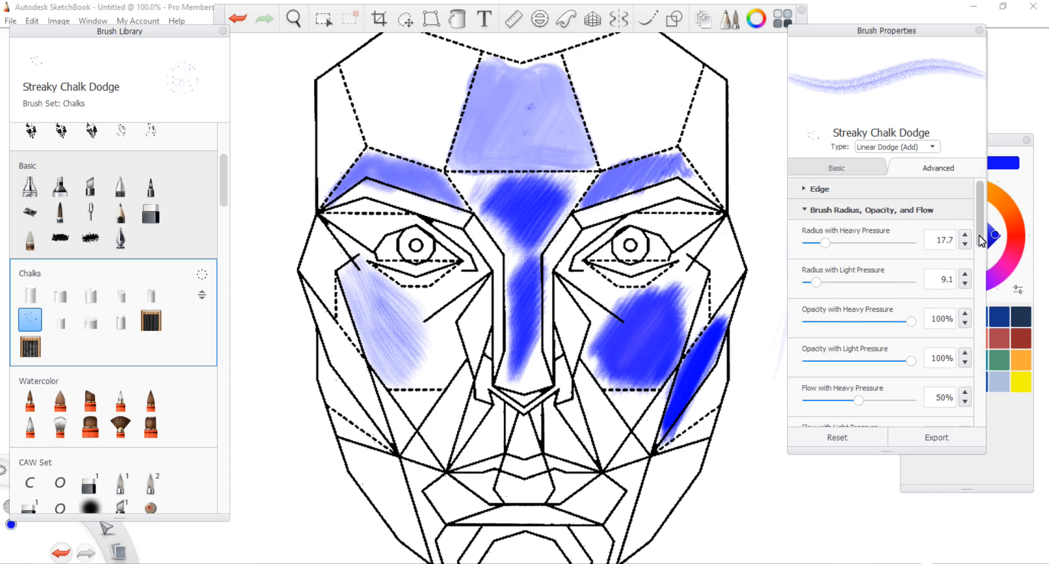
# Set the dodge brush's stamp spacing to 1.4, then select the plain Streaky Chalk brush.
pyautogui.scroll(-3)
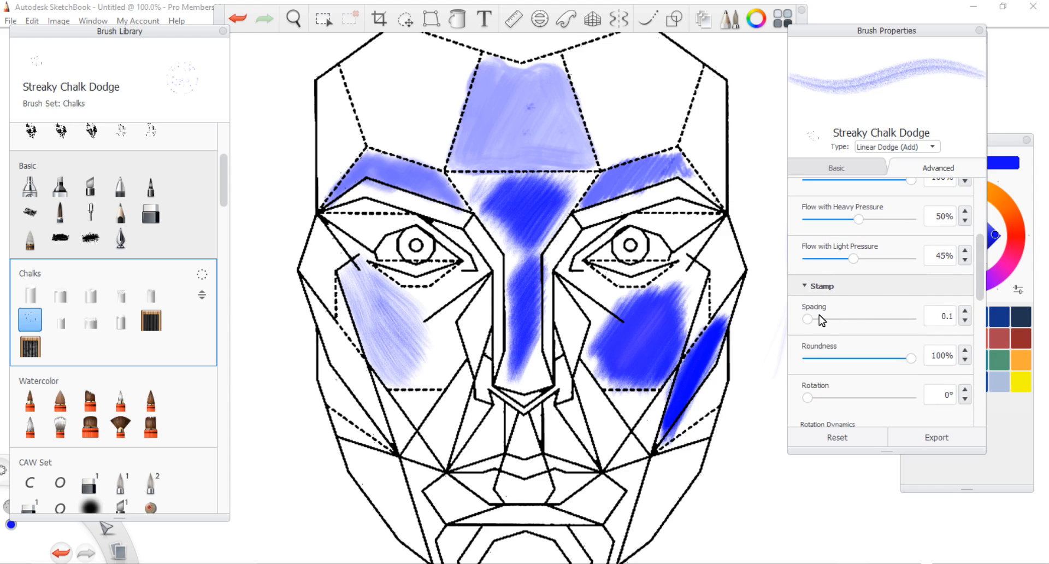
pyautogui.moveTo(808, 319); pyautogui.dragTo(823, 320)
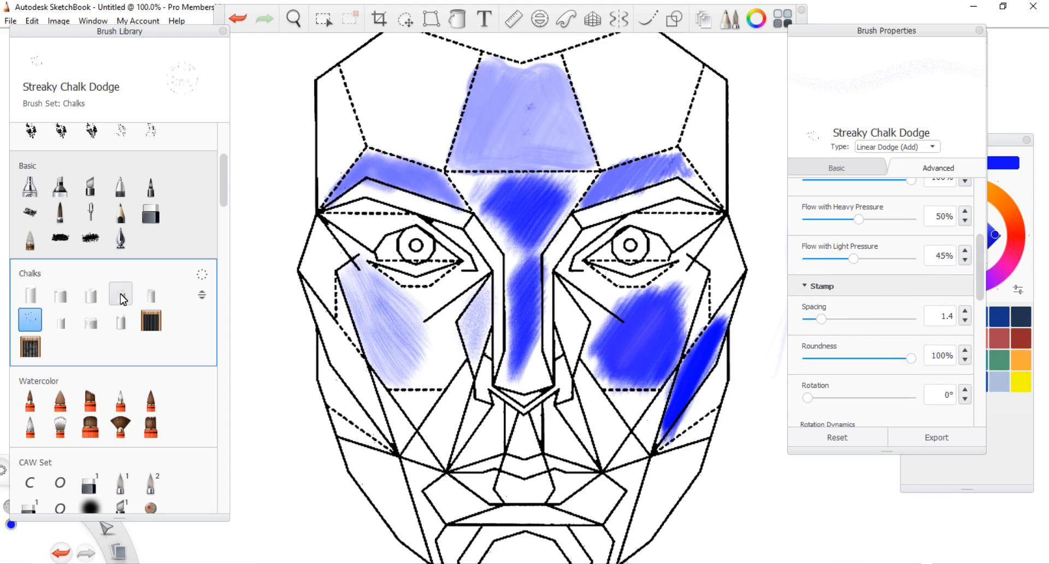
pyautogui.click(152, 293)
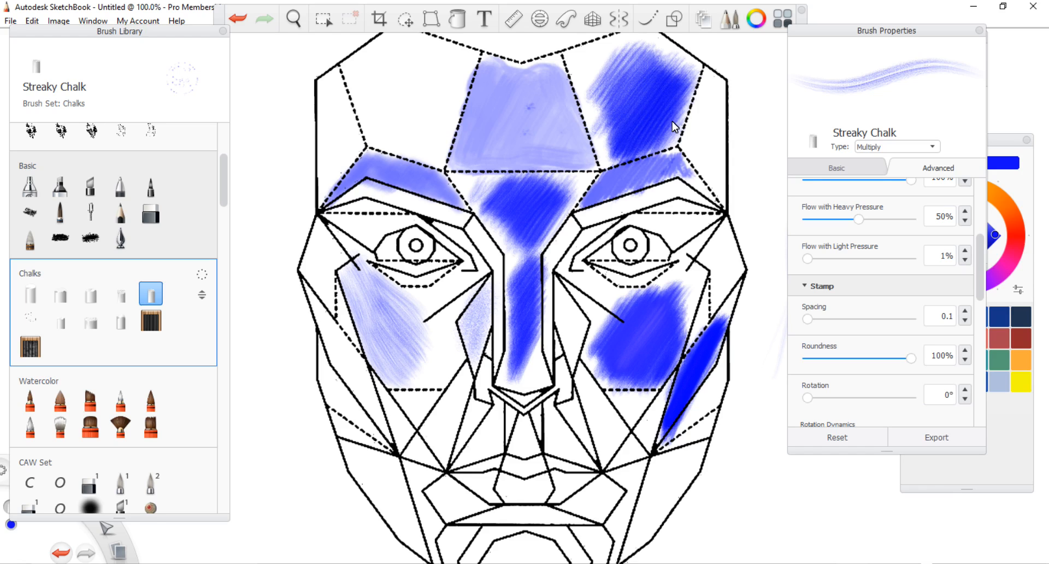
pyautogui.moveTo(312, 408)
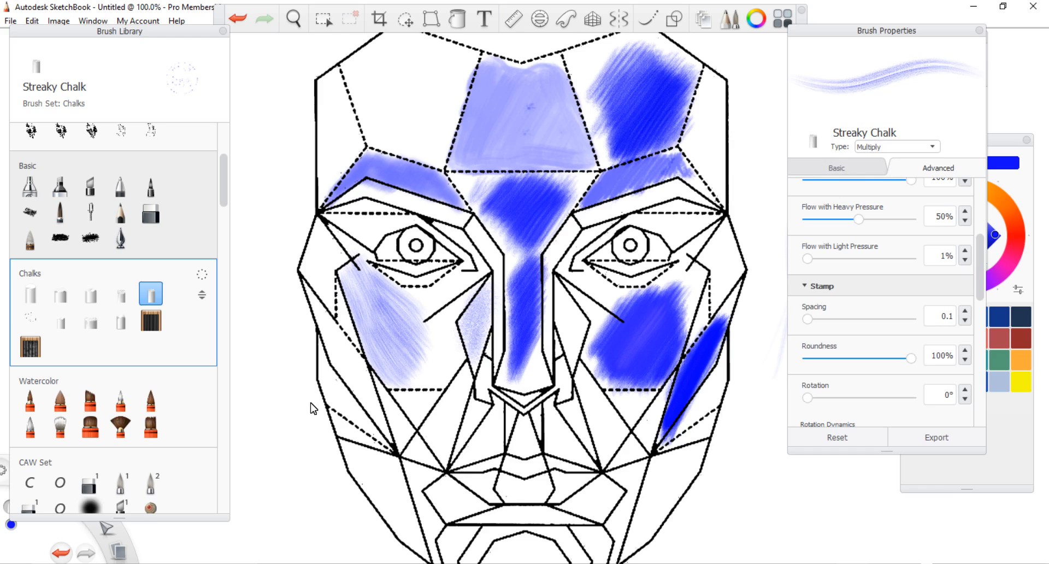
# Erase streaks through the upper right forehead patch with the Clean Eraser at size 35.
pyautogui.click(150, 320)
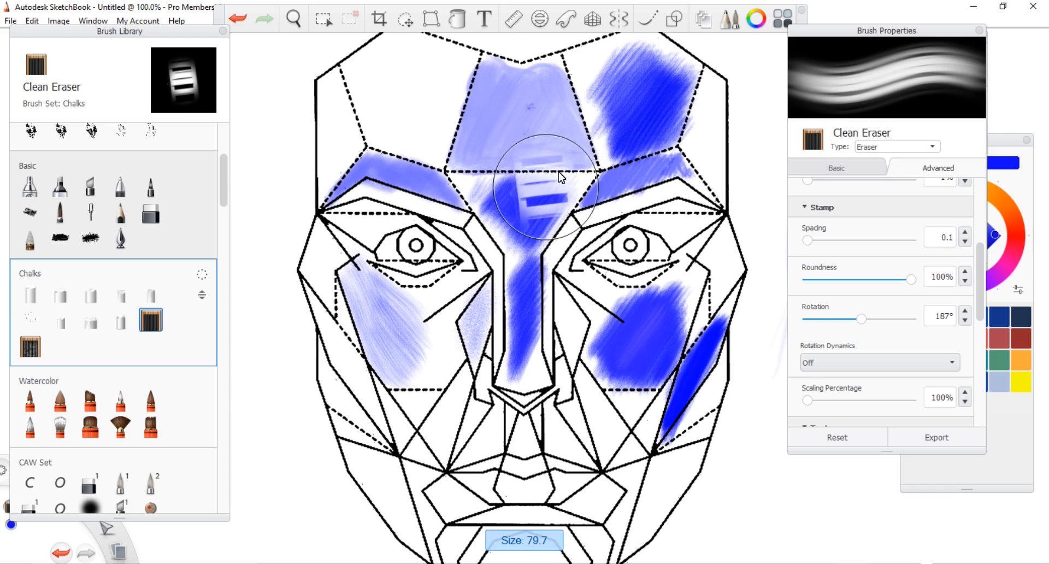
pyautogui.moveTo(561, 177); pyautogui.dragTo(692, 77)
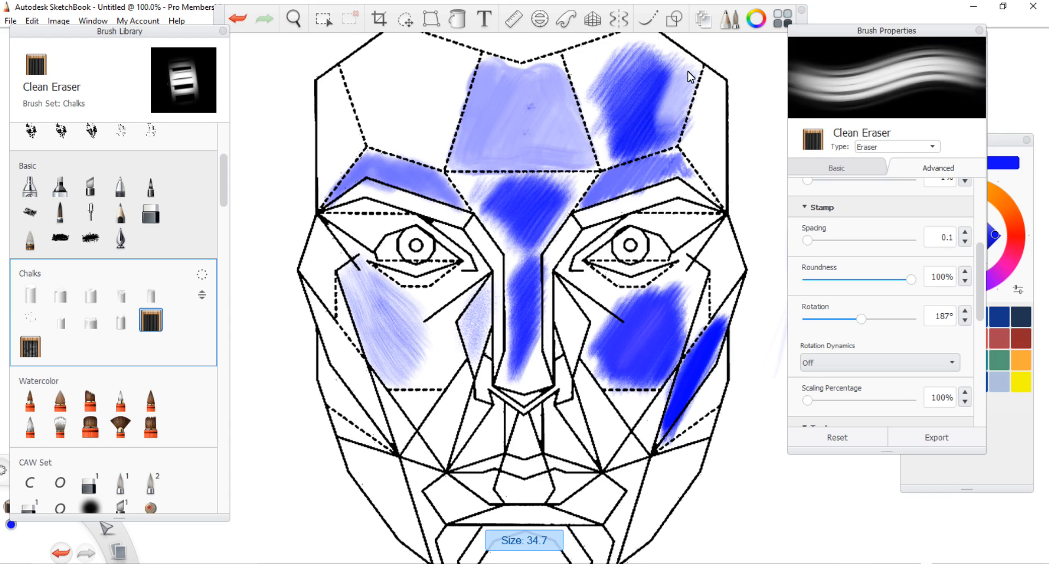
pyautogui.moveTo(690, 74); pyautogui.dragTo(619, 161)
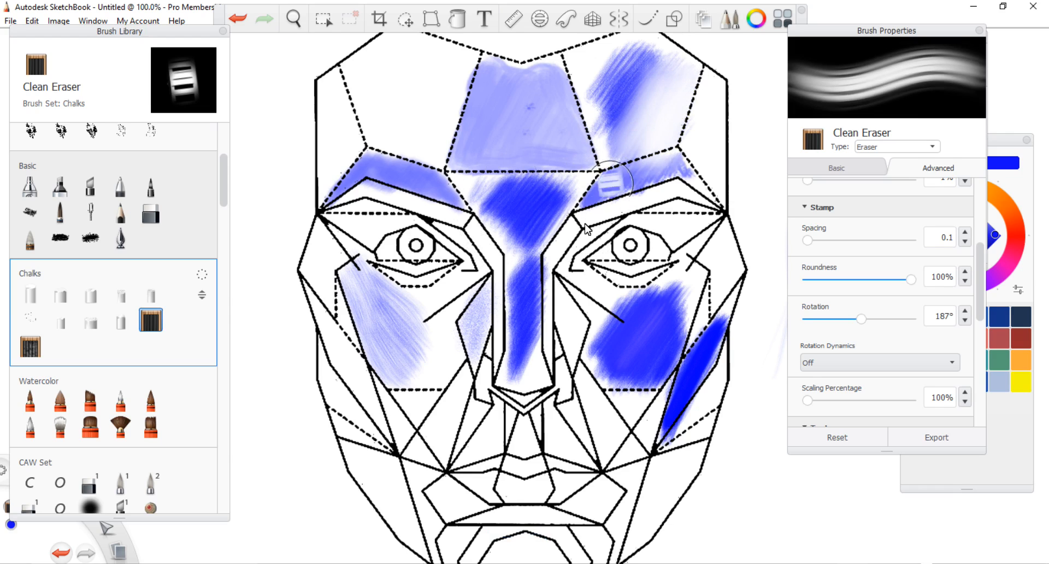
# Smear the left cheek and central forehead blue with the Dirty Eraser.
pyautogui.click(29, 346)
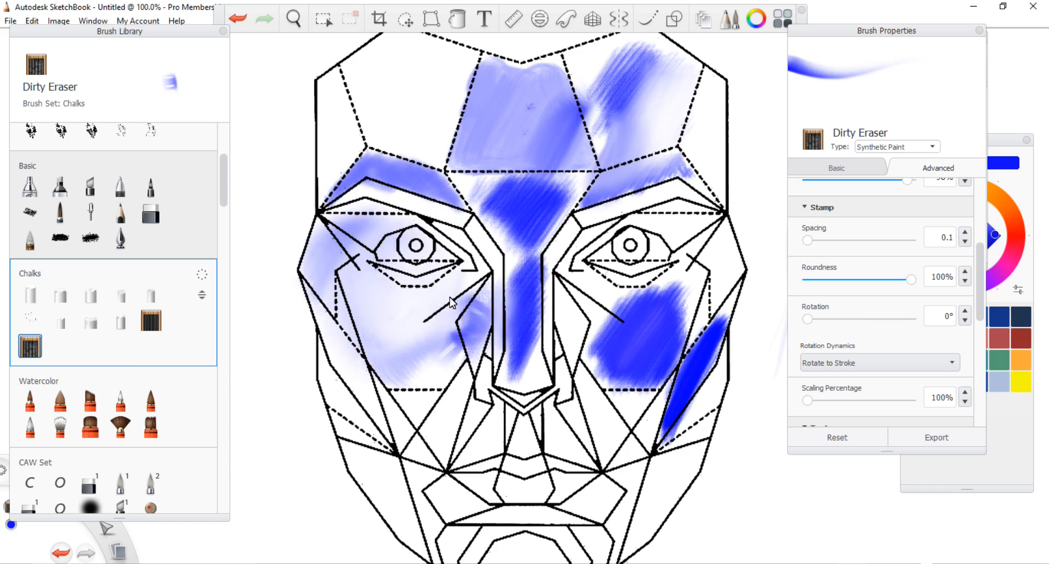
pyautogui.moveTo(455, 301); pyautogui.dragTo(511, 308)
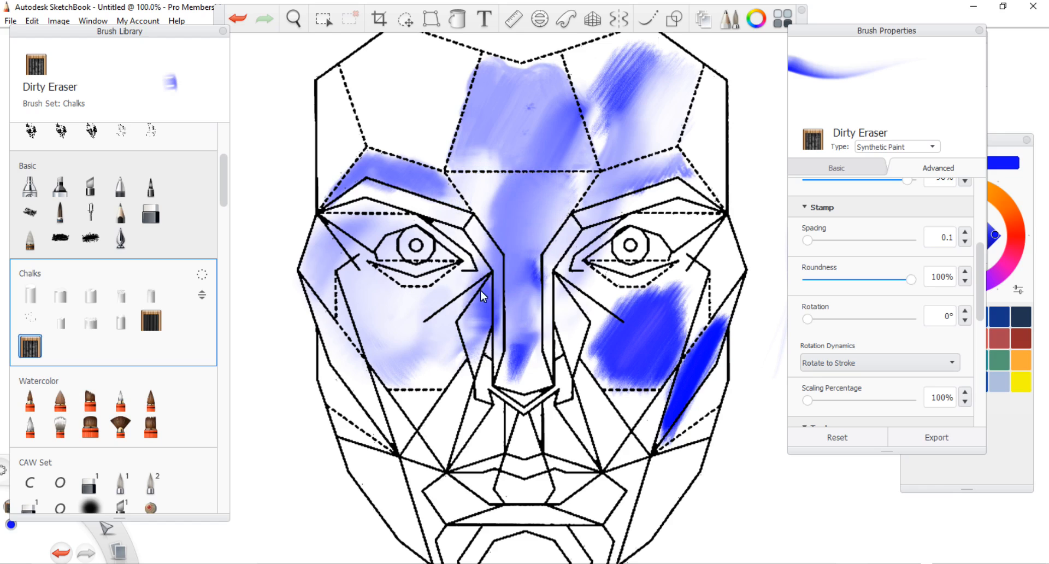
pyautogui.moveTo(482, 297); pyautogui.dragTo(592, 140)
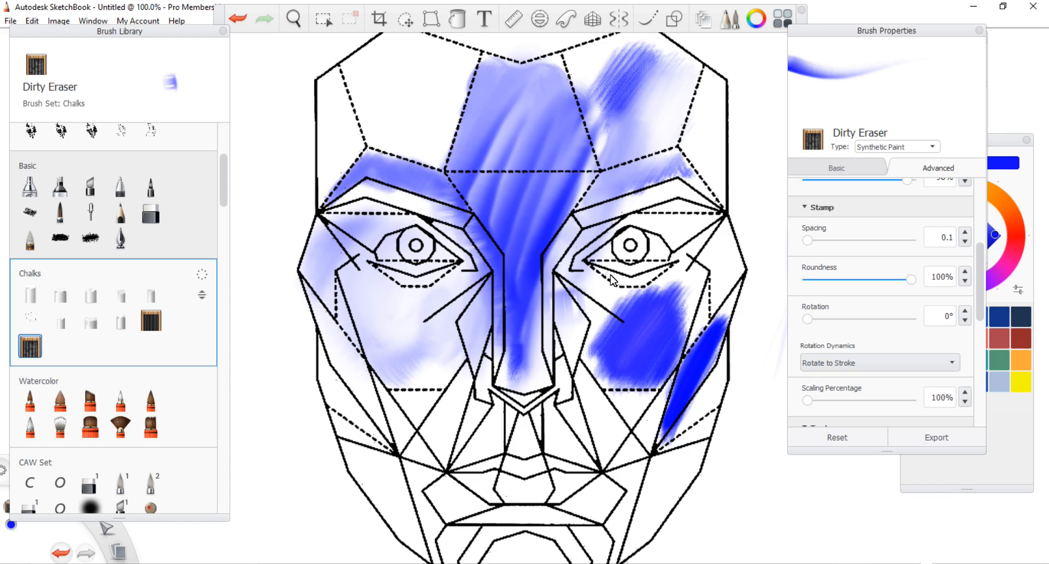
pyautogui.moveTo(385, 62)
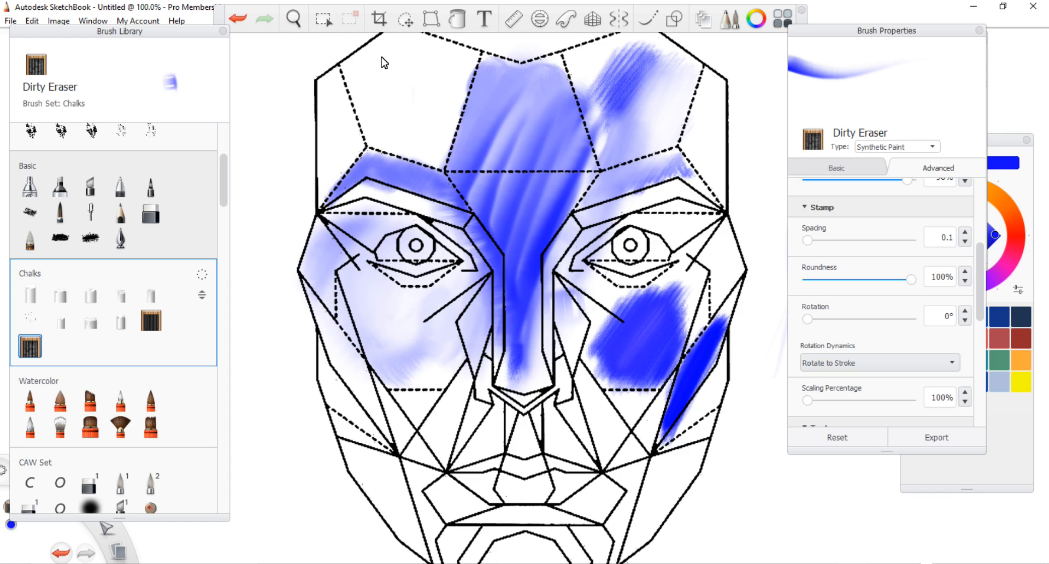